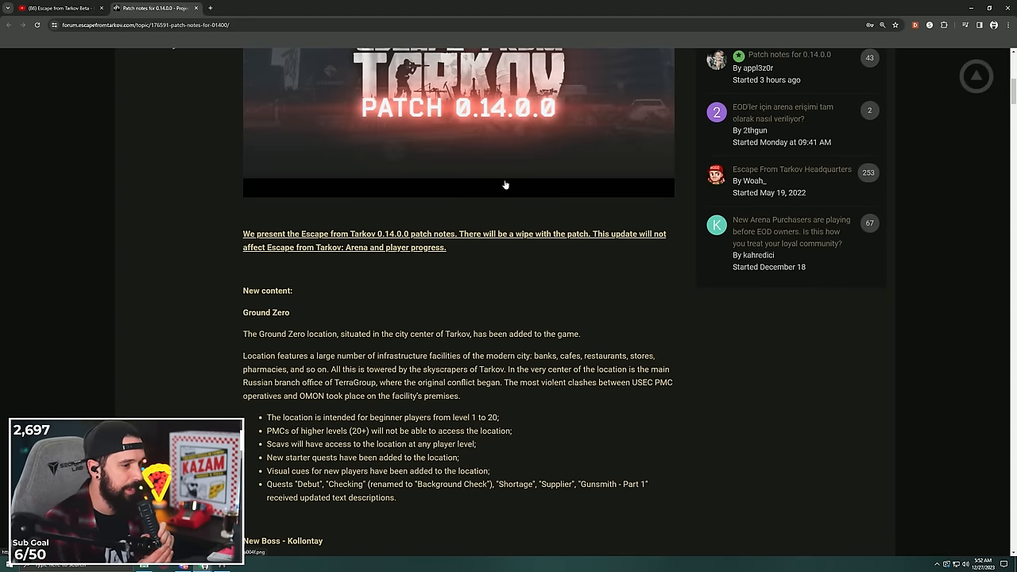
Highlight the Ground Zero phrase about the most violent clashes and a following line.
{"action": "scroll", "scroll_direction": "down", "scroll_amount": 3}
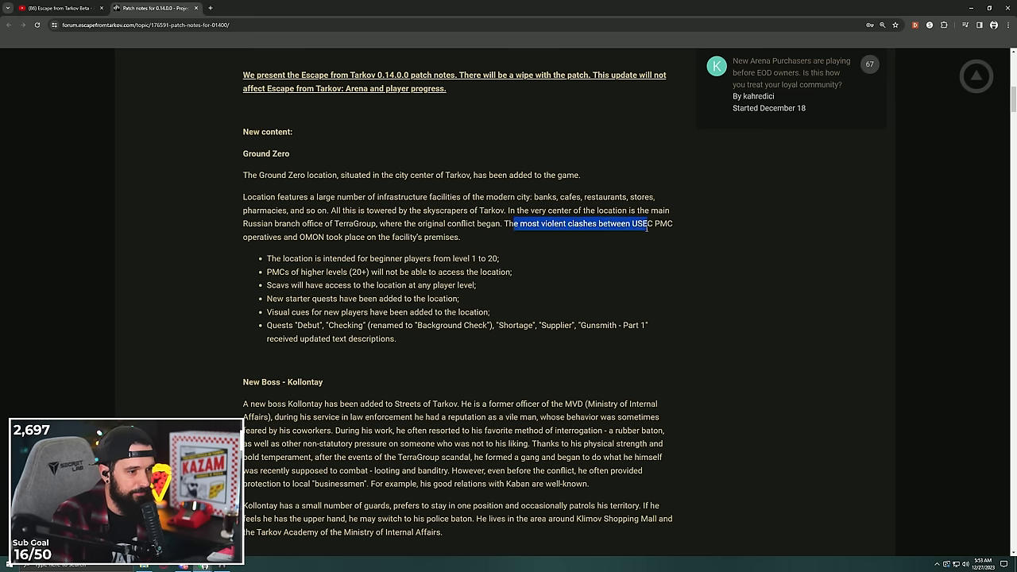
{"action": "left_click_drag", "start_coordinate": [645, 223], "coordinate": [324, 236]}
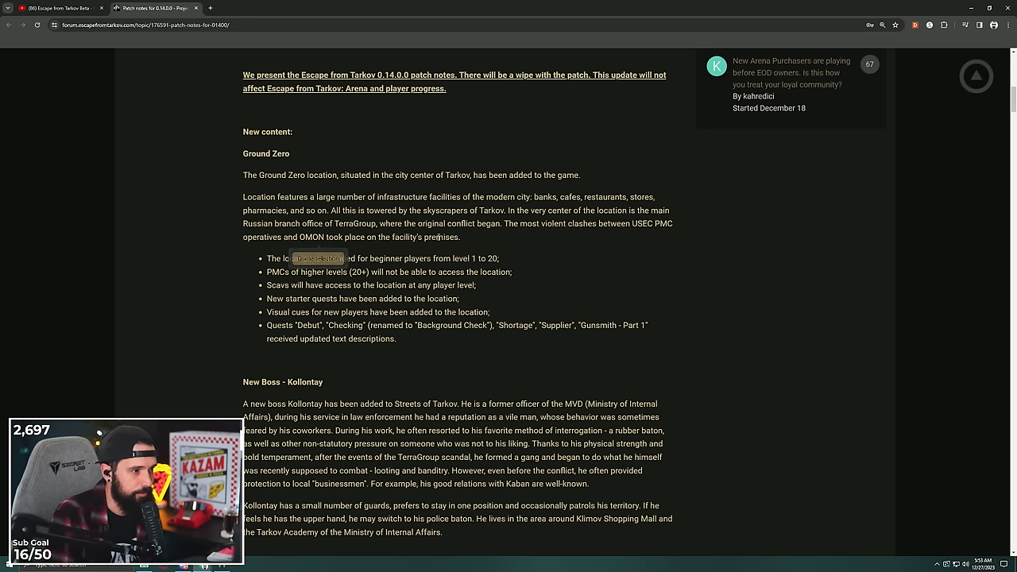
{"action": "scroll", "scroll_direction": "down", "scroll_amount": 3}
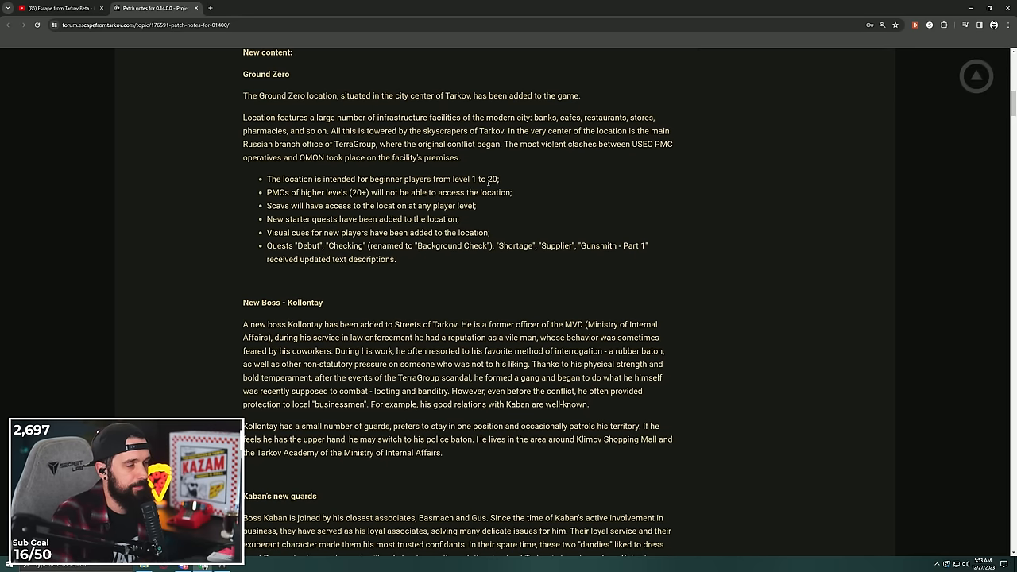
{"action": "left_click_drag", "start_coordinate": [264, 192], "coordinate": [492, 192]}
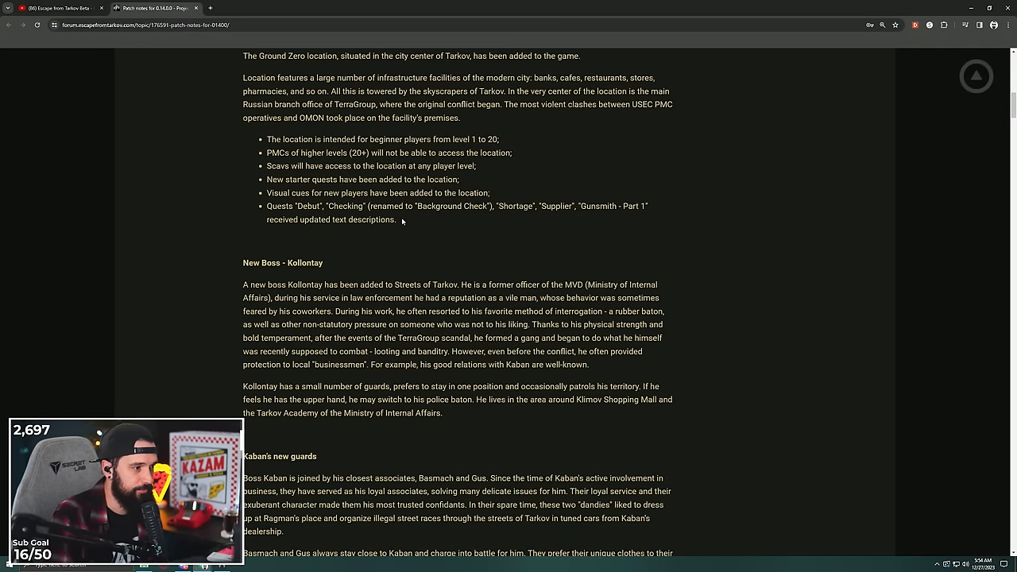
Highlight the bullet about quests getting updated descriptions and a later passage.
{"action": "left_click_drag", "start_coordinate": [266, 179], "coordinate": [421, 179]}
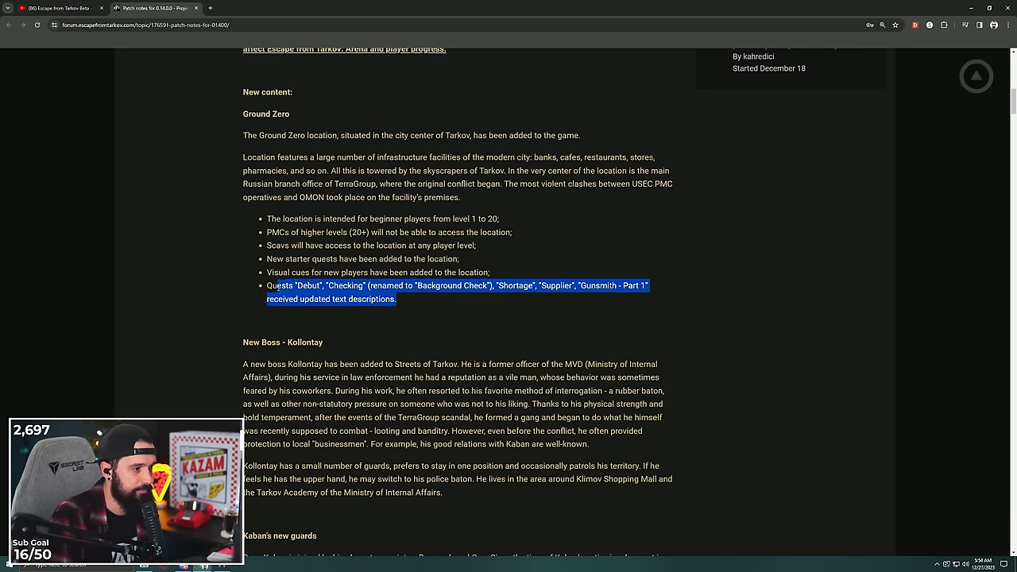
{"action": "left_click_drag", "start_coordinate": [266, 285], "coordinate": [417, 298]}
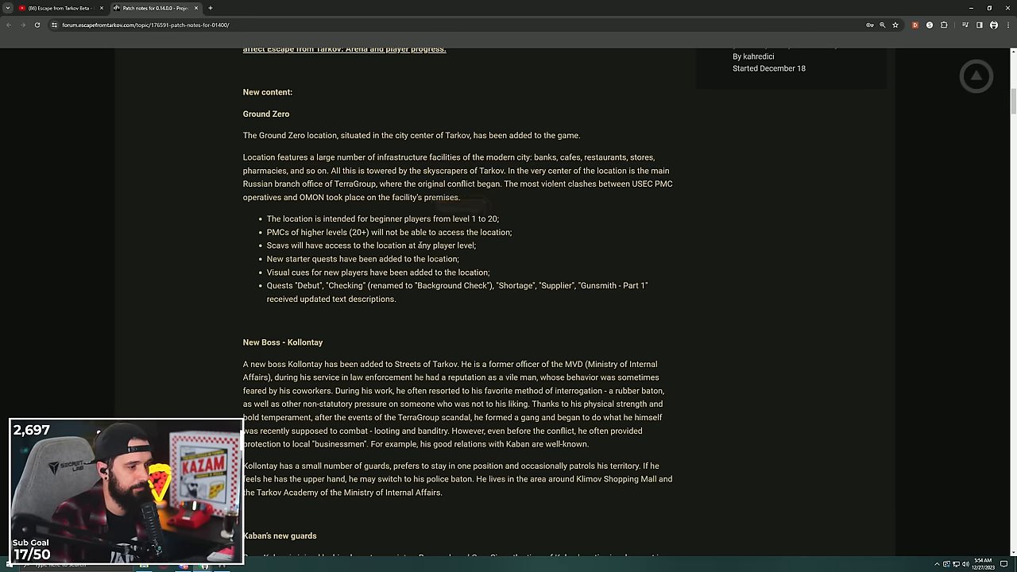
Scroll down to the New Boss - Kollontay and Kaban's new guards sections.
{"action": "scroll", "scroll_direction": "down", "scroll_amount": 3}
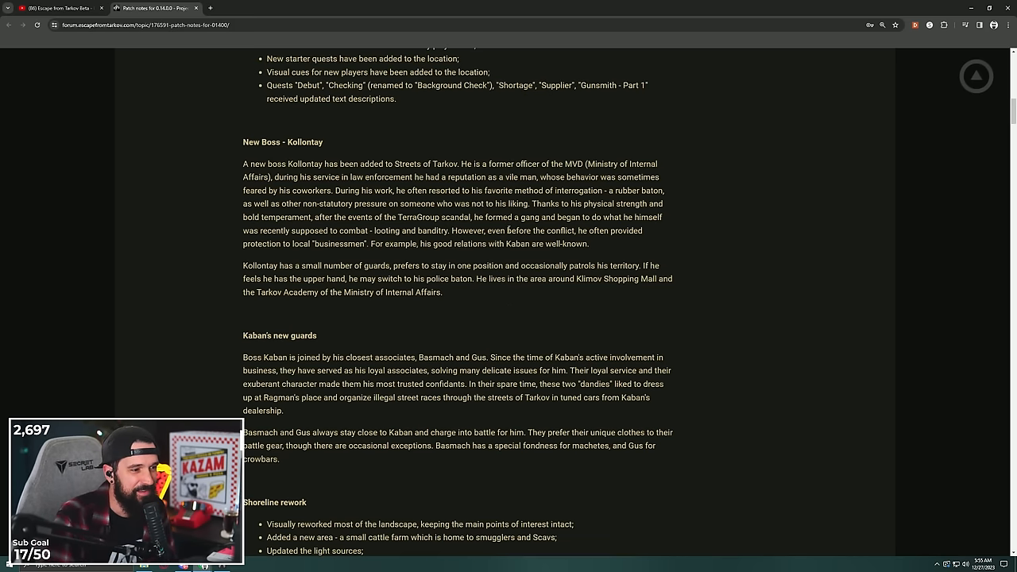
Highlight part of the Kaban's guards passage before continuing to Shoreline rework.
{"action": "right_click", "coordinate": [565, 252]}
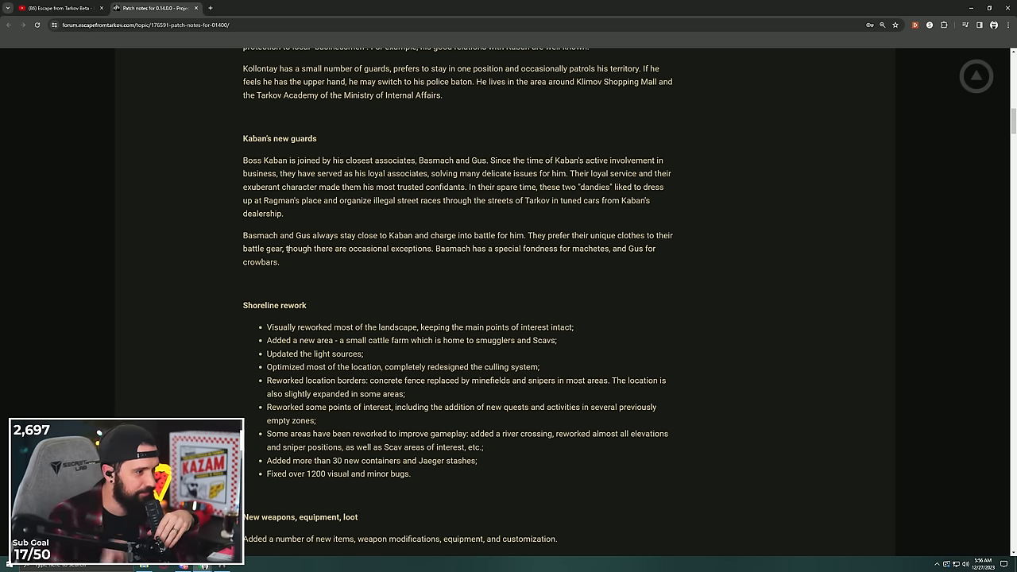
{"action": "left_click_drag", "start_coordinate": [458, 248], "coordinate": [606, 248]}
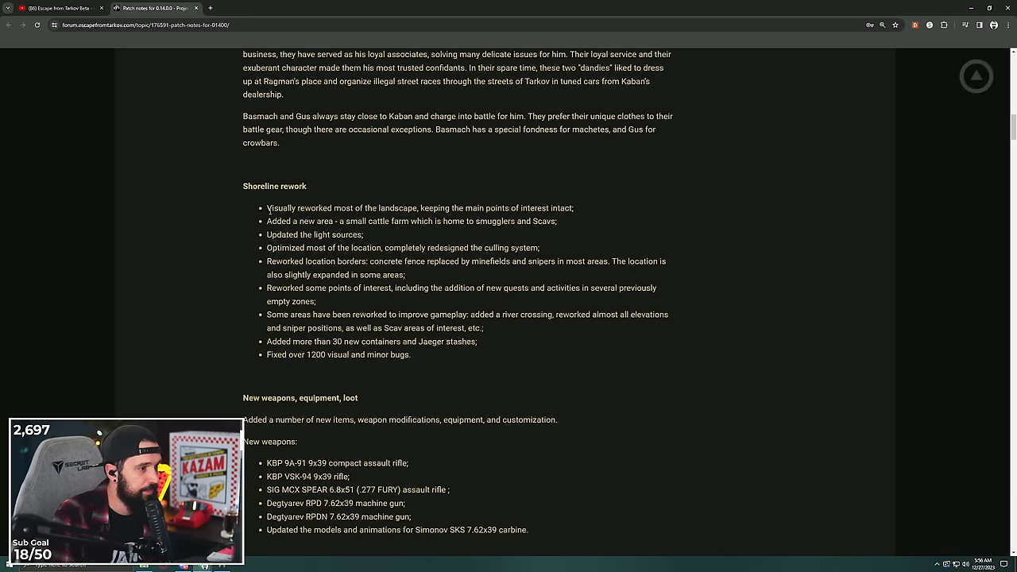
{"action": "left_click_drag", "start_coordinate": [267, 207], "coordinate": [508, 208]}
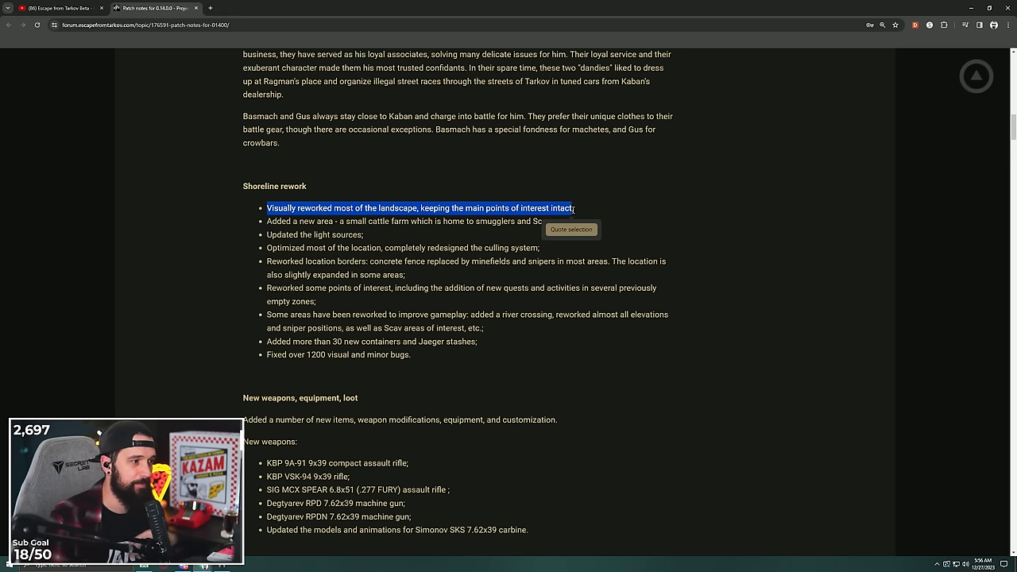
{"action": "left_click", "coordinate": [531, 187]}
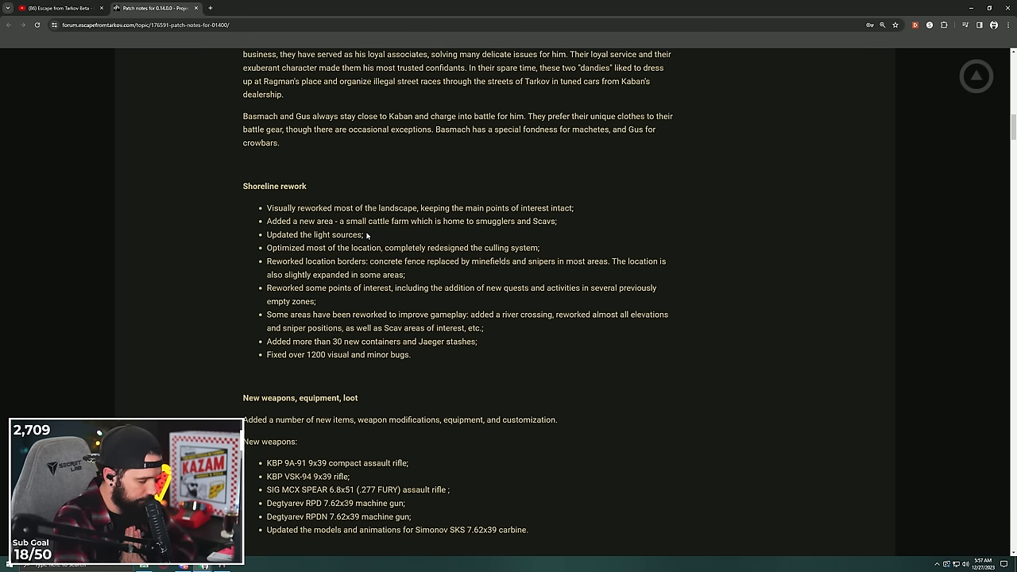
Highlight the Shoreline bullet about reworked points of interest and reach new weapons.
{"action": "scroll", "scroll_direction": "down", "scroll_amount": 3}
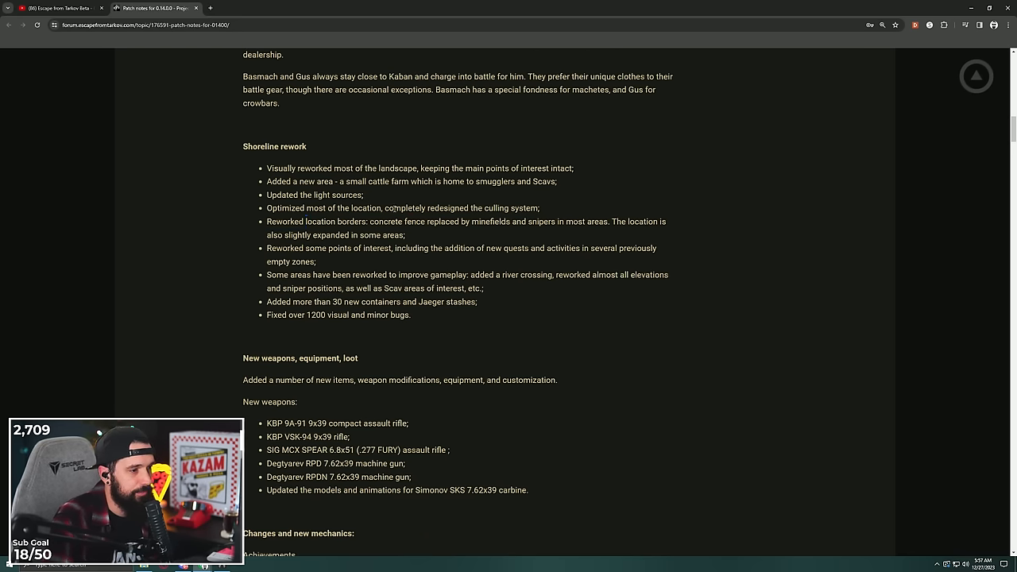
{"action": "left_click_drag", "start_coordinate": [407, 208], "coordinate": [539, 208]}
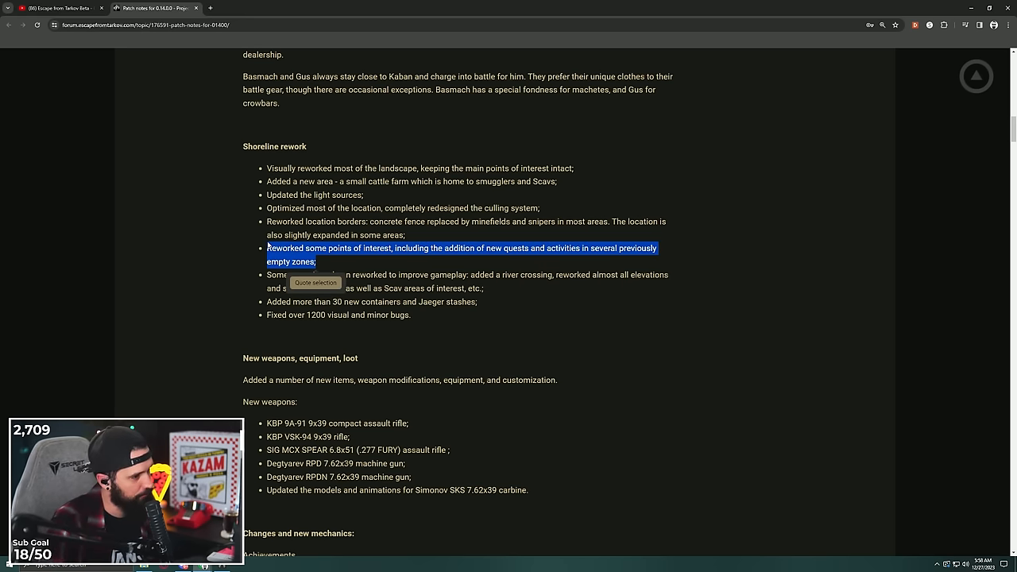
{"action": "scroll", "scroll_direction": "down", "scroll_amount": 3}
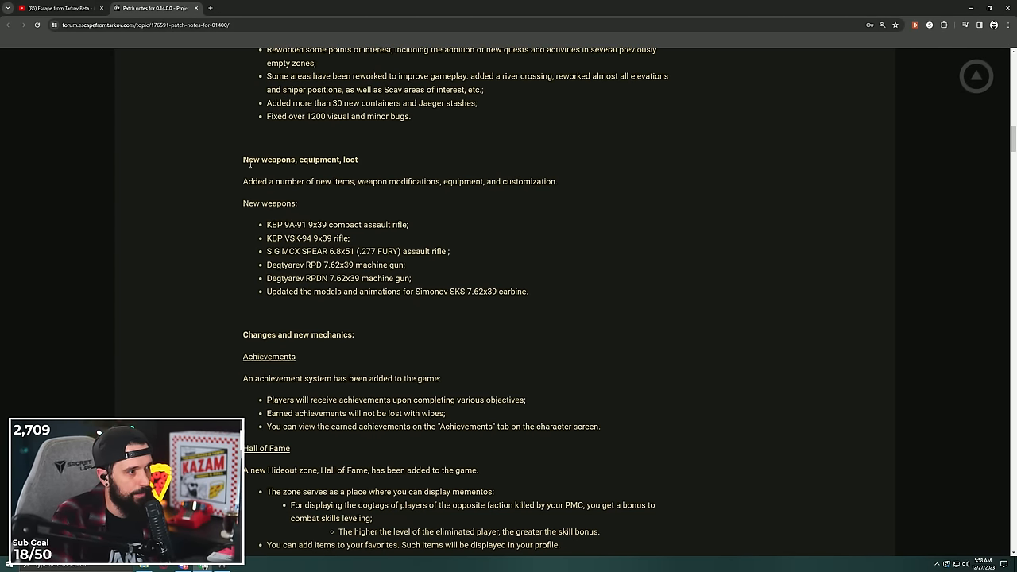
{"action": "scroll", "scroll_direction": "down", "scroll_amount": 3}
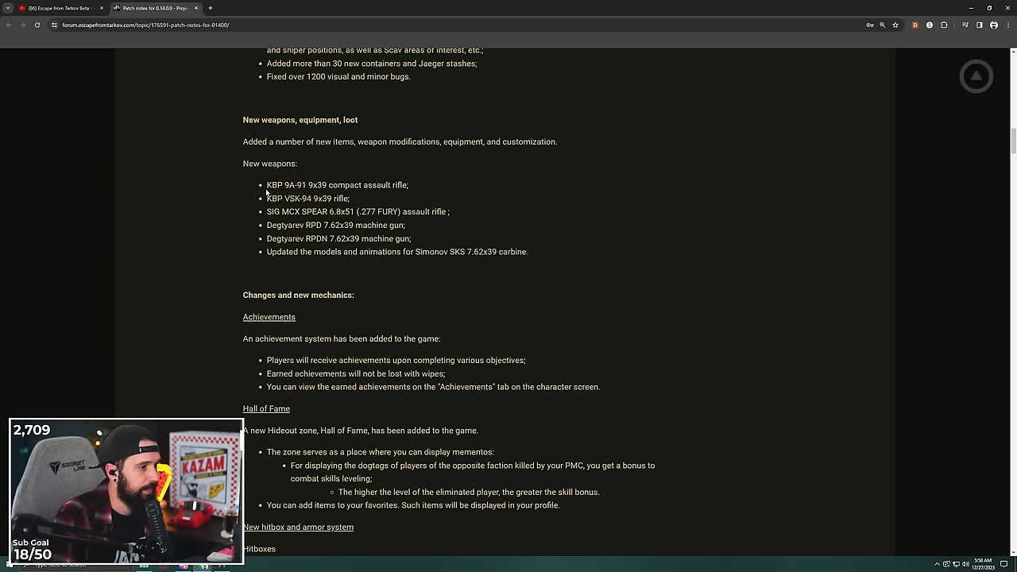
{"action": "mouse_move", "coordinate": [370, 199]}
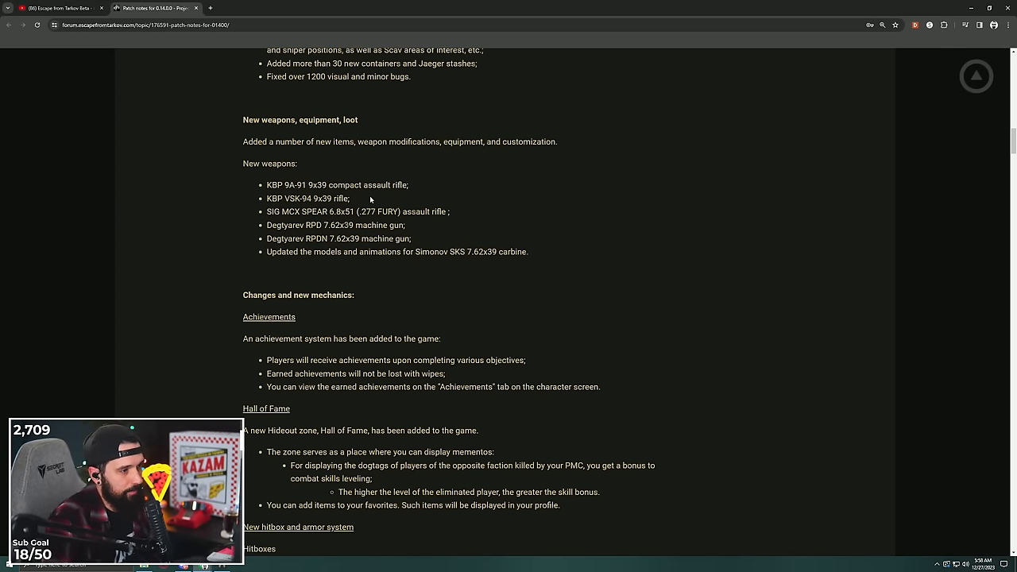
{"action": "left_click_drag", "start_coordinate": [304, 184], "coordinate": [409, 184]}
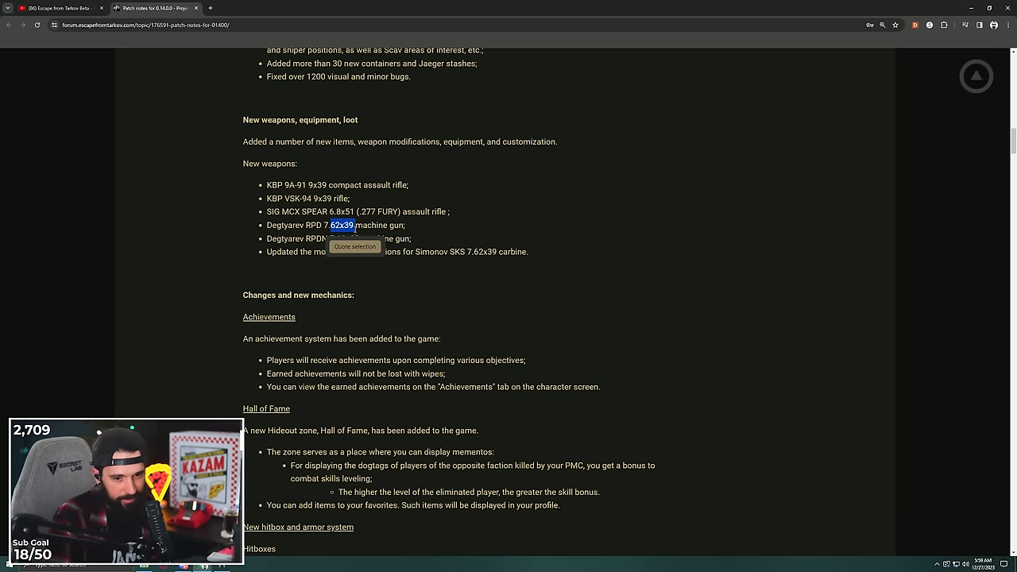
{"action": "left_click", "coordinate": [397, 265]}
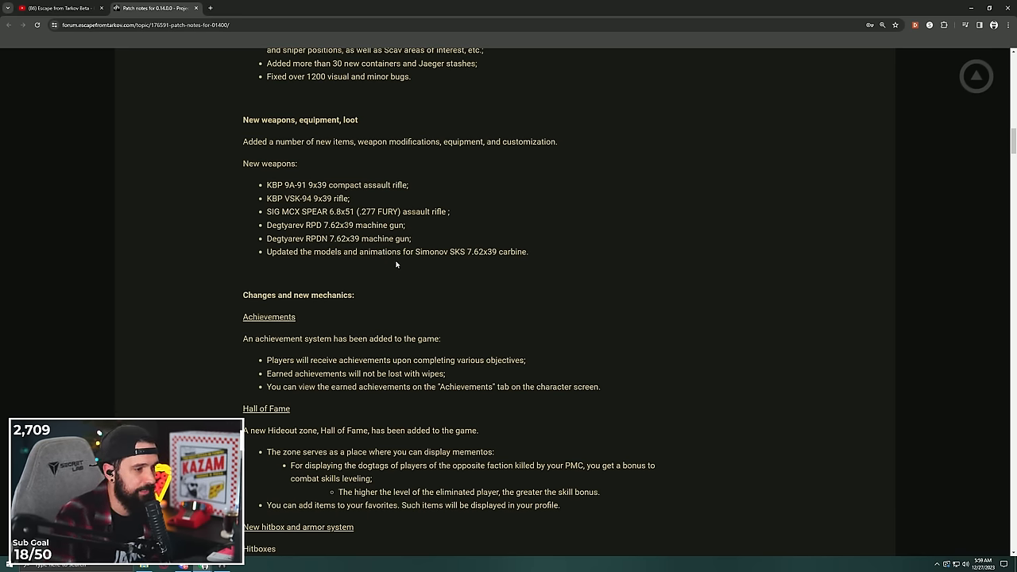
Highlight 'Forearm hit zones have been reduced in diameter;' in the Hitboxes notes.
{"action": "left_click_drag", "start_coordinate": [266, 238], "coordinate": [528, 252]}
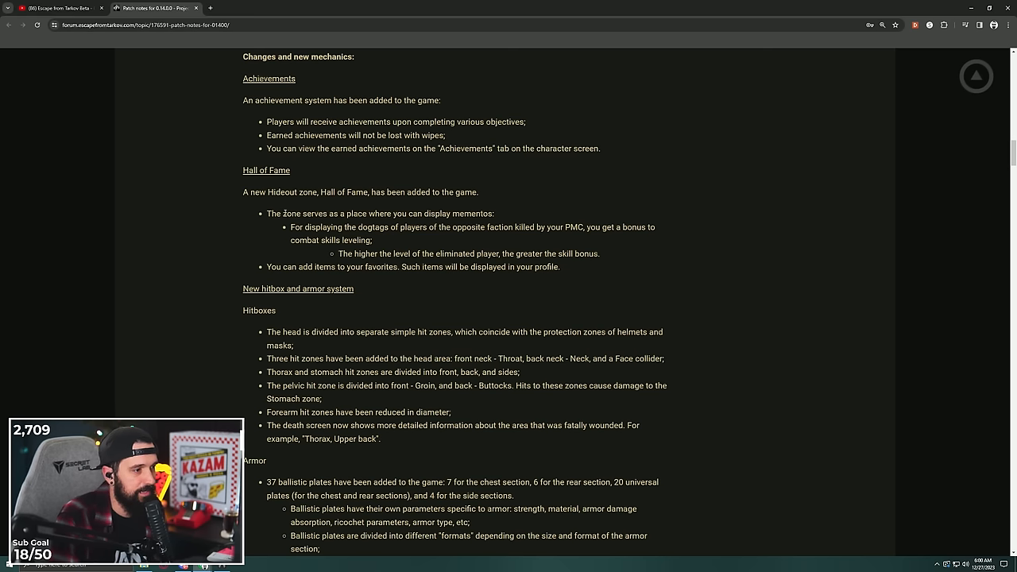
{"action": "mouse_move", "coordinate": [221, 207]}
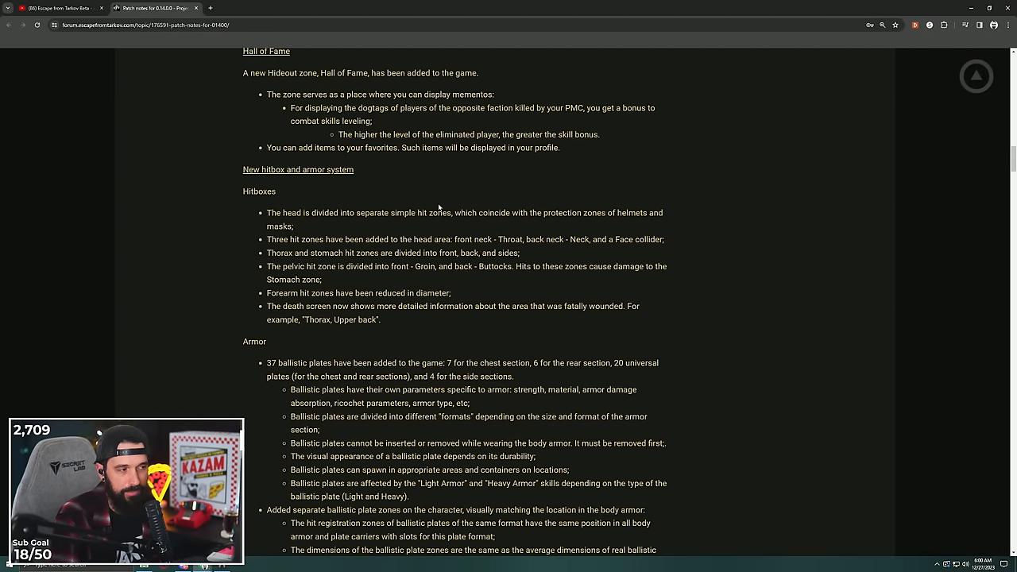
{"action": "scroll", "scroll_direction": "down", "scroll_amount": 3}
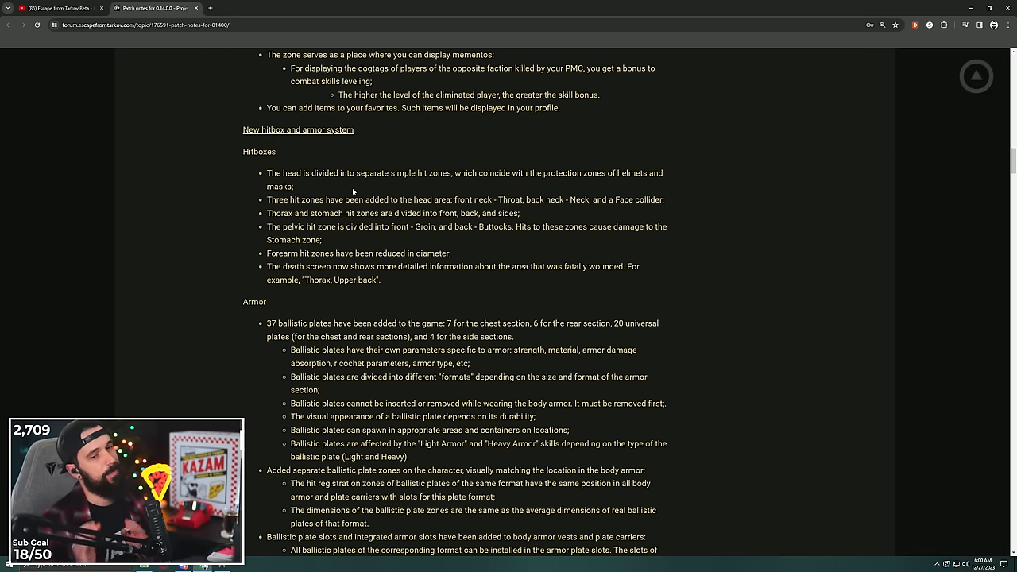
{"action": "scroll", "scroll_direction": "down", "scroll_amount": 3}
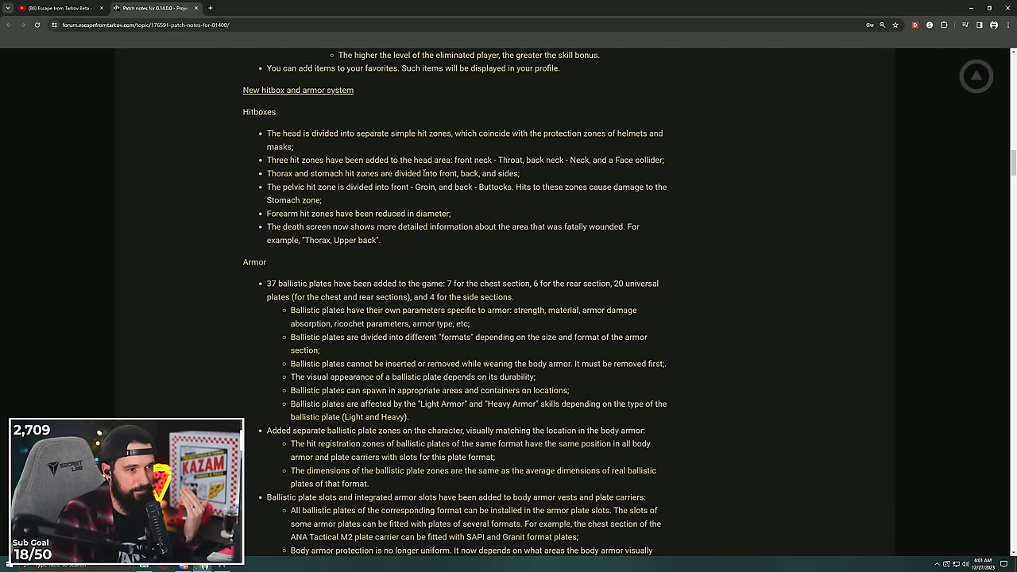
{"action": "left_click_drag", "start_coordinate": [269, 173], "coordinate": [471, 173]}
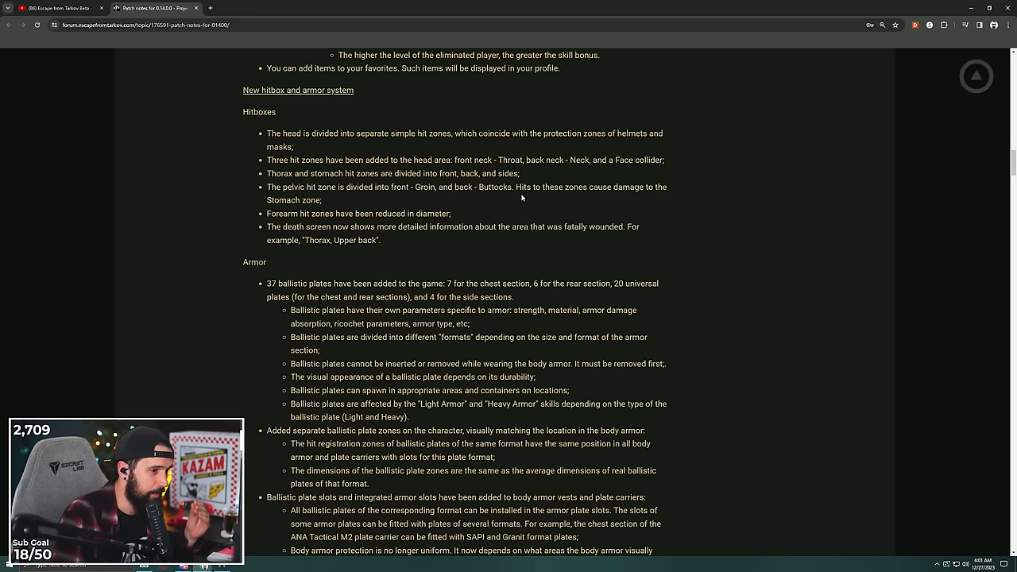
{"action": "mouse_move", "coordinate": [562, 199]}
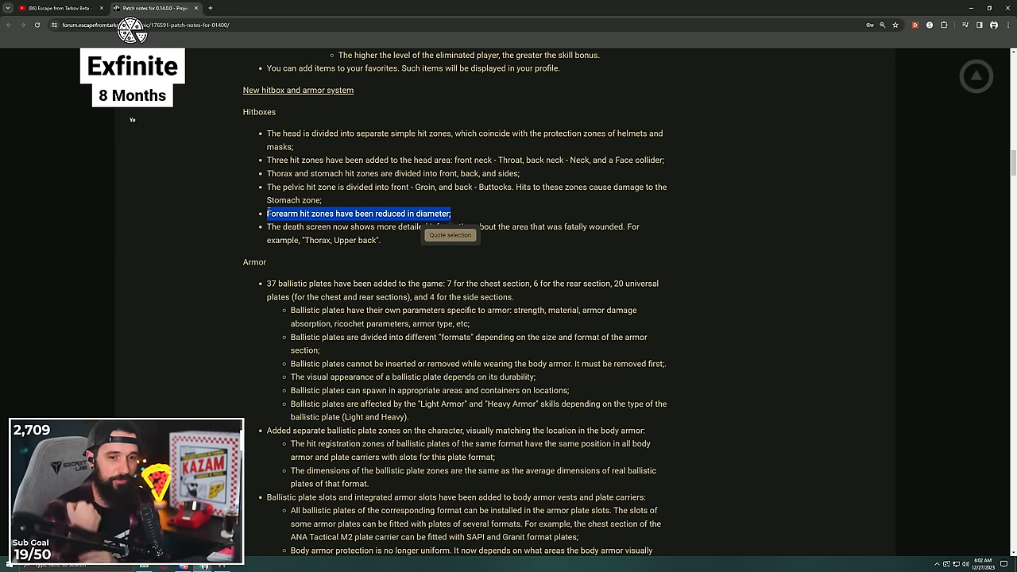
{"action": "left_click", "coordinate": [463, 216]}
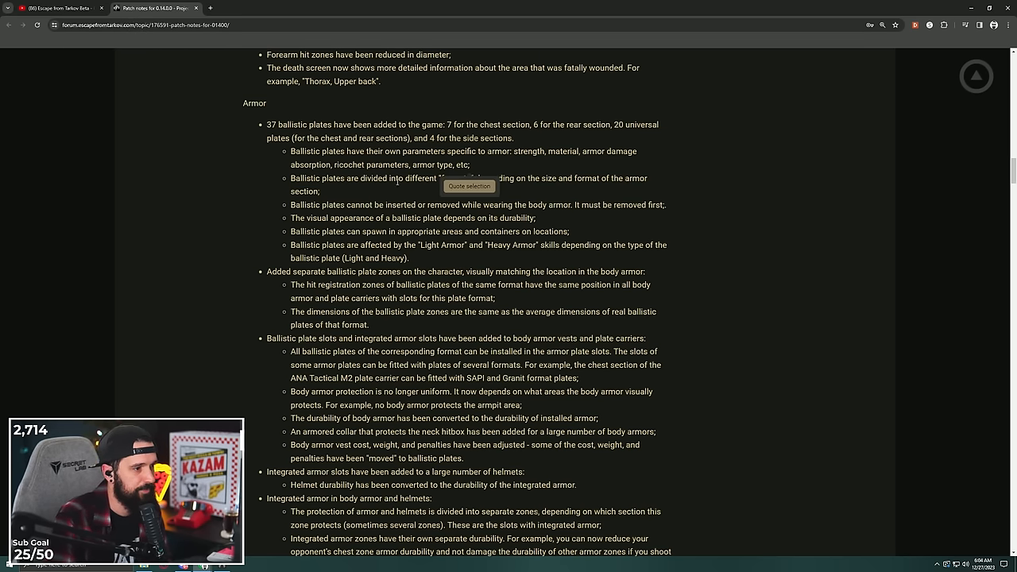
{"action": "mouse_move", "coordinate": [540, 188]}
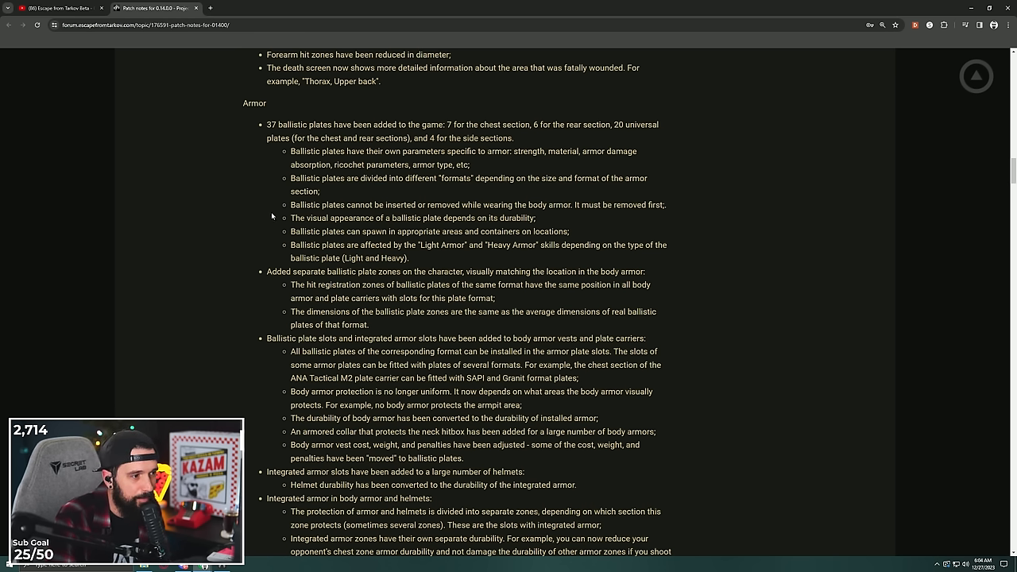
Highlight the ballistic plate slots and integrated helmet armor slots passage.
{"action": "double_click", "coordinate": [556, 205]}
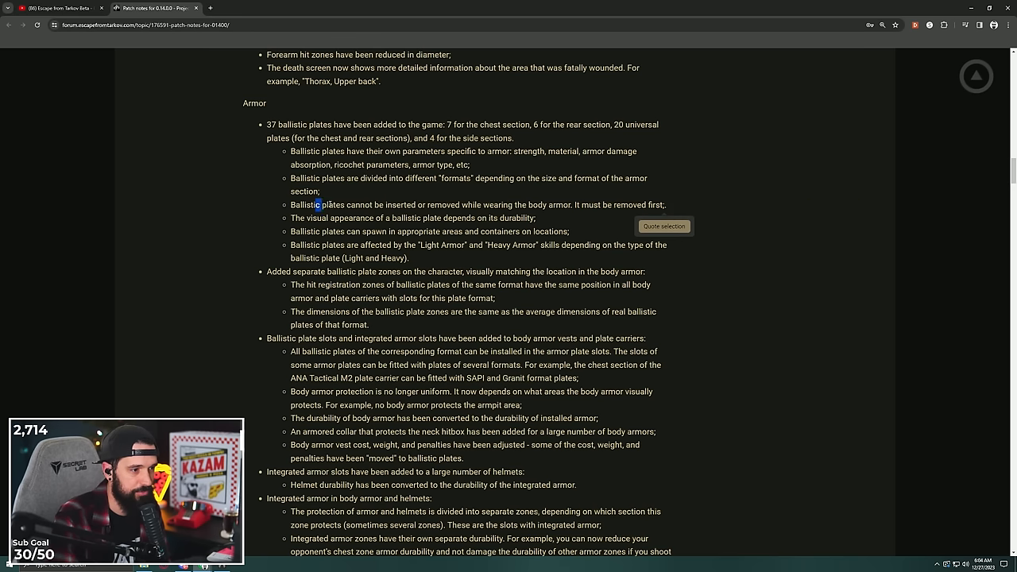
{"action": "left_click_drag", "start_coordinate": [315, 205], "coordinate": [536, 217]}
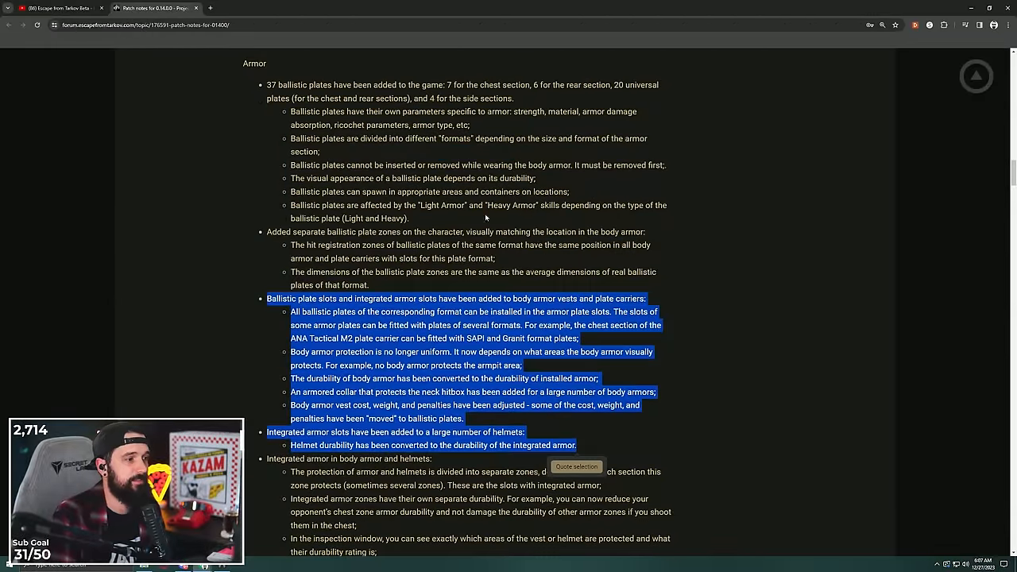
Highlight the inspection-window durability point in the integrated armor notes.
{"action": "scroll", "scroll_direction": "down", "scroll_amount": 3}
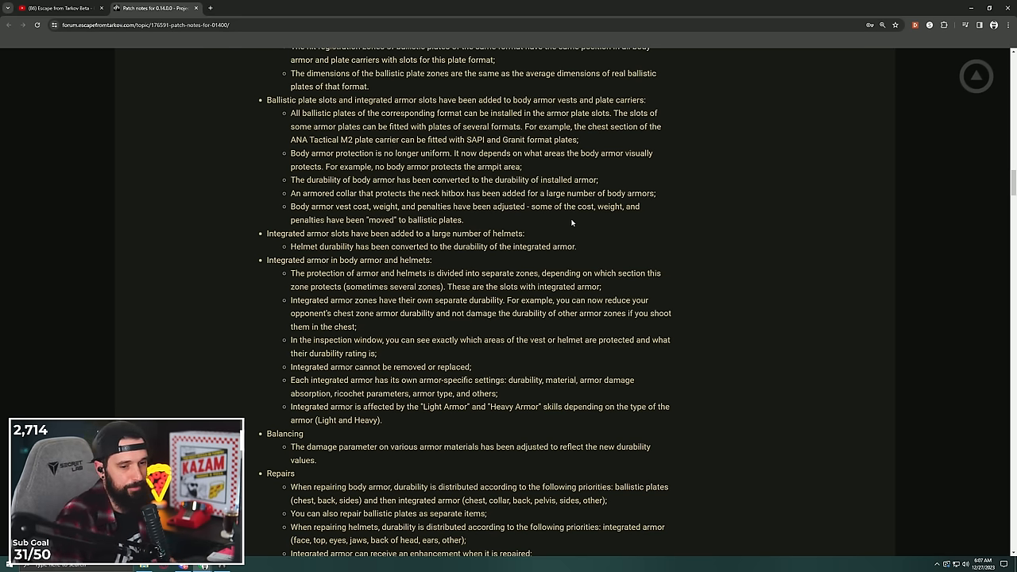
{"action": "scroll", "scroll_direction": "down", "scroll_amount": 3}
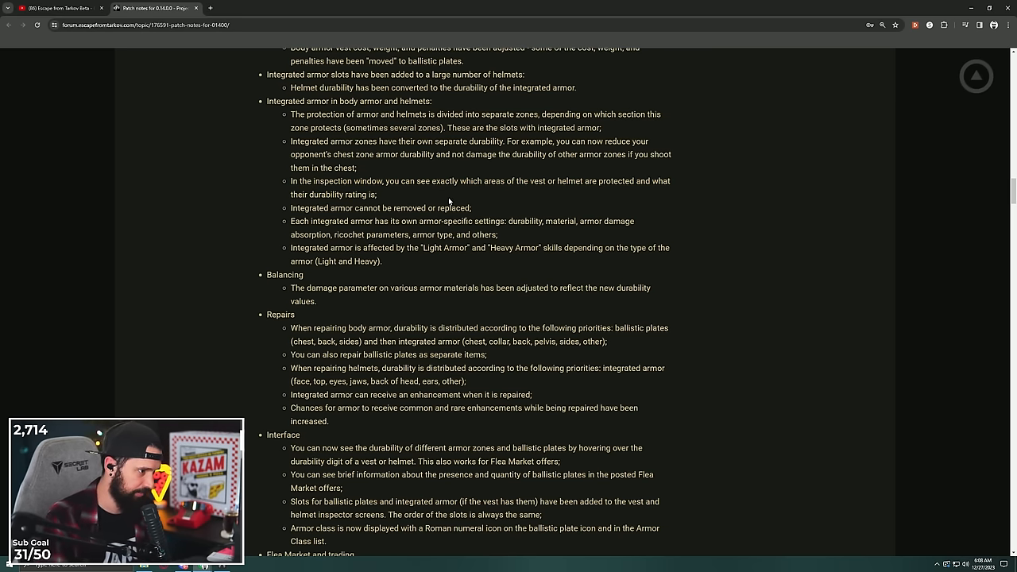
{"action": "left_click_drag", "start_coordinate": [291, 181], "coordinate": [377, 195]}
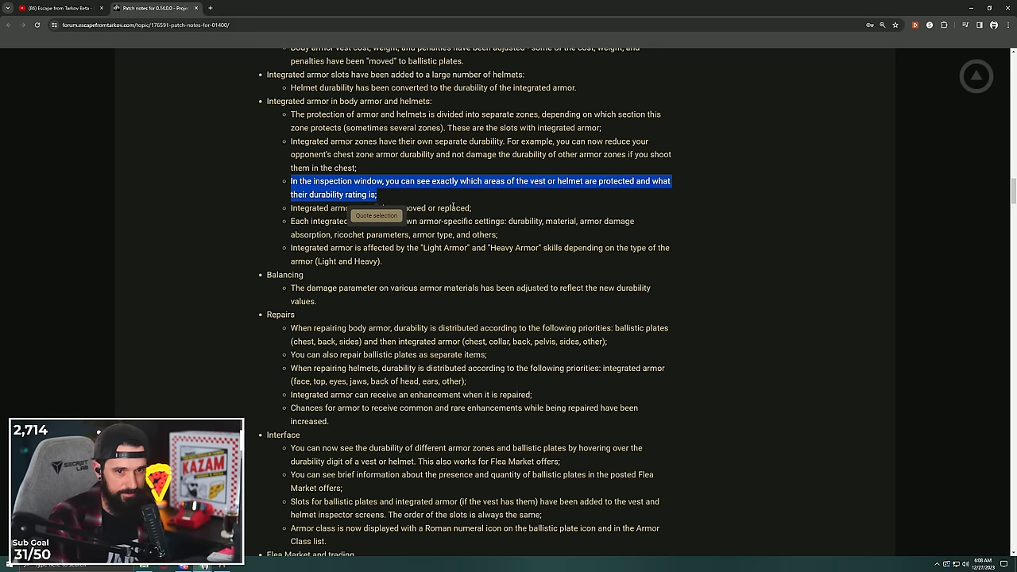
{"action": "scroll", "scroll_direction": "down", "scroll_amount": 3}
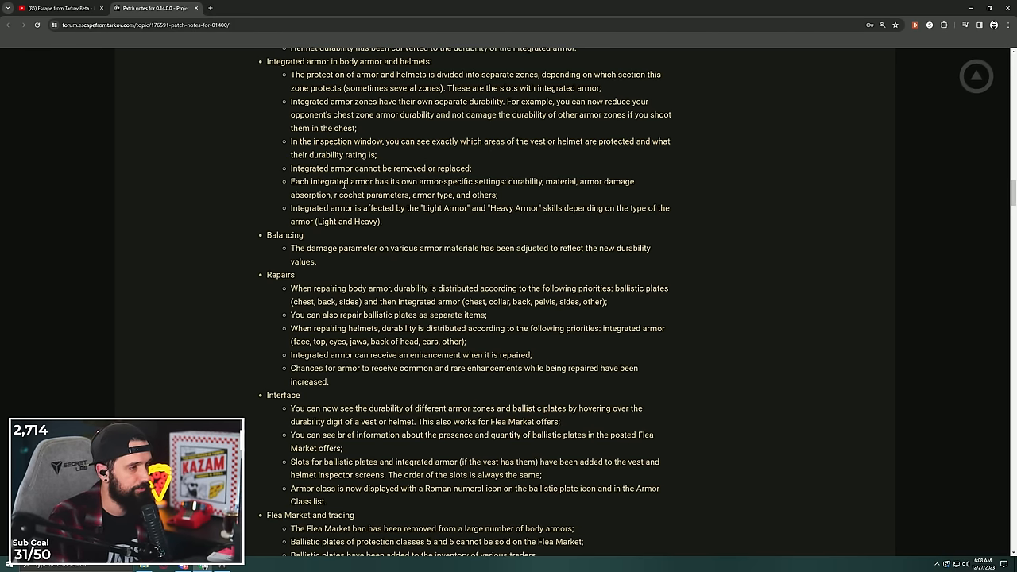
{"action": "scroll", "scroll_direction": "up", "scroll_amount": 3}
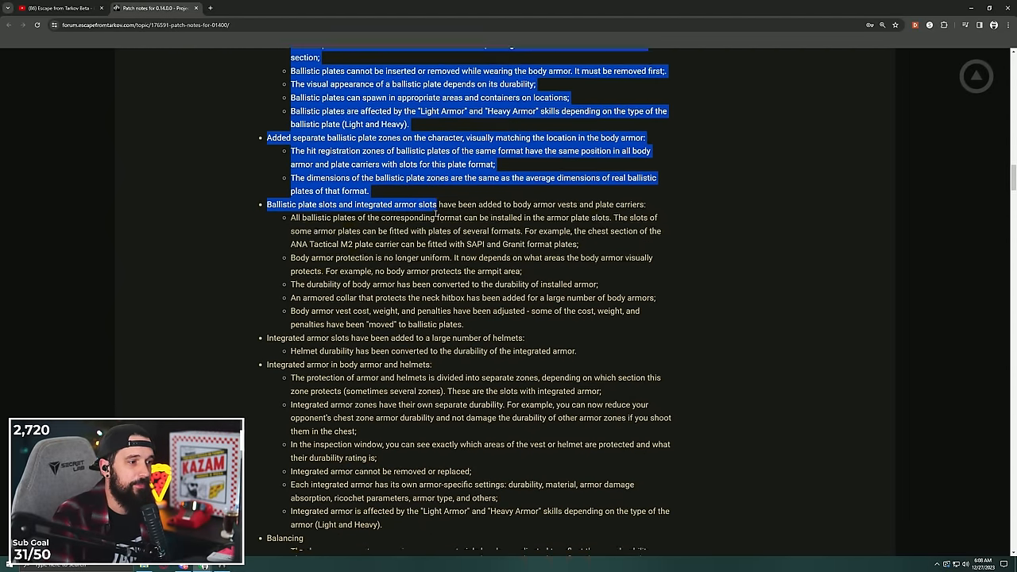
Highlight the start of the integrated armor block further down.
{"action": "scroll", "scroll_direction": "down", "scroll_amount": 3}
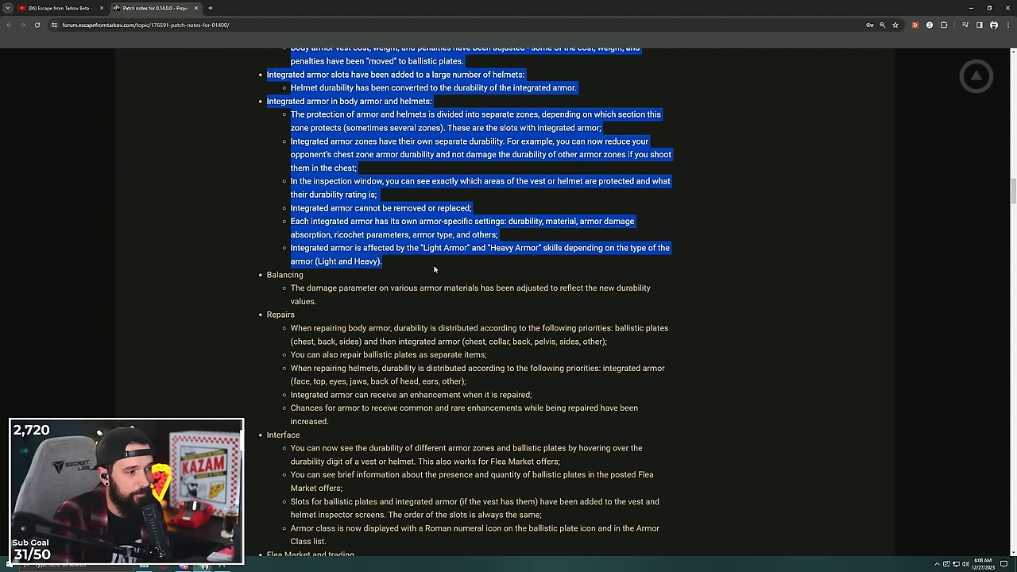
{"action": "scroll", "scroll_direction": "down", "scroll_amount": 3}
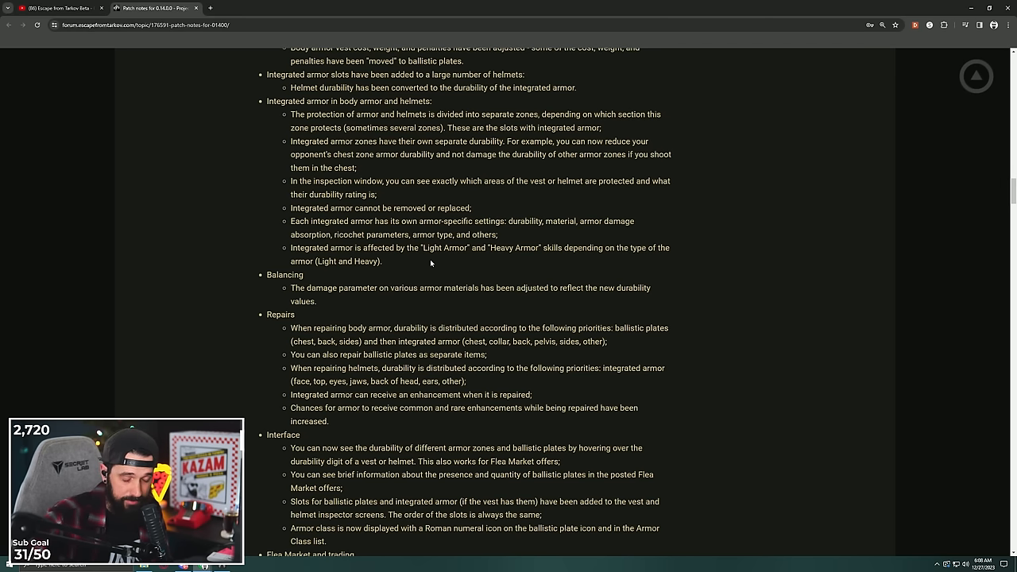
{"action": "scroll", "scroll_direction": "down", "scroll_amount": 3}
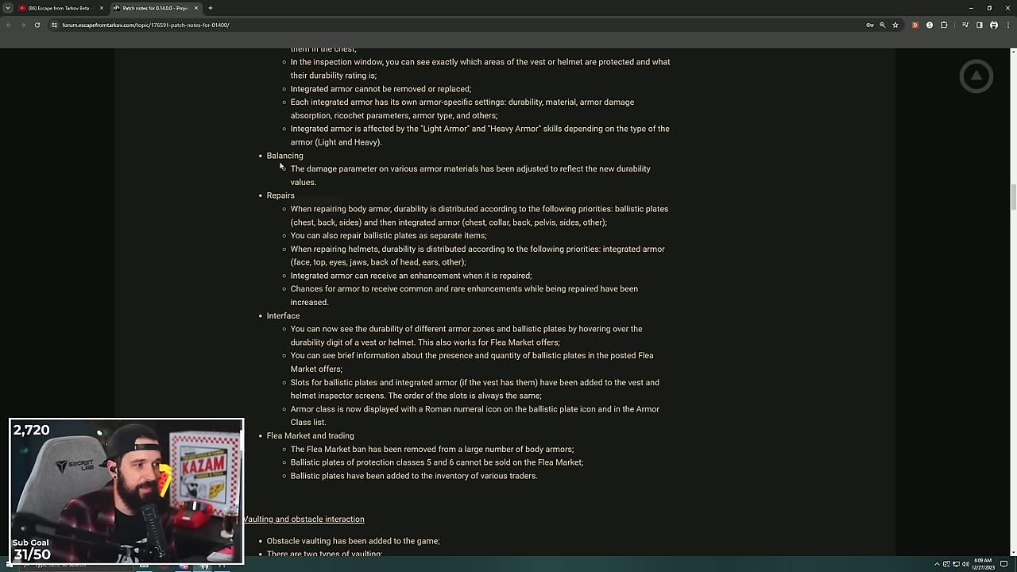
{"action": "left_click_drag", "start_coordinate": [291, 169], "coordinate": [476, 169]}
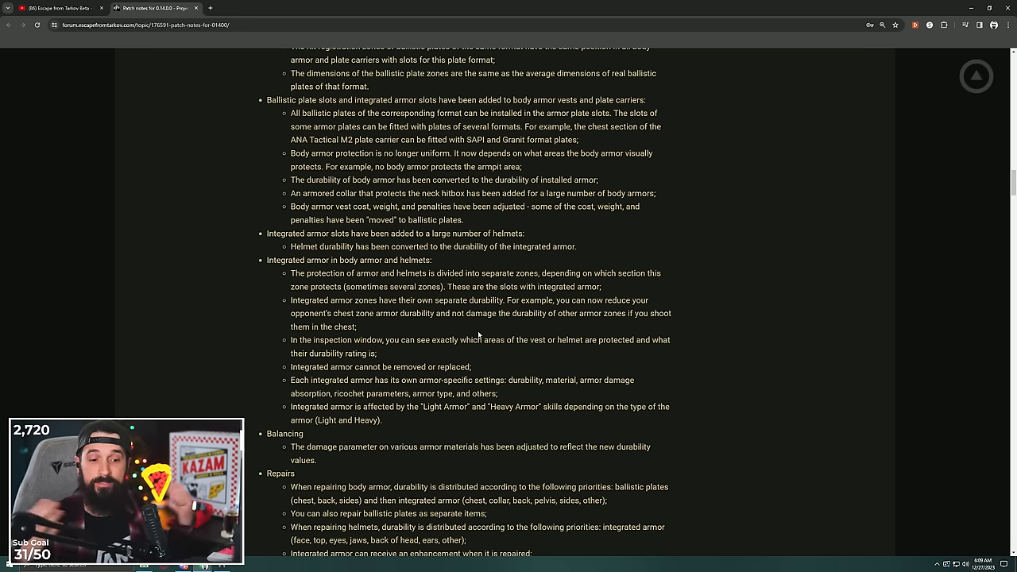
Highlight the Repairs point on integrated armor receiving enhancements.
{"action": "scroll", "scroll_direction": "down", "scroll_amount": 3}
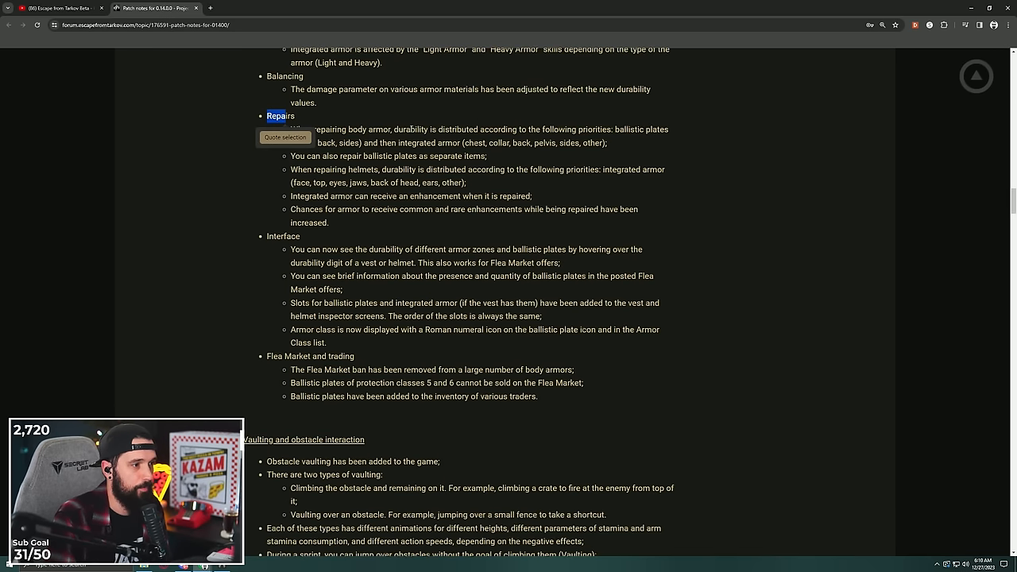
{"action": "scroll", "scroll_direction": "down", "scroll_amount": 3}
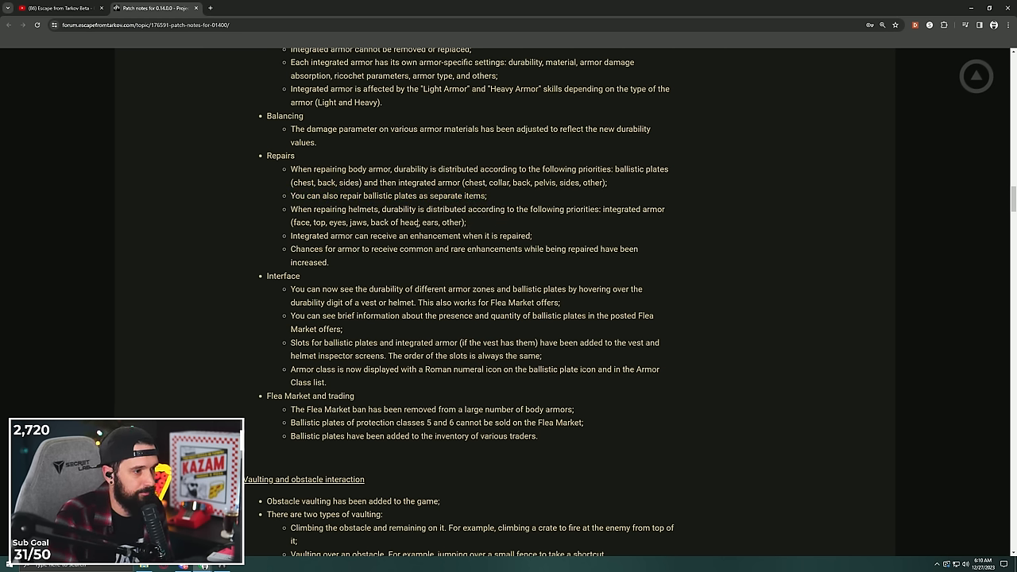
{"action": "left_click_drag", "start_coordinate": [327, 235], "coordinate": [461, 236]}
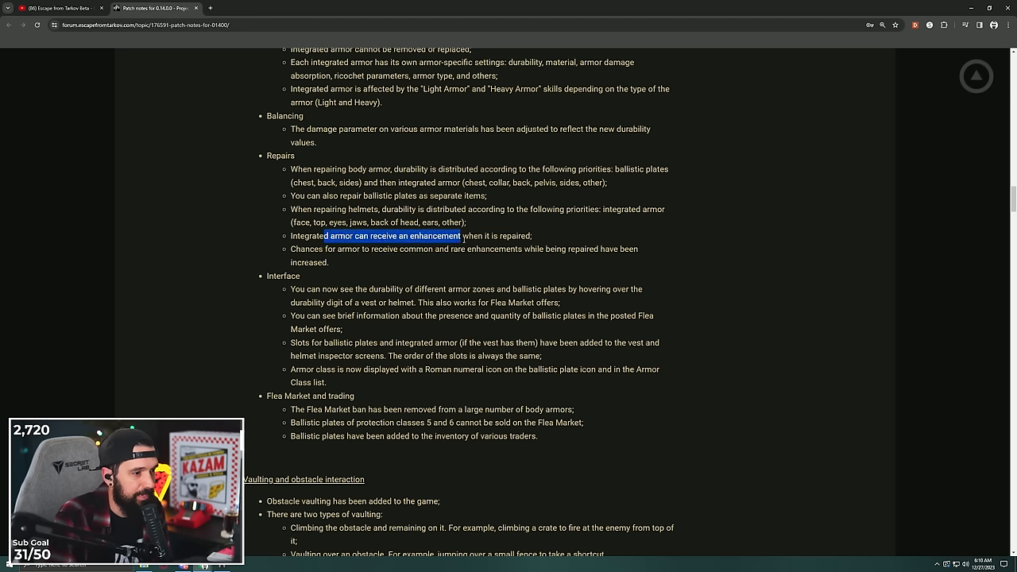
Highlight the Flea Market note on protection class 5 and 6 plates.
{"action": "scroll", "scroll_direction": "down", "scroll_amount": 3}
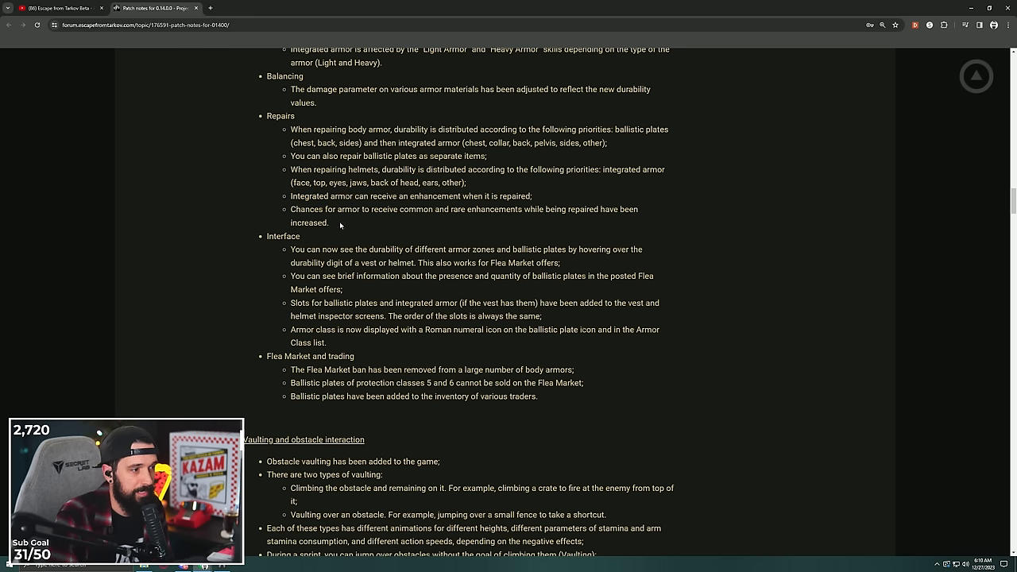
{"action": "scroll", "scroll_direction": "down", "scroll_amount": 3}
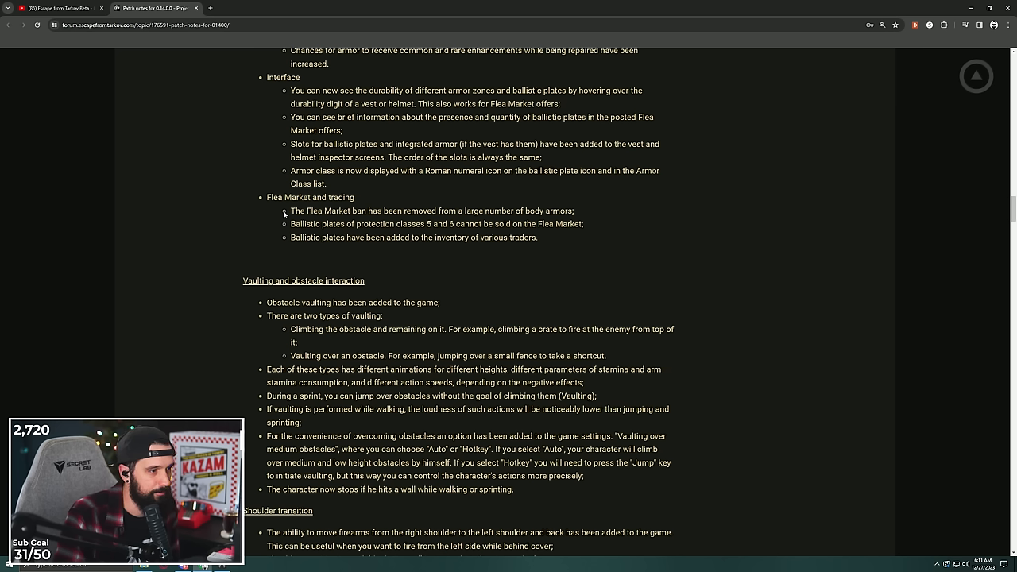
{"action": "left_click_drag", "start_coordinate": [290, 211], "coordinate": [573, 210]}
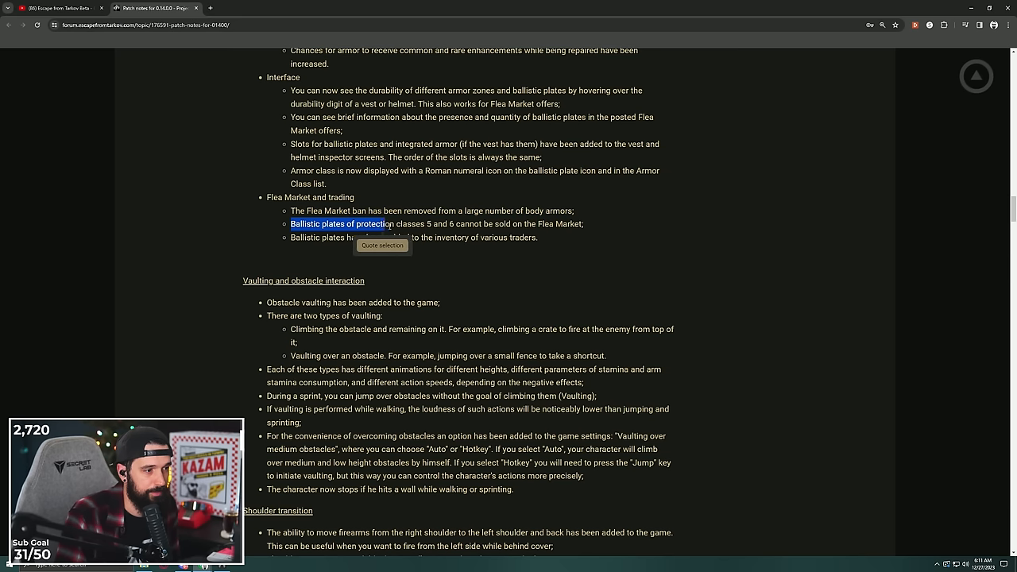
Drag across a line as the stream cuts to in-game footage of a burning street.
{"action": "left_click_drag", "start_coordinate": [384, 223], "coordinate": [515, 223]}
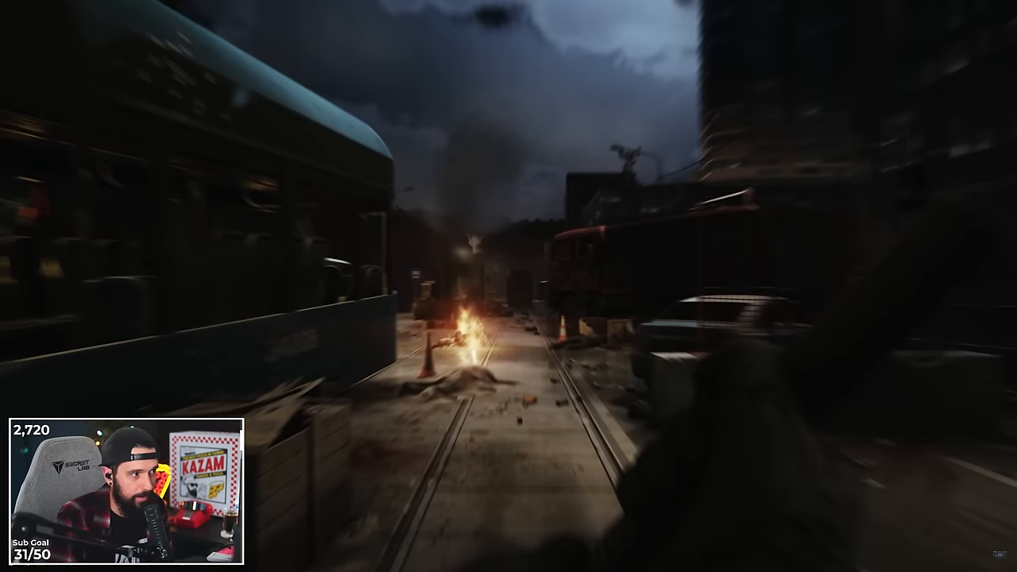
Highlight the two types of vaulting point and the small fence jumping example.
{"action": "left_click", "coordinate": [151, 8]}
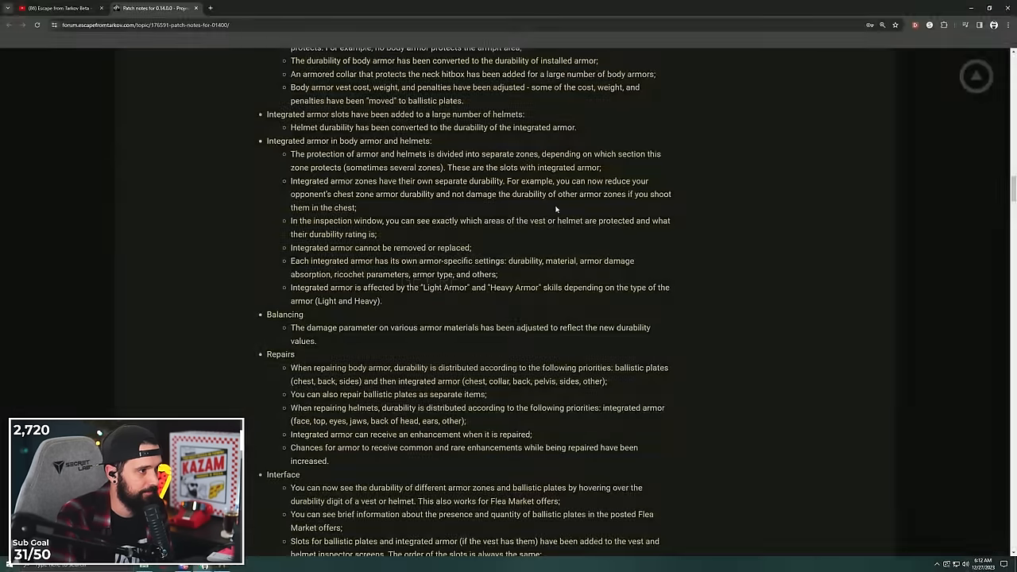
{"action": "scroll", "scroll_direction": "down", "scroll_amount": 3}
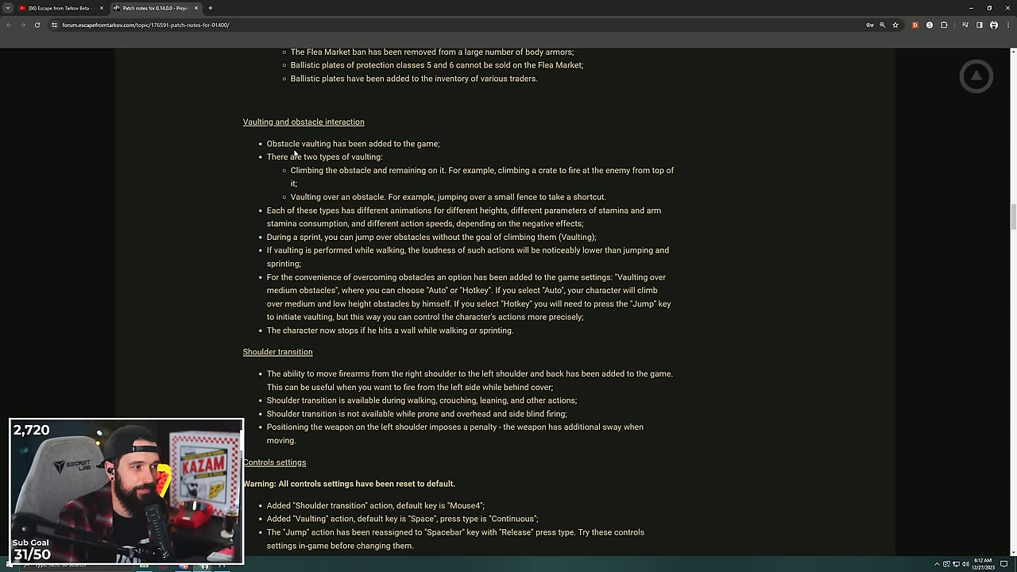
{"action": "left_click_drag", "start_coordinate": [267, 144], "coordinate": [414, 143]}
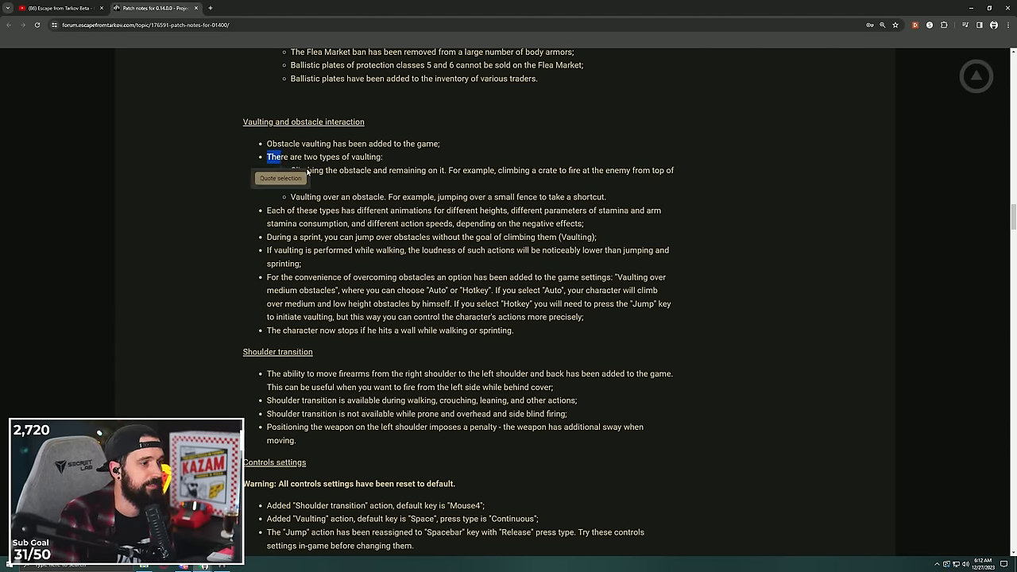
{"action": "left_click_drag", "start_coordinate": [266, 170], "coordinate": [438, 170]}
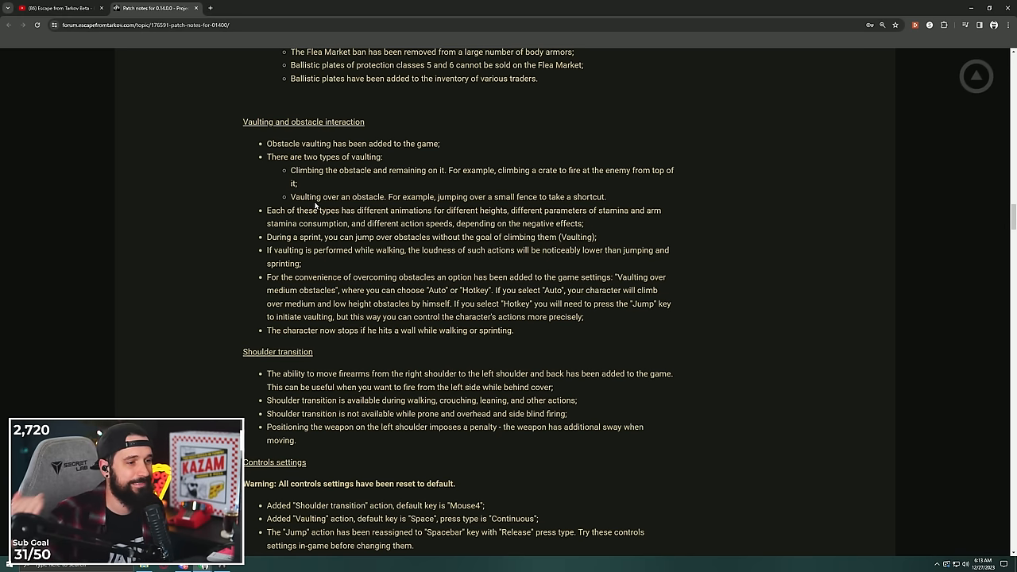
{"action": "left_click_drag", "start_coordinate": [439, 196], "coordinate": [566, 196]}
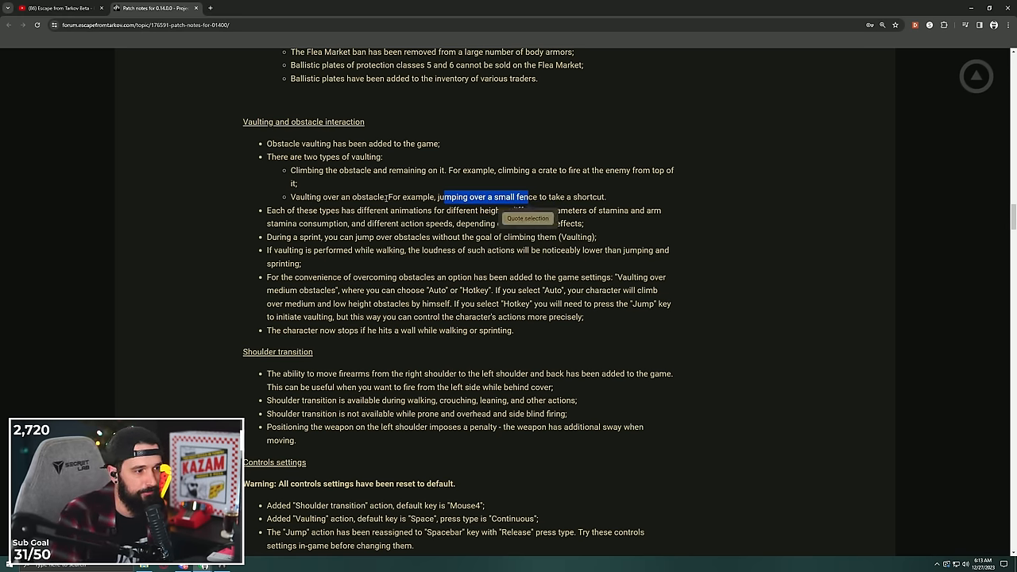
Highlight the bullet about jumping over obstacles during a sprint.
{"action": "scroll", "scroll_direction": "down", "scroll_amount": 3}
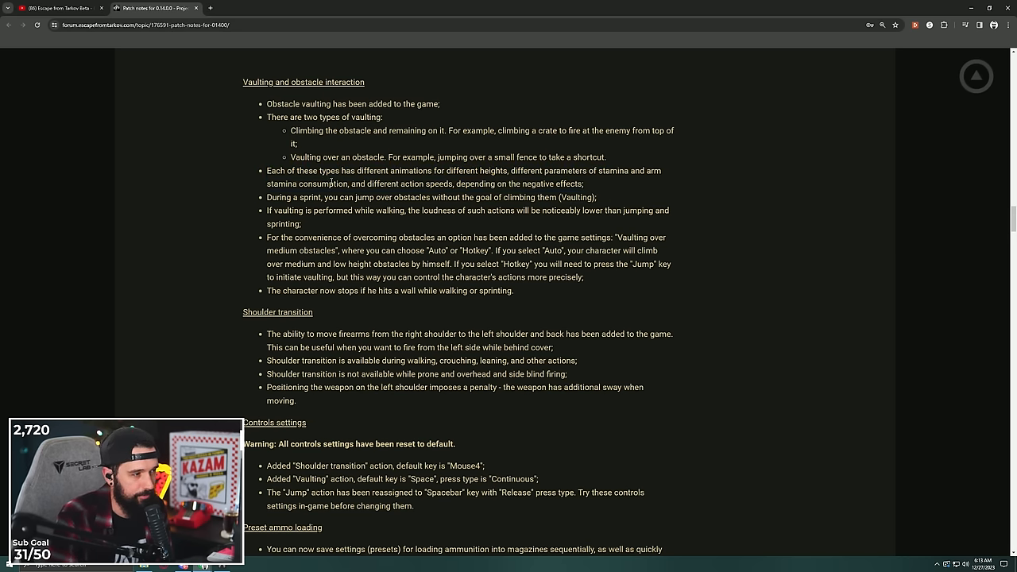
{"action": "left_click_drag", "start_coordinate": [267, 197], "coordinate": [389, 197]}
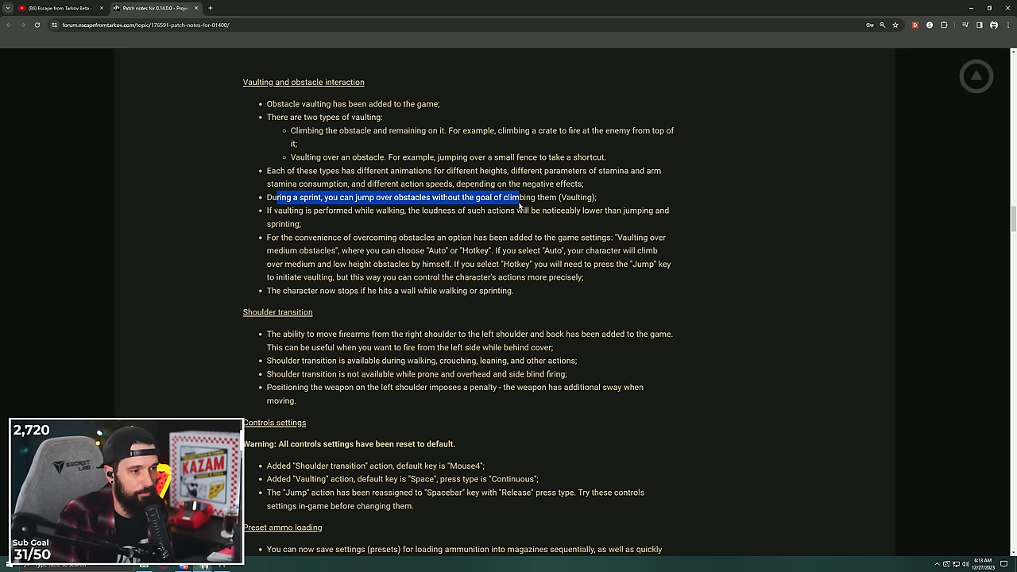
{"action": "left_click_drag", "start_coordinate": [516, 196], "coordinate": [586, 197]}
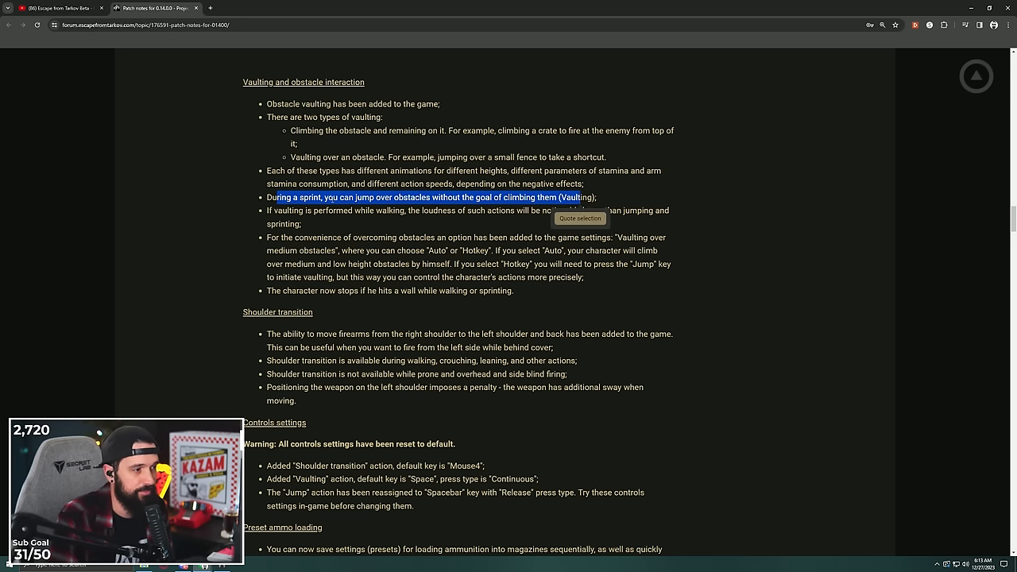
Scroll down through the highlighted Vaulting passage of the patch notes.
{"action": "scroll", "scroll_direction": "down", "scroll_amount": 3}
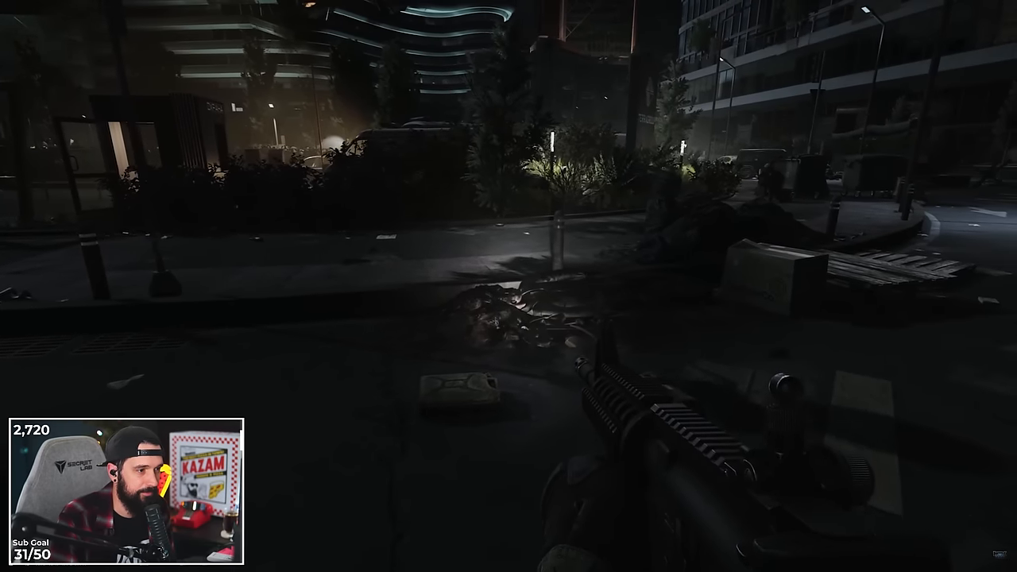
{"action": "mouse_move", "coordinate": [508, 286]}
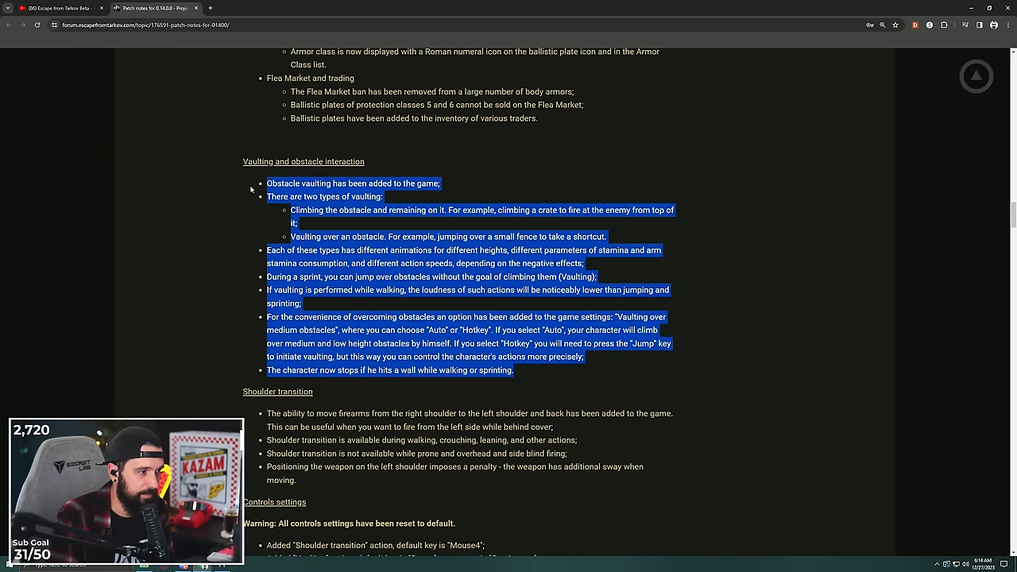
Highlight the left-shoulder sway penalty line under Shoulder transition and read on.
{"action": "scroll", "scroll_direction": "down", "scroll_amount": 3}
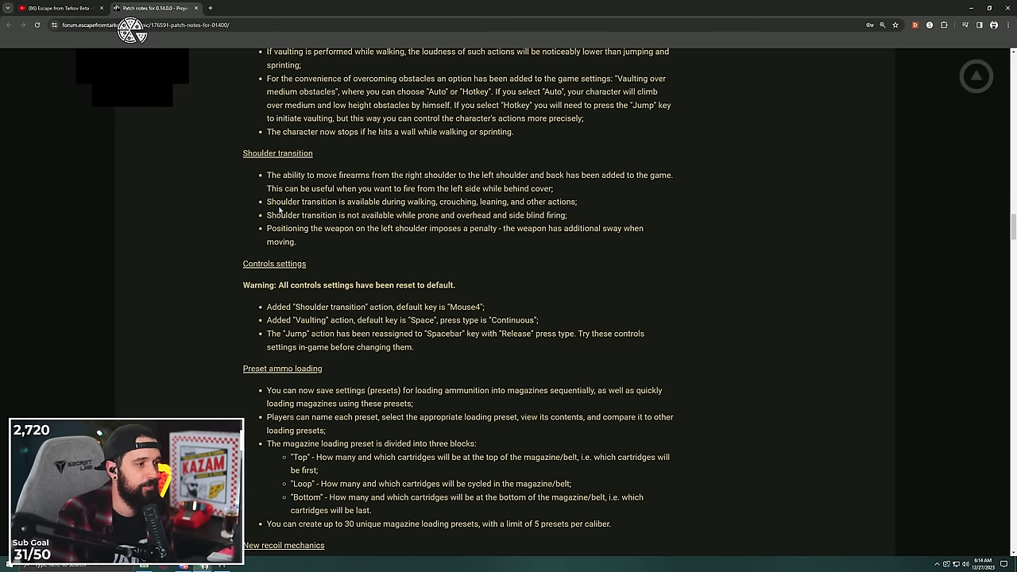
{"action": "mouse_move", "coordinate": [406, 205]}
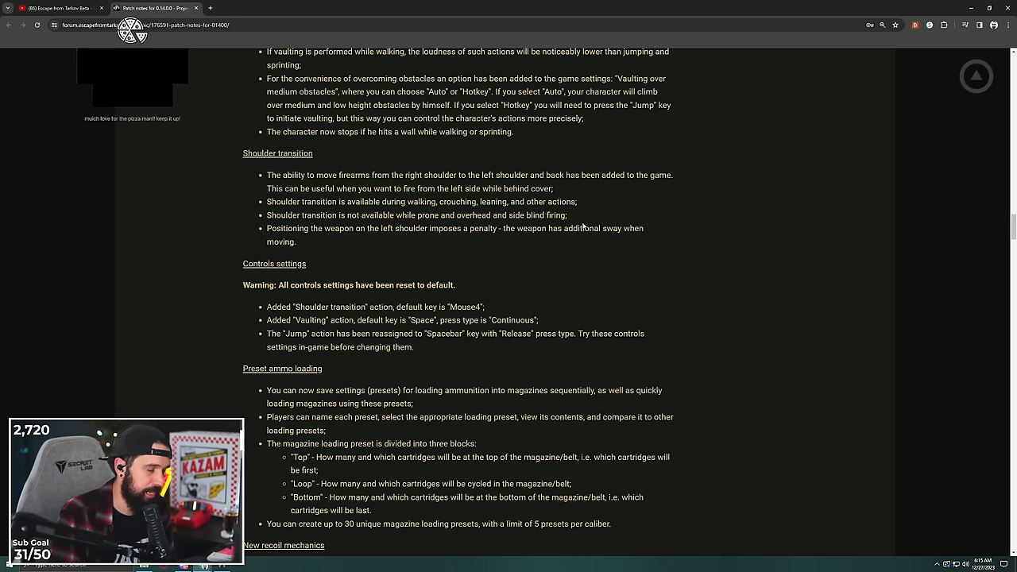
{"action": "left_click_drag", "start_coordinate": [285, 227], "coordinate": [385, 233]}
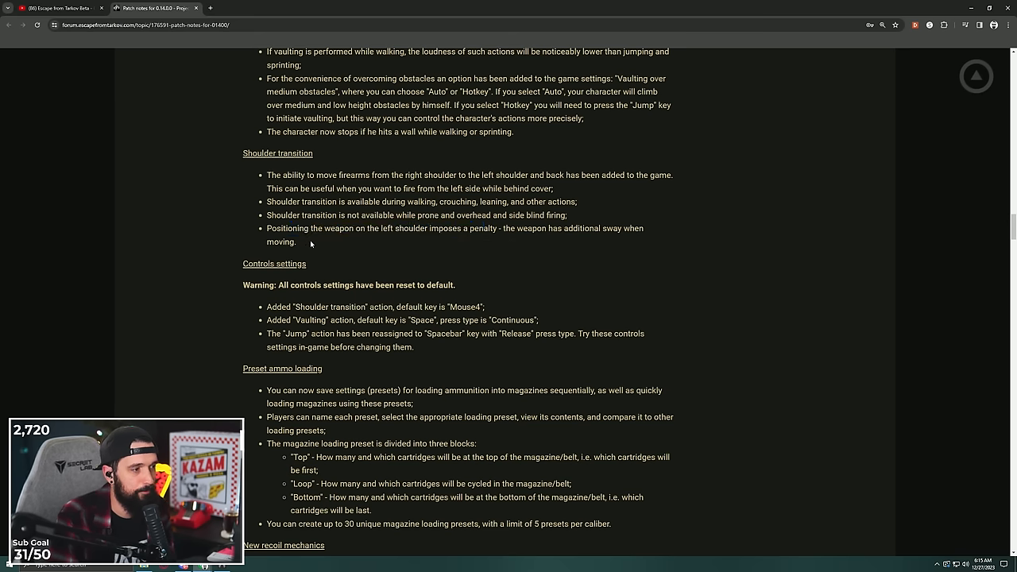
{"action": "left_click_drag", "start_coordinate": [267, 228], "coordinate": [643, 242]}
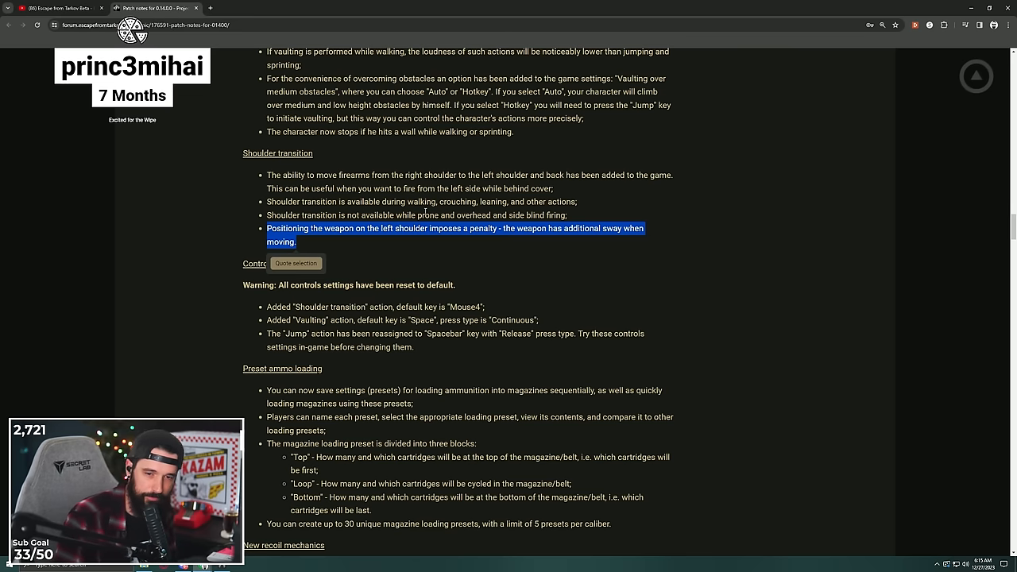
{"action": "scroll", "scroll_direction": "down", "scroll_amount": 3}
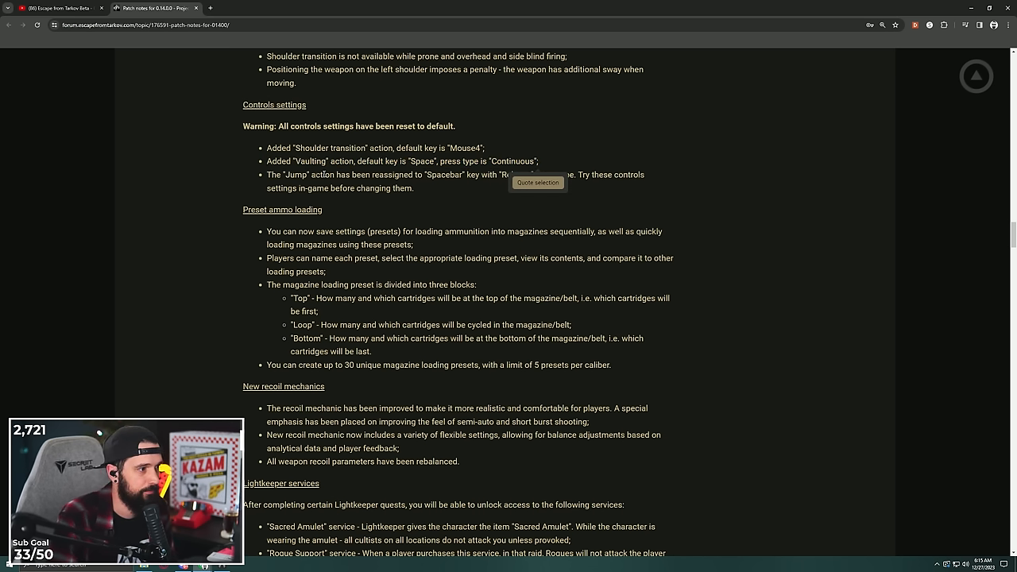
Highlight the Jump action reassignment line, then the Preset ammo loading bullet points.
{"action": "left_click_drag", "start_coordinate": [267, 175], "coordinate": [436, 175]}
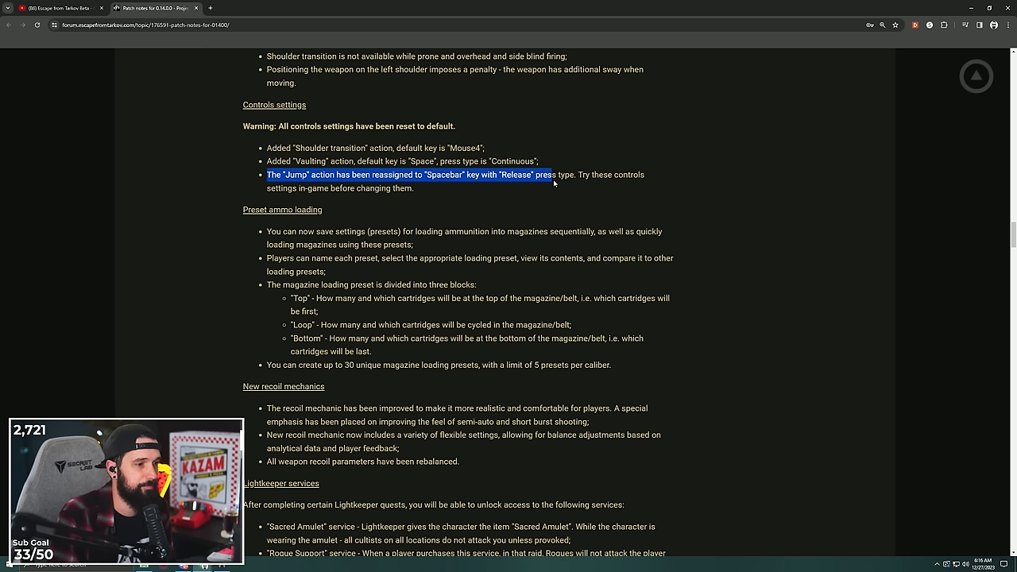
{"action": "left_click_drag", "start_coordinate": [548, 175], "coordinate": [349, 161]}
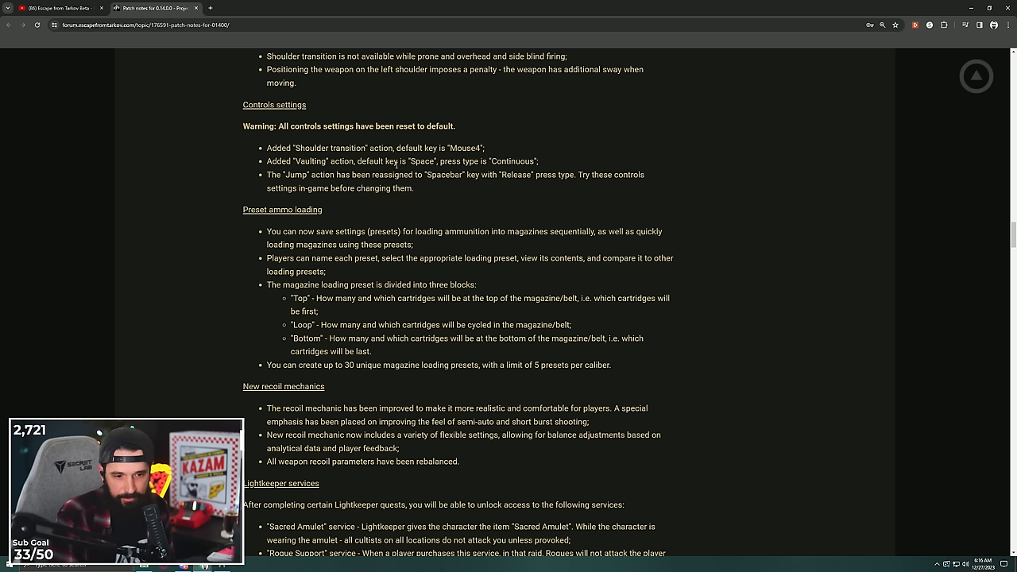
{"action": "scroll", "scroll_direction": "down", "scroll_amount": 3}
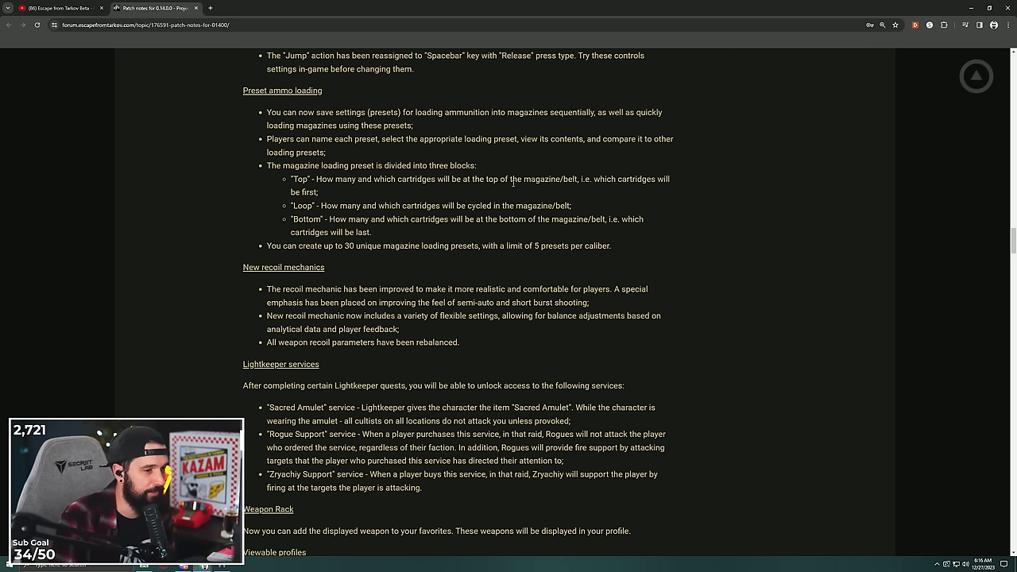
{"action": "left_click_drag", "start_coordinate": [267, 112], "coordinate": [611, 246]}
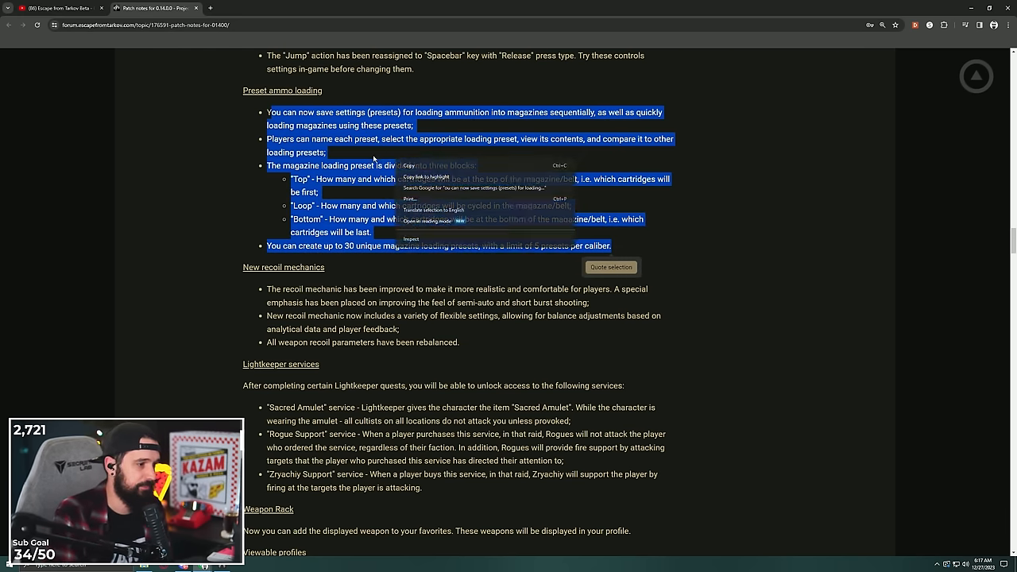
{"action": "scroll", "scroll_direction": "down", "scroll_amount": 3}
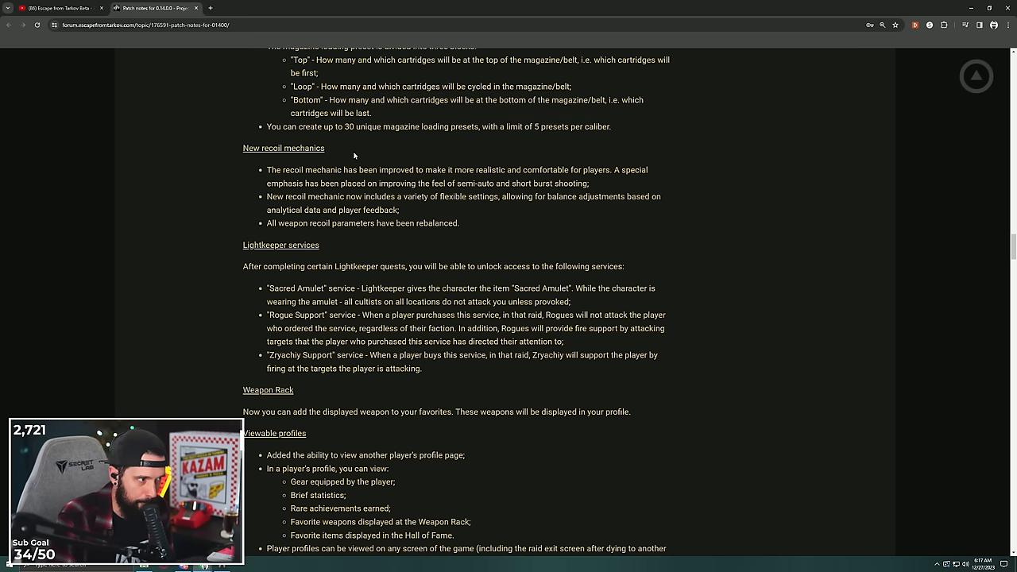
Highlight the recoil notes on semi-auto feel and flexible recoil settings.
{"action": "left_click_drag", "start_coordinate": [267, 169], "coordinate": [442, 170]}
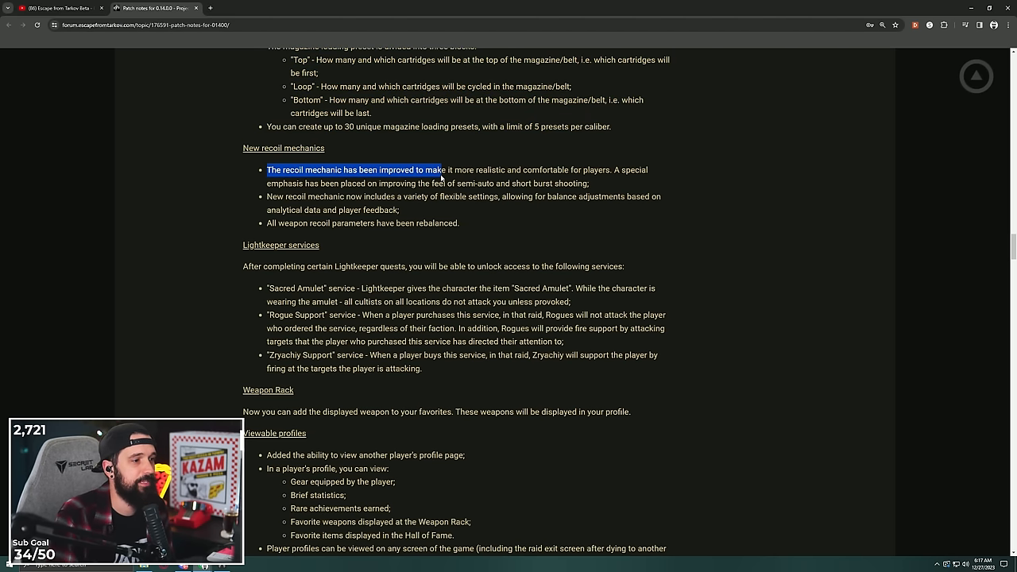
{"action": "left_click_drag", "start_coordinate": [439, 170], "coordinate": [558, 170]}
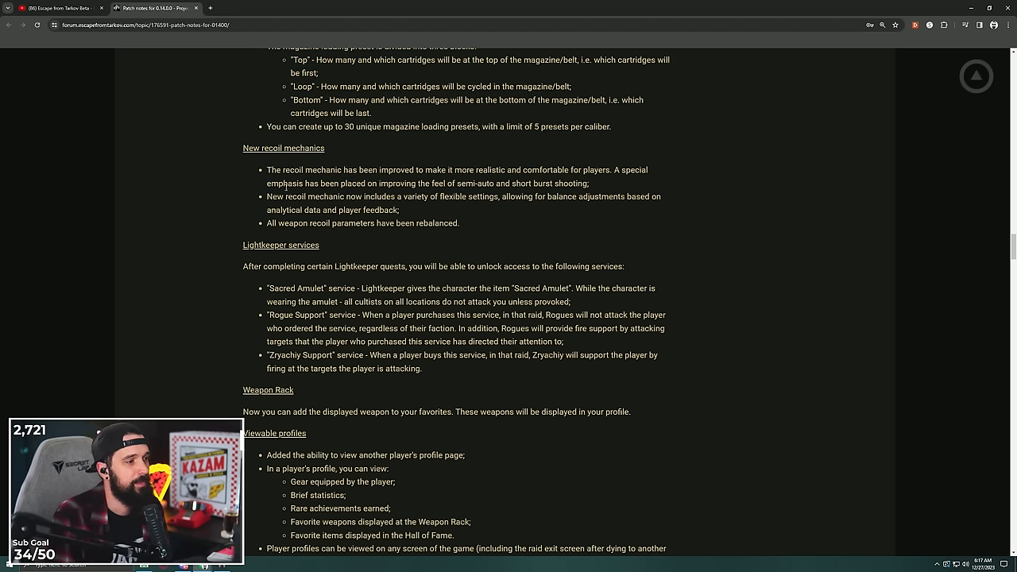
{"action": "left_click_drag", "start_coordinate": [282, 184], "coordinate": [421, 184]}
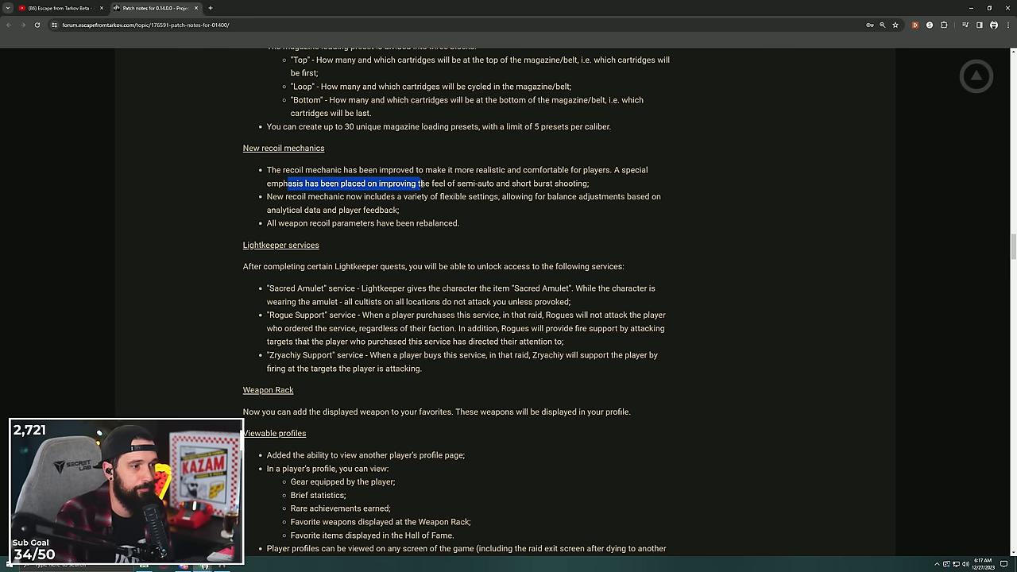
{"action": "left_click_drag", "start_coordinate": [421, 183], "coordinate": [588, 184]}
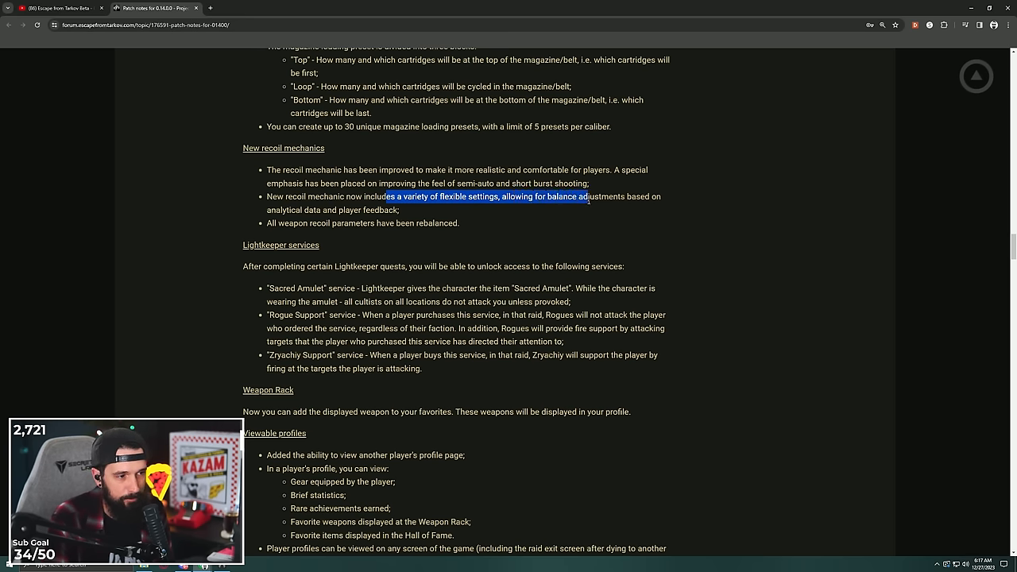
{"action": "left_click_drag", "start_coordinate": [587, 196], "coordinate": [400, 210]}
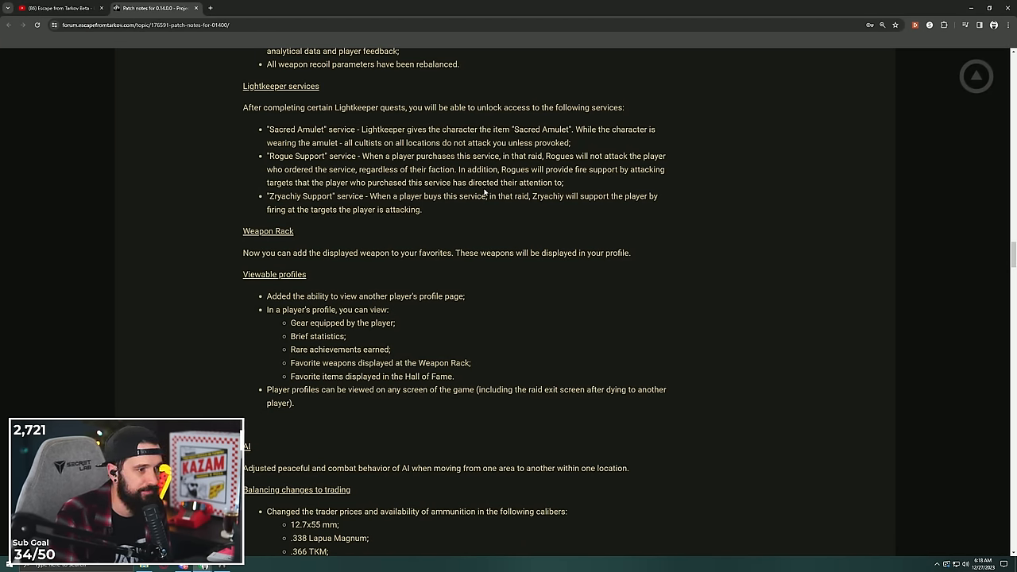
Highlight the Sacred Amulet, Rogue Support and Zryachiy Support service entries.
{"action": "left_click_drag", "start_coordinate": [266, 155], "coordinate": [564, 183]}
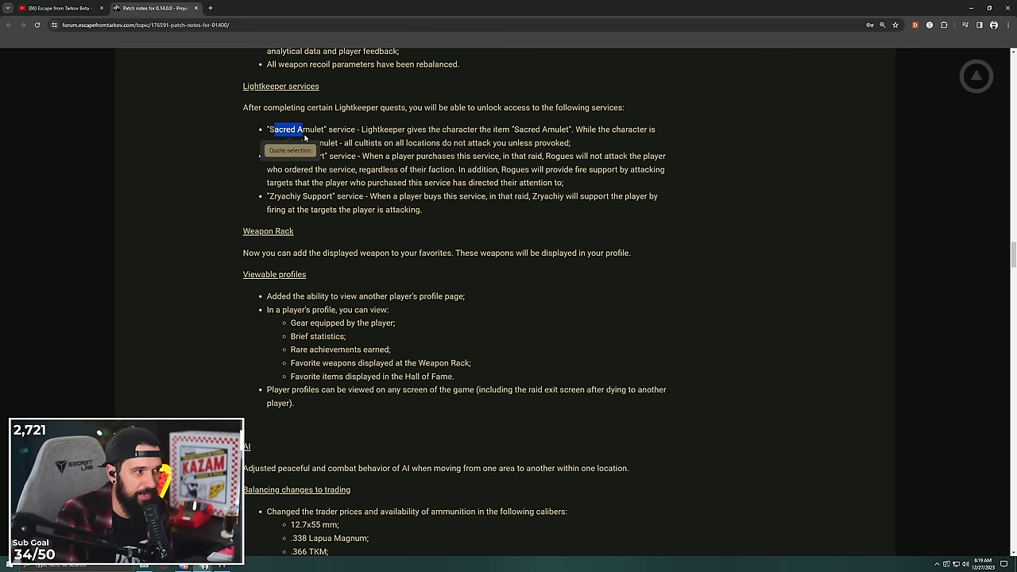
{"action": "left_click_drag", "start_coordinate": [286, 129], "coordinate": [422, 210]}
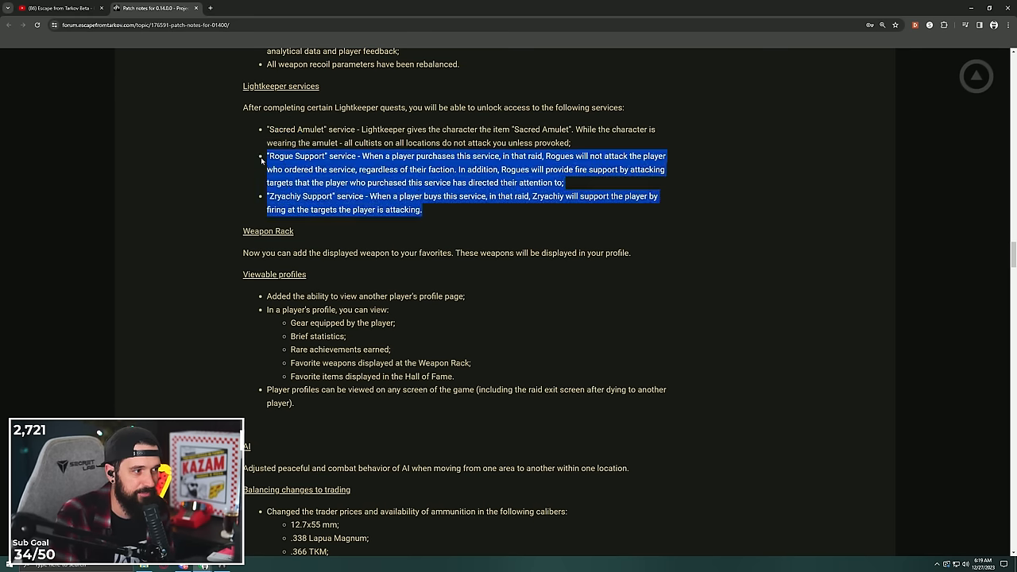
{"action": "left_click_drag", "start_coordinate": [267, 156], "coordinate": [421, 210]}
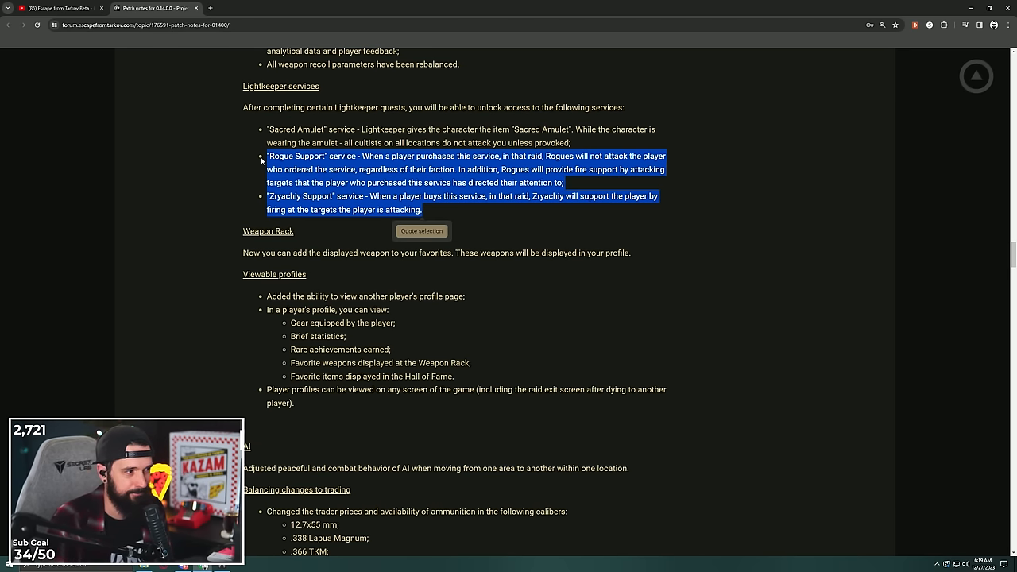
Read on past the weapon rack and viewable profiles to the AI section.
{"action": "scroll", "scroll_direction": "down", "scroll_amount": 3}
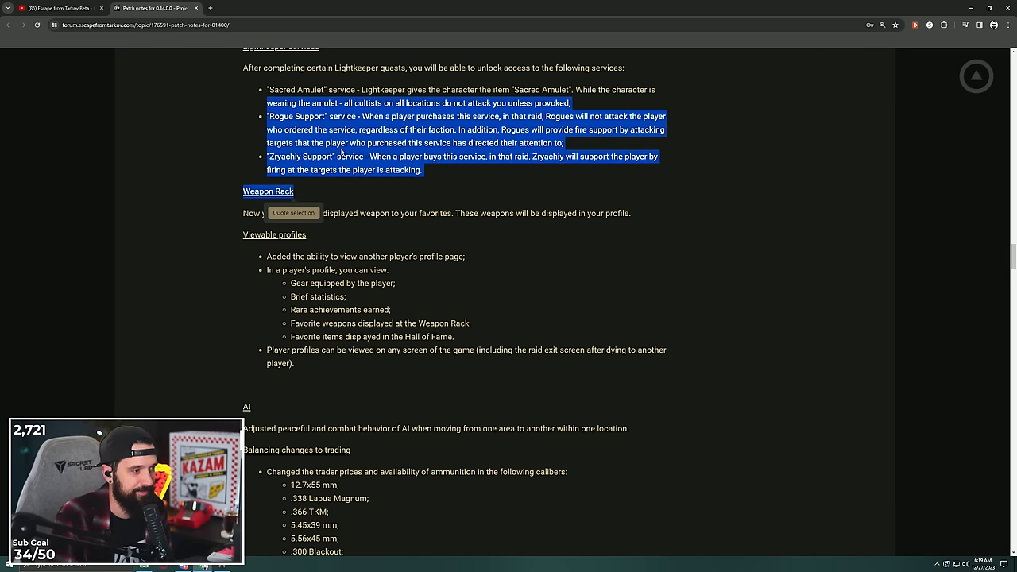
{"action": "scroll", "scroll_direction": "down", "scroll_amount": 3}
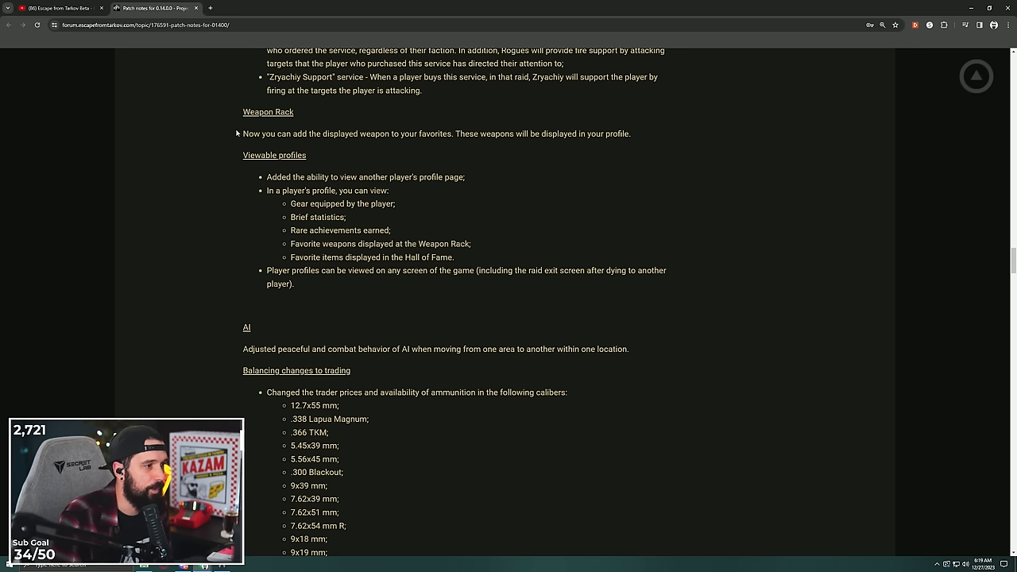
{"action": "scroll", "scroll_direction": "up", "scroll_amount": 3}
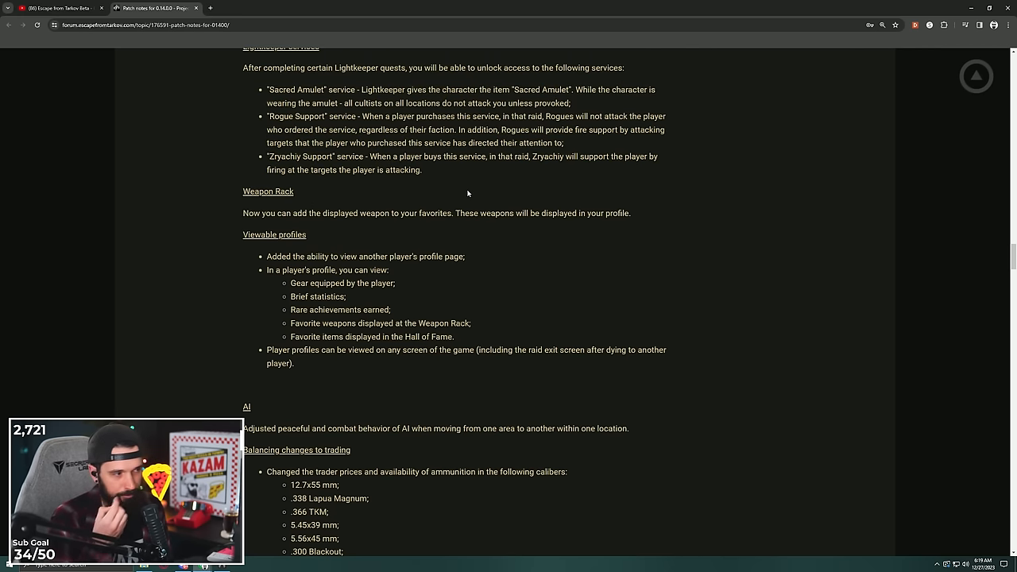
{"action": "scroll", "scroll_direction": "down", "scroll_amount": 3}
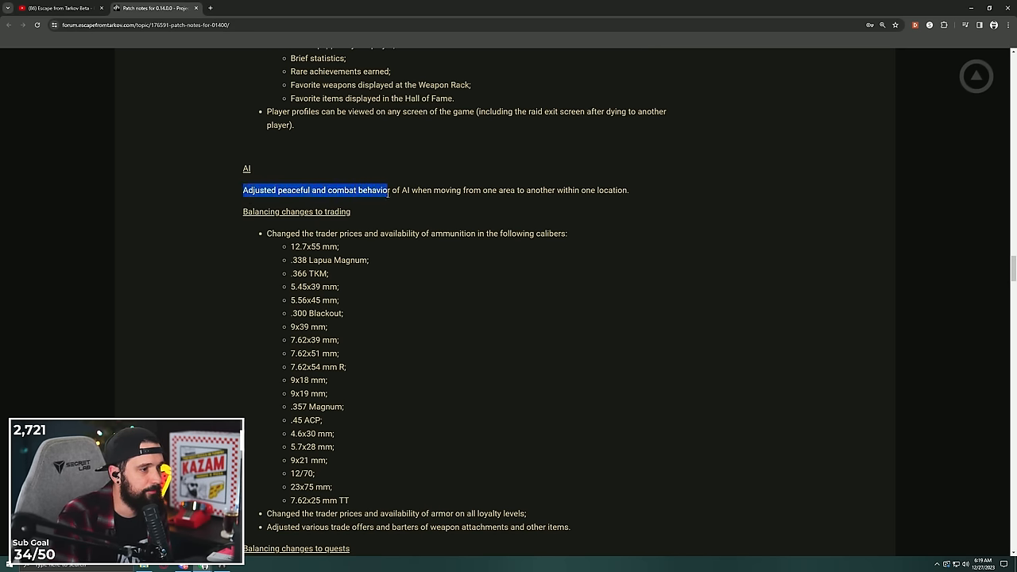
Highlight the AI behaviour sentence, then the ammunition price and availability line, reading past the caliber list.
{"action": "left_click_drag", "start_coordinate": [389, 190], "coordinate": [581, 190]}
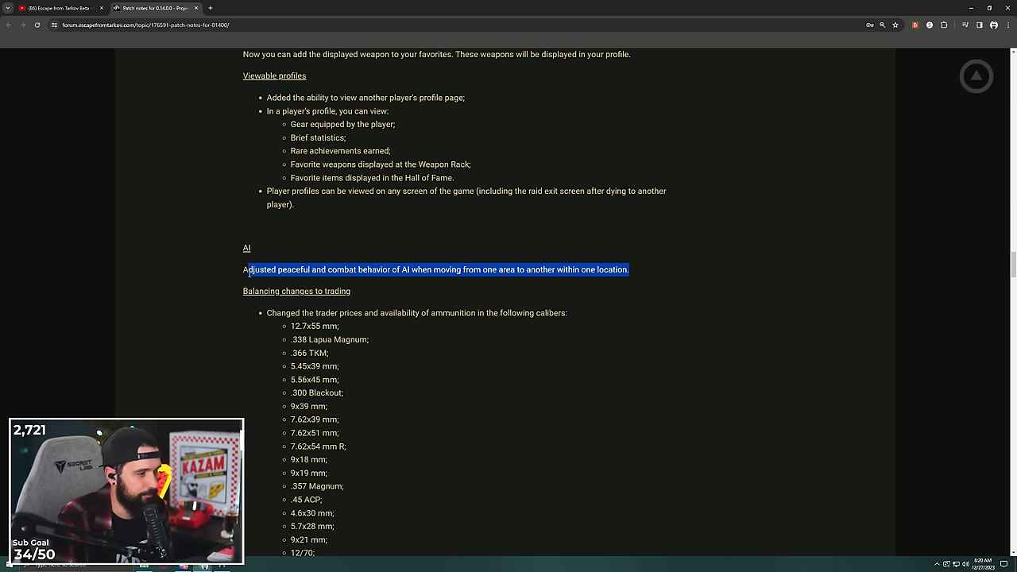
{"action": "left_click", "coordinate": [315, 246]}
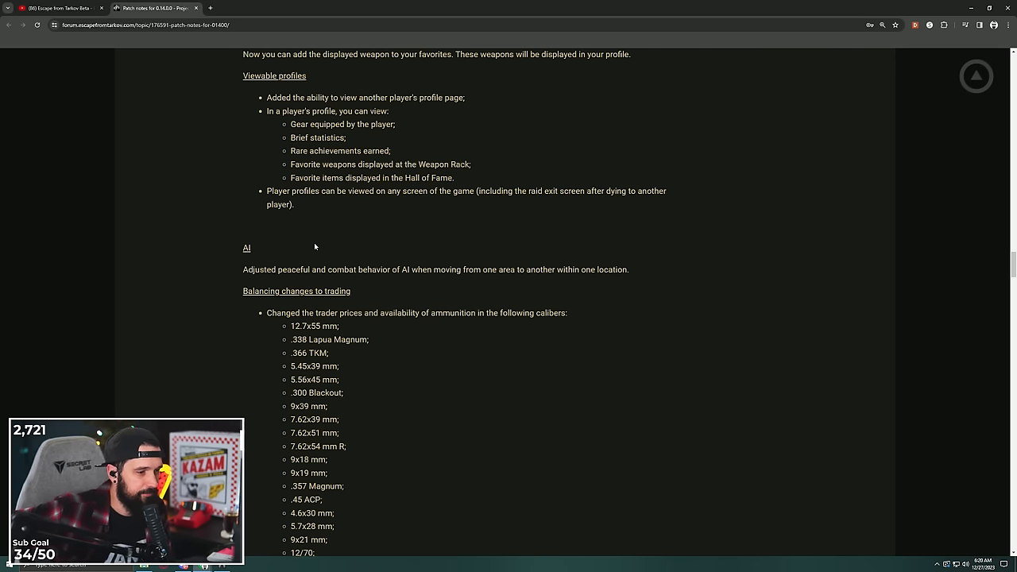
{"action": "scroll", "scroll_direction": "down", "scroll_amount": 3}
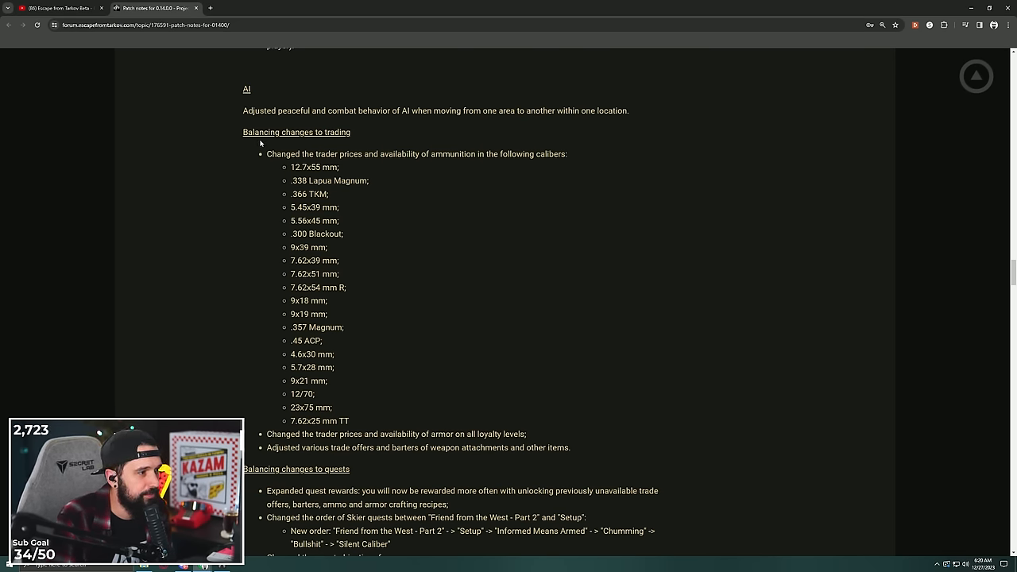
{"action": "double_click", "coordinate": [284, 155]}
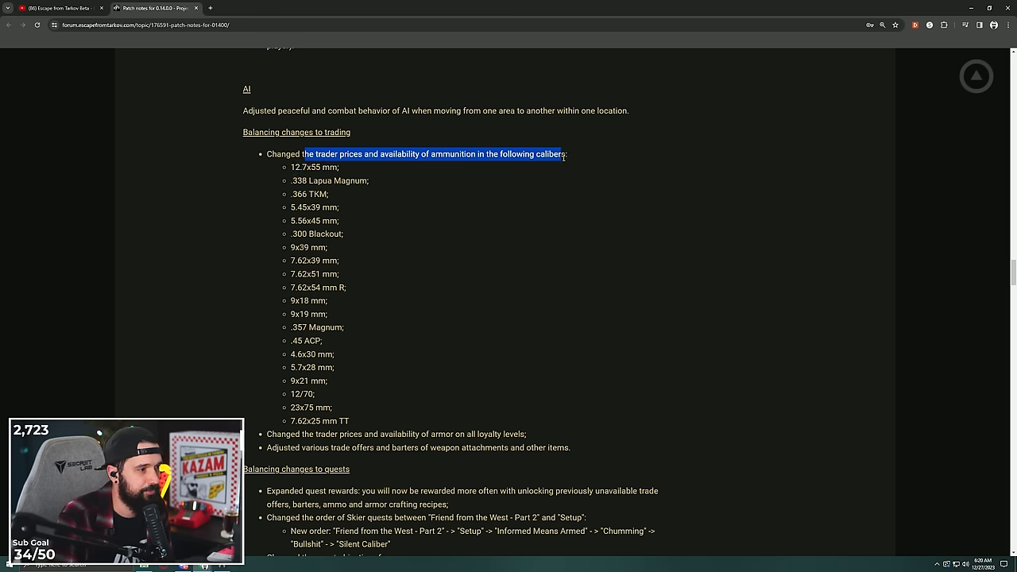
{"action": "scroll", "scroll_direction": "down", "scroll_amount": 3}
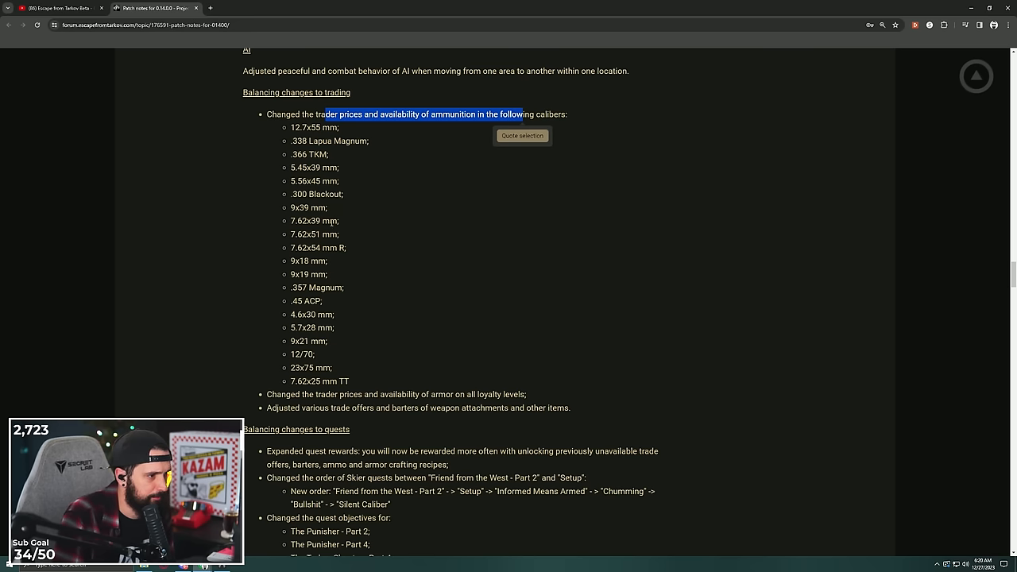
{"action": "mouse_move", "coordinate": [336, 258]}
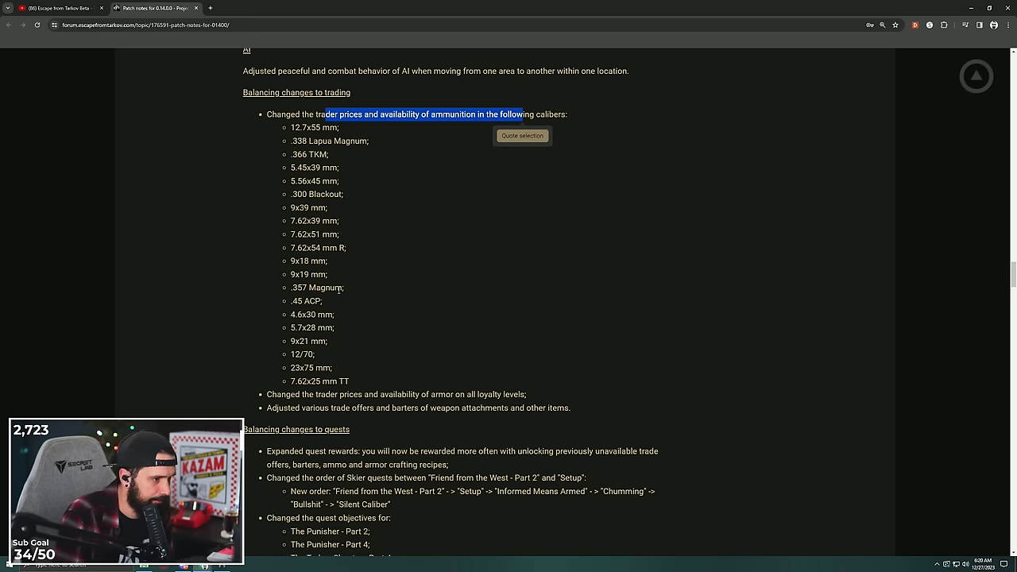
{"action": "mouse_move", "coordinate": [409, 262]}
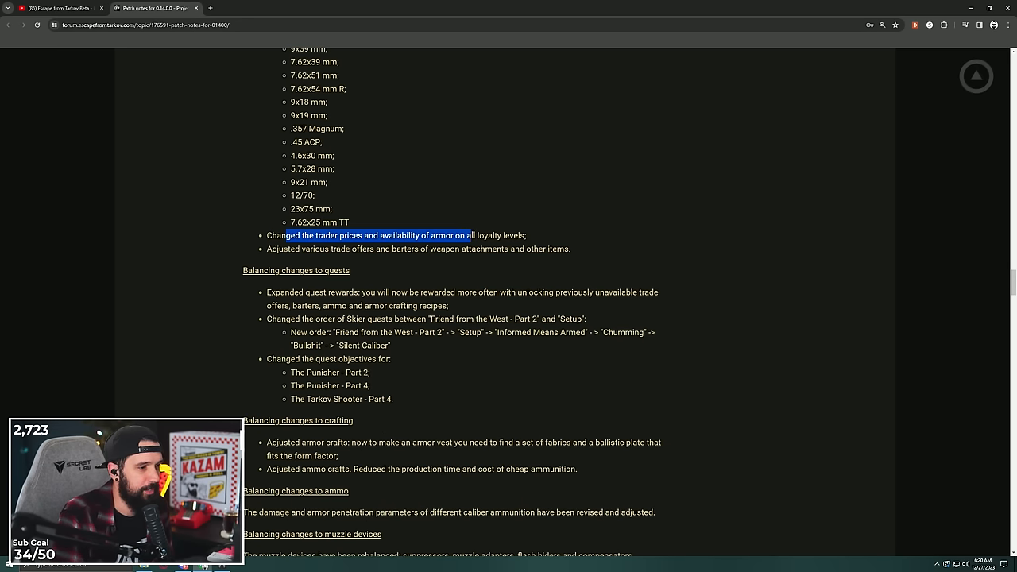
Highlight the armor trader price change sentence.
{"action": "left_click_drag", "start_coordinate": [469, 235], "coordinate": [514, 235]}
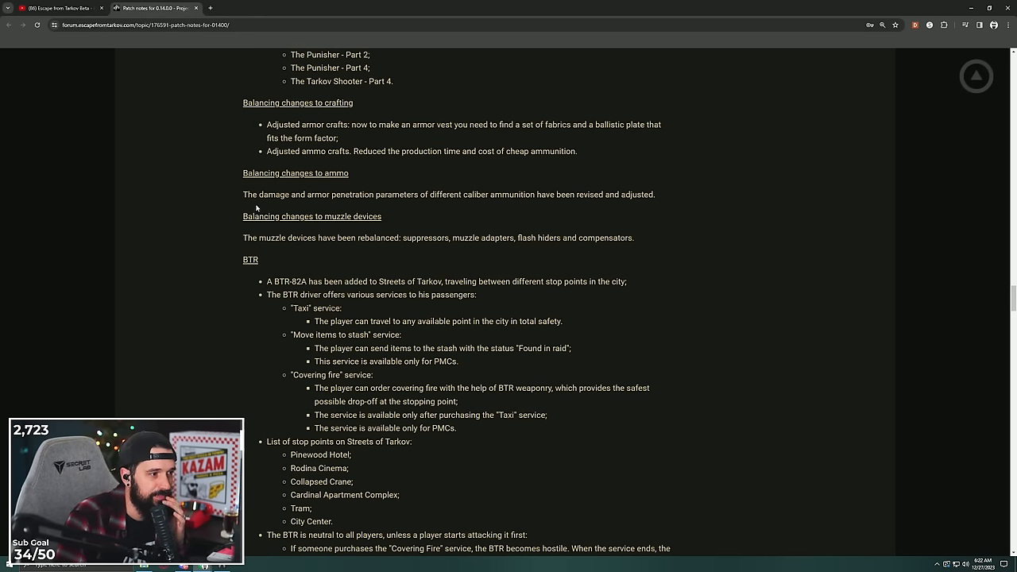
Highlight the ammunition penetration revision sentence.
{"action": "left_click_drag", "start_coordinate": [286, 195], "coordinate": [602, 194]}
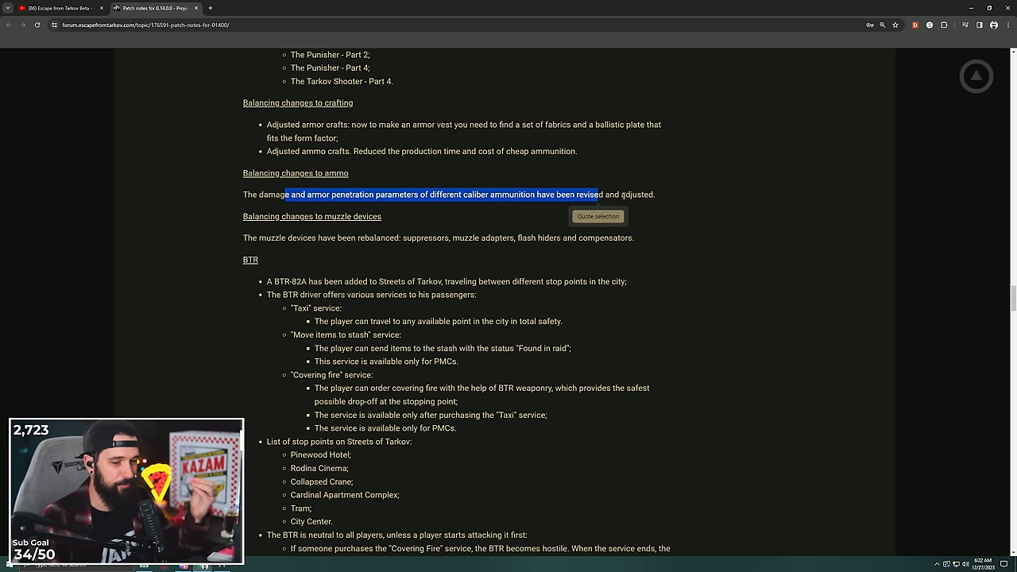
{"action": "left_click", "coordinate": [661, 197]}
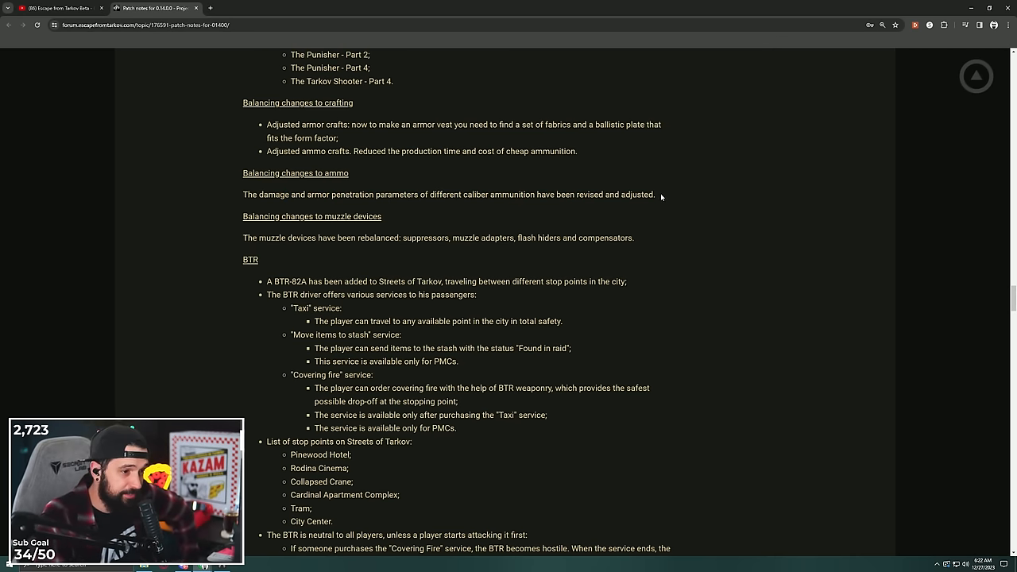
{"action": "left_click_drag", "start_coordinate": [256, 195], "coordinate": [655, 195]}
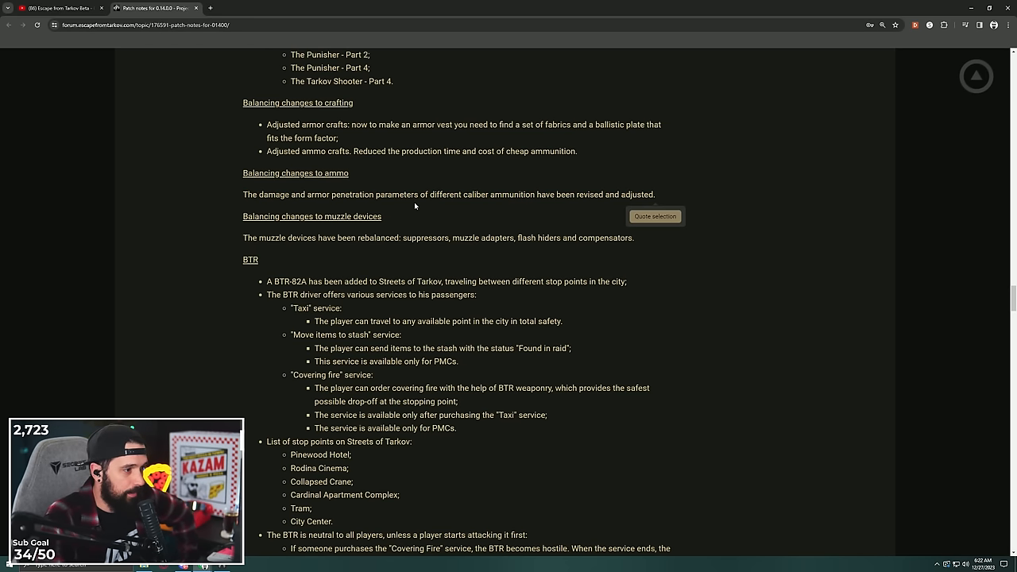
{"action": "scroll", "scroll_direction": "down", "scroll_amount": 3}
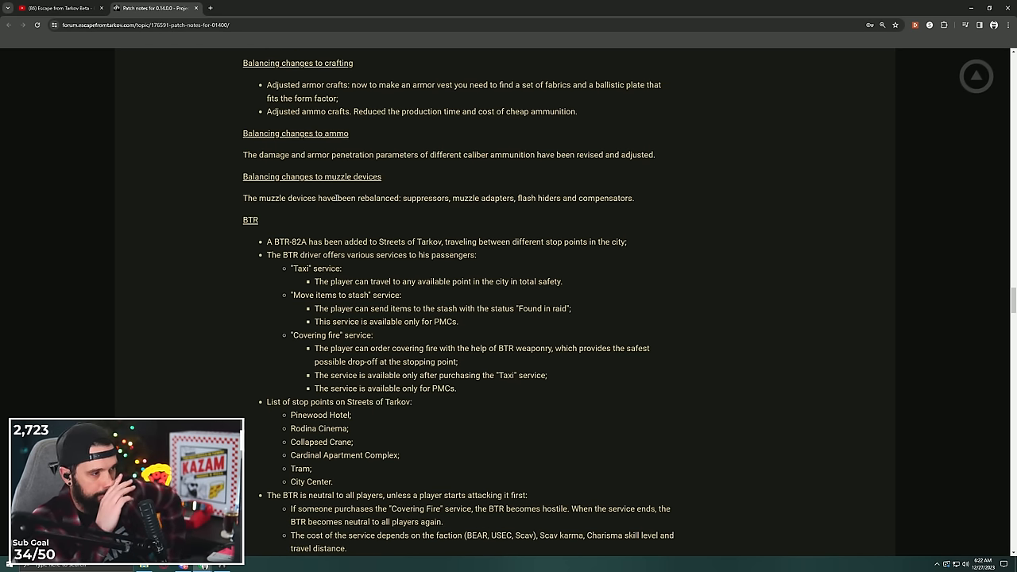
Highlight the rebalanced muzzle devices list and the word suppressors, reaching the BTR section.
{"action": "left_click_drag", "start_coordinate": [395, 197], "coordinate": [477, 198]}
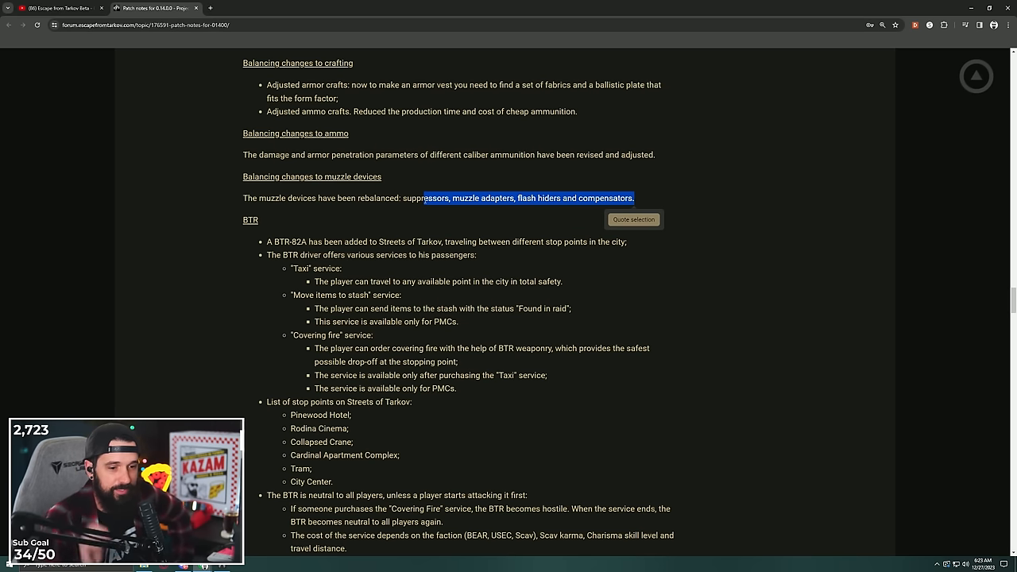
{"action": "left_click", "coordinate": [452, 187]}
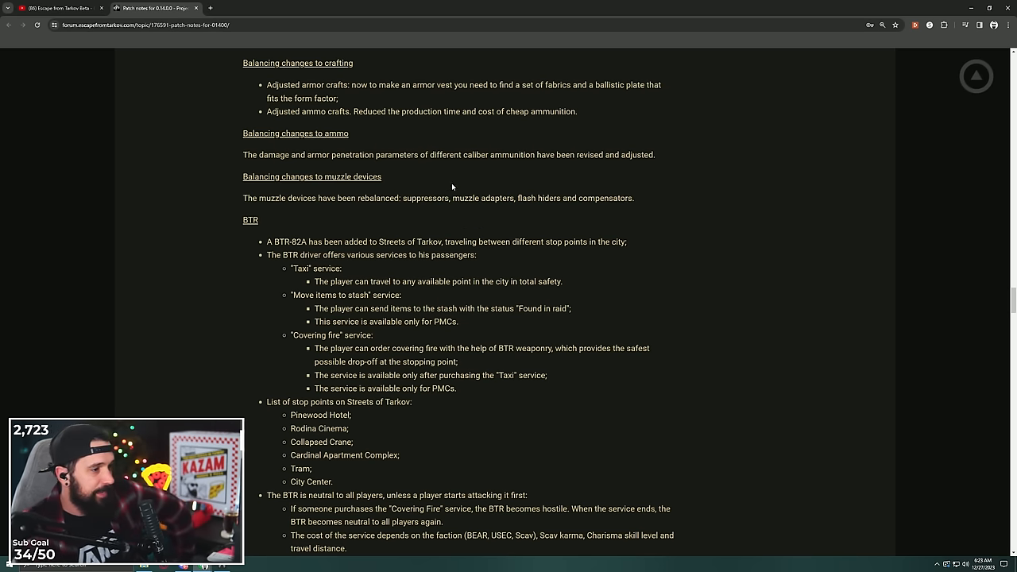
{"action": "double_click", "coordinate": [484, 198]}
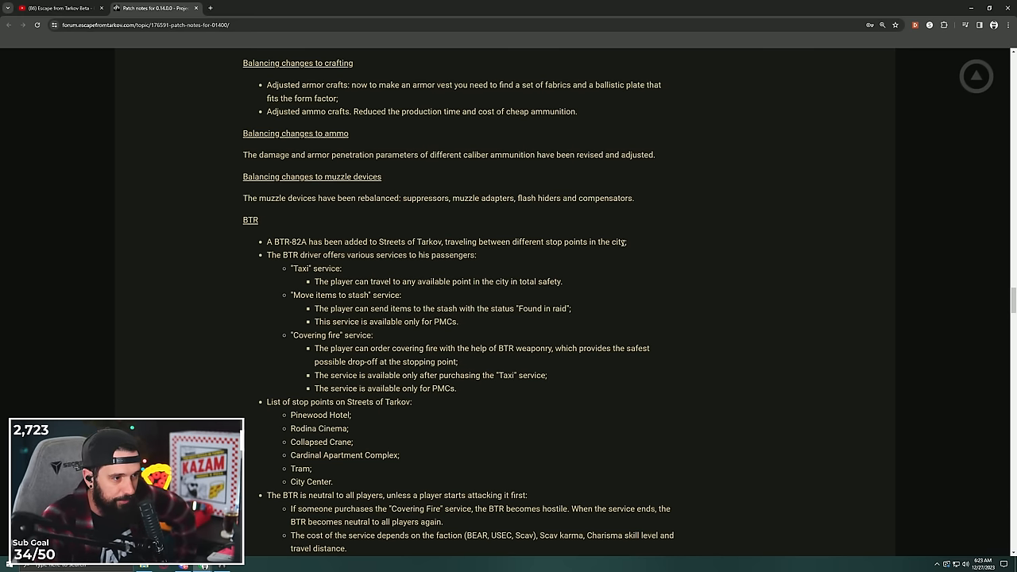
{"action": "scroll", "scroll_direction": "down", "scroll_amount": 3}
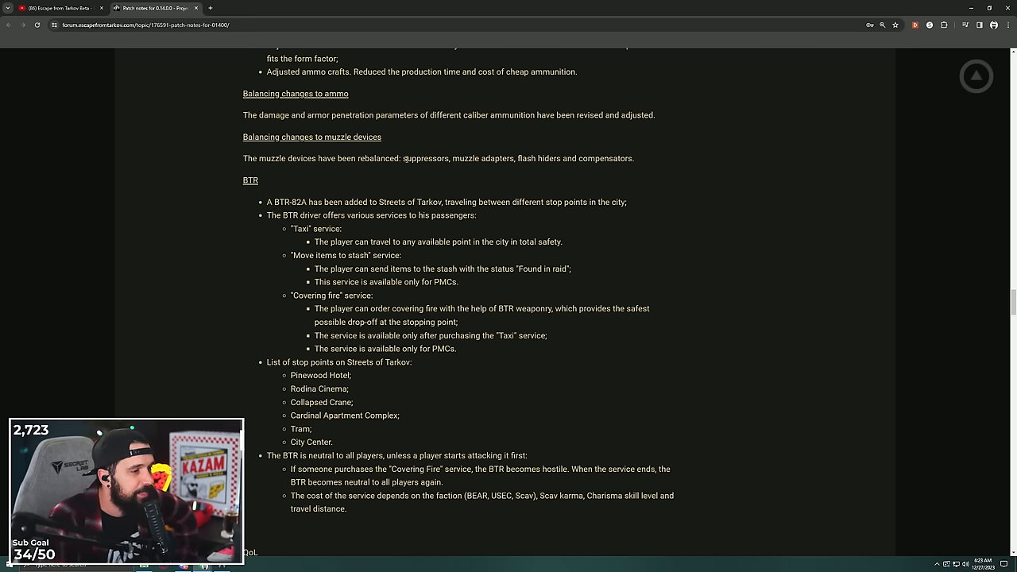
{"action": "double_click", "coordinate": [425, 158]}
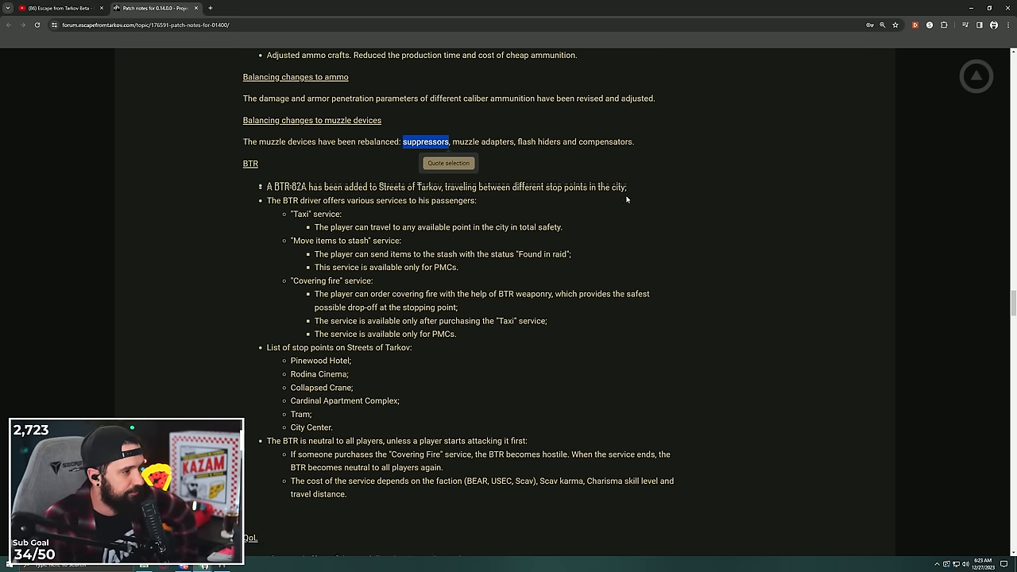
{"action": "scroll", "scroll_direction": "down", "scroll_amount": 3}
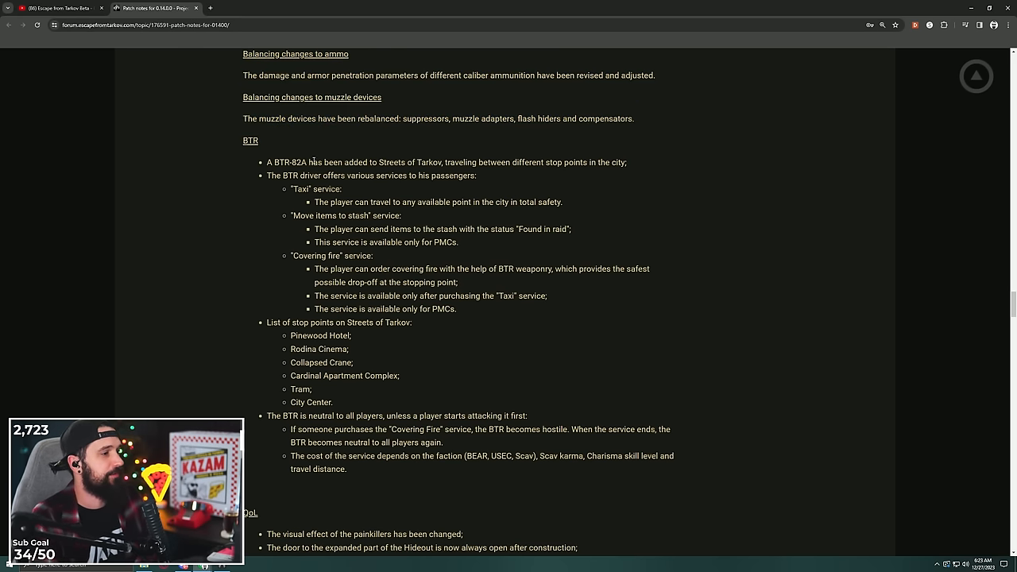
Highlight the BTR stop-point list in the patch notes.
{"action": "scroll", "scroll_direction": "down", "scroll_amount": 3}
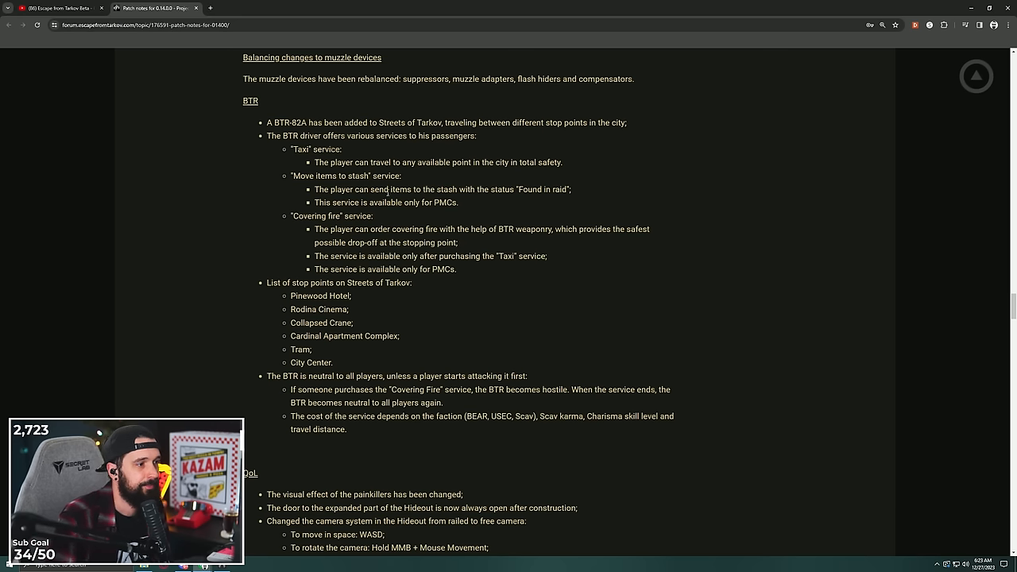
{"action": "left_click_drag", "start_coordinate": [315, 162], "coordinate": [536, 162]}
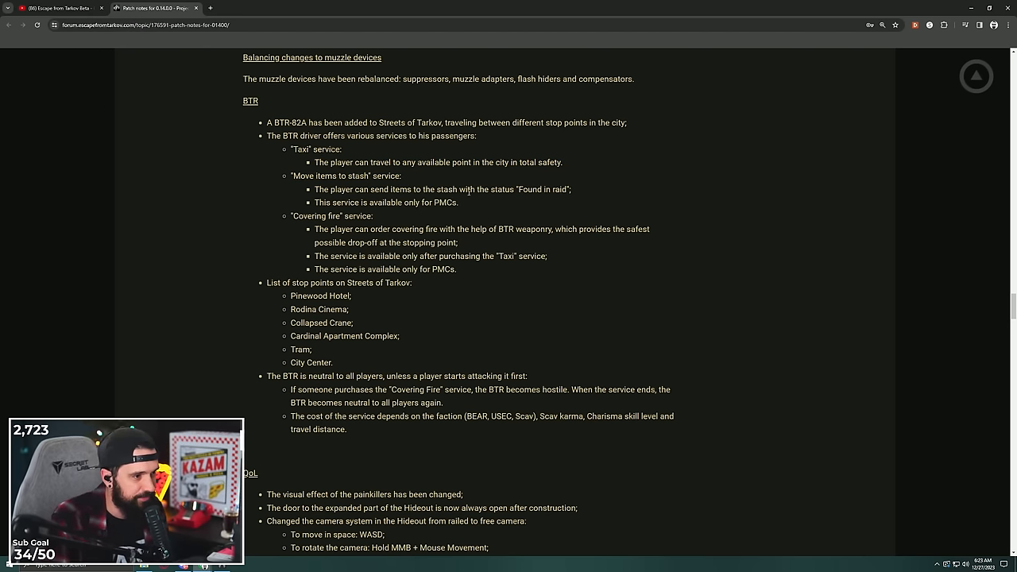
{"action": "left_click_drag", "start_coordinate": [444, 189], "coordinate": [571, 189]}
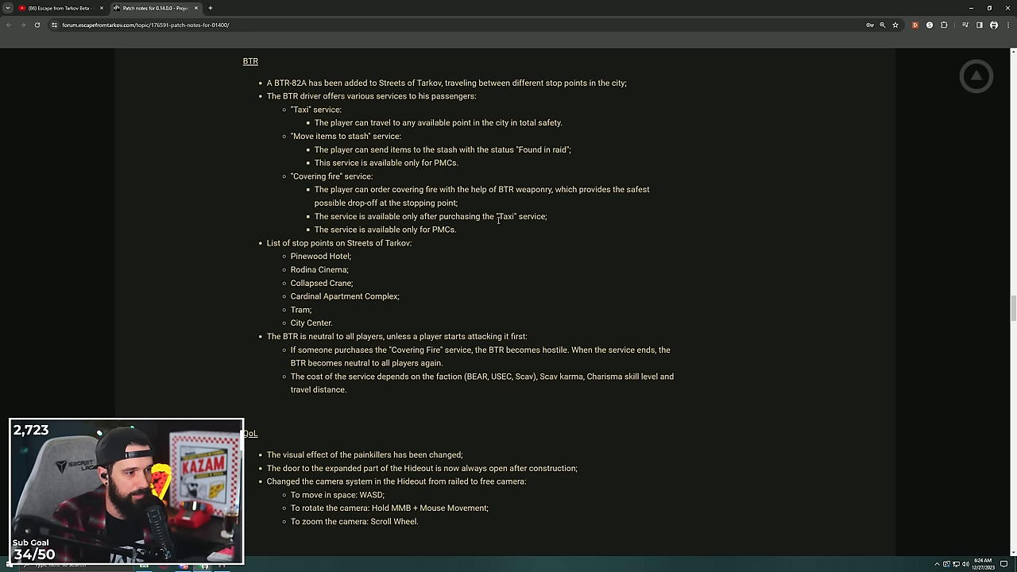
{"action": "mouse_move", "coordinate": [465, 235]}
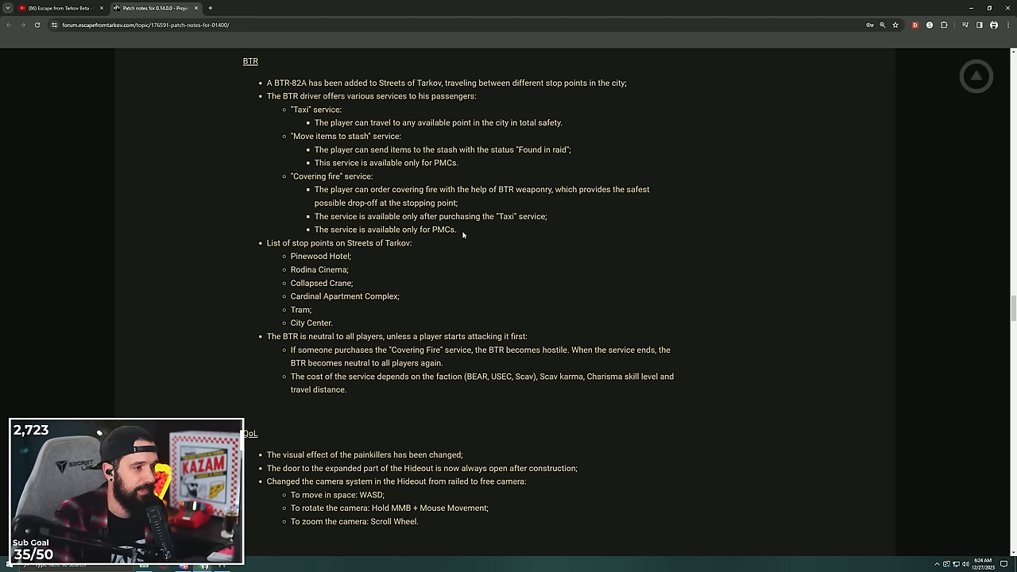
{"action": "scroll", "scroll_direction": "down", "scroll_amount": 3}
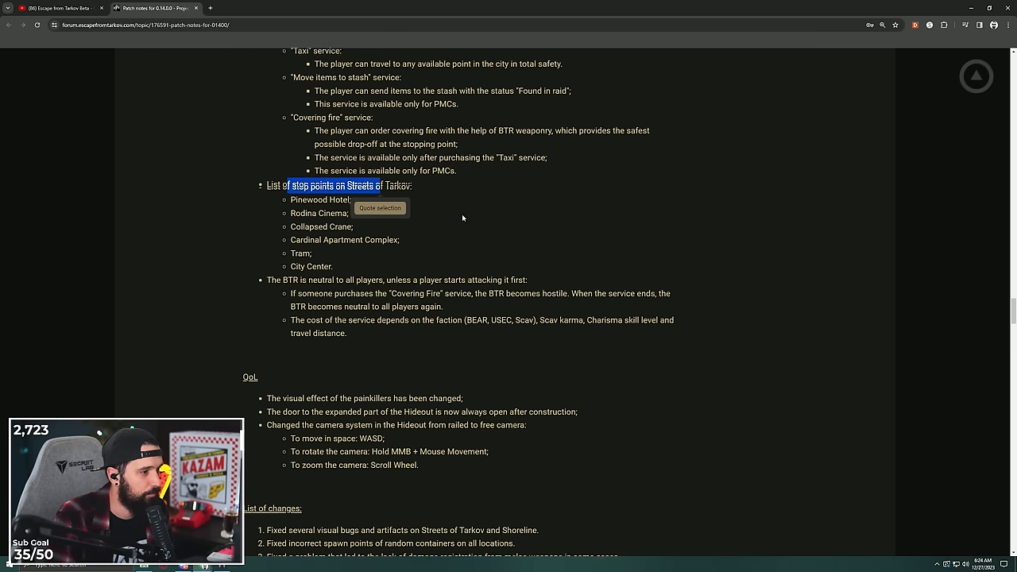
{"action": "scroll", "scroll_direction": "down", "scroll_amount": 3}
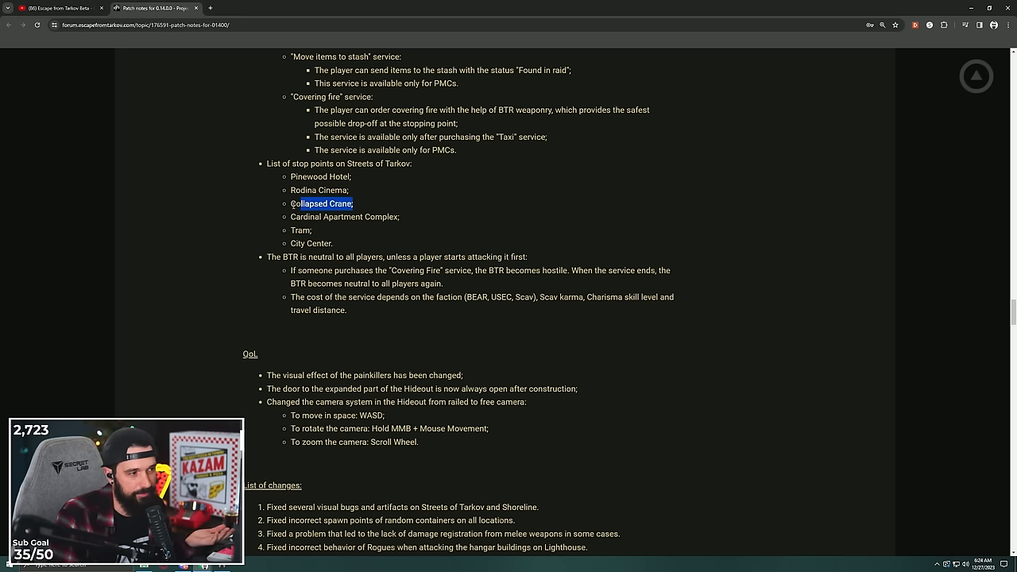
Highlight the faction-dependent service cost, the Taxi service entry and the BTR neutrality passage.
{"action": "left_click_drag", "start_coordinate": [292, 203], "coordinate": [353, 203]}
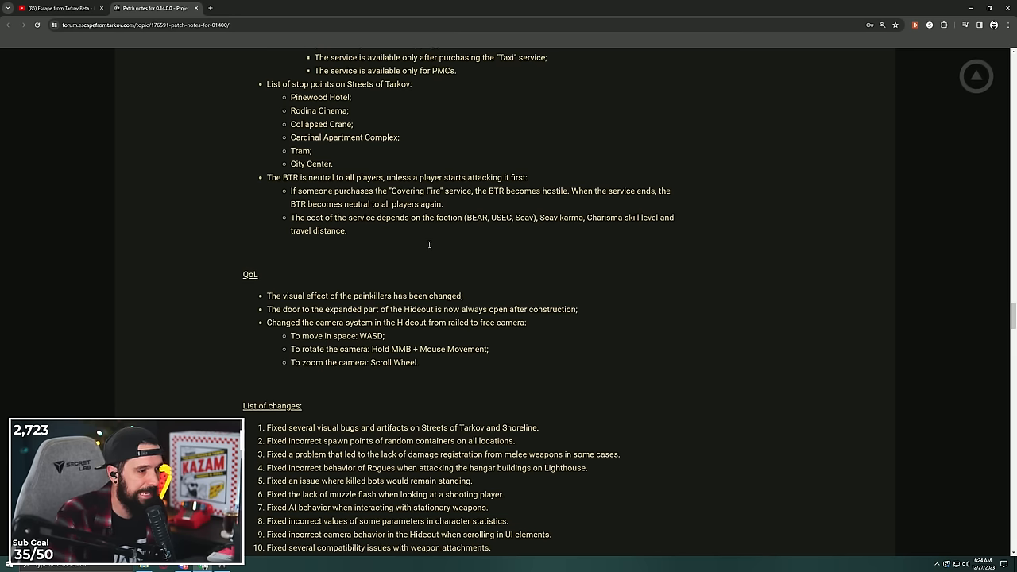
{"action": "left_click_drag", "start_coordinate": [350, 218], "coordinate": [465, 217]}
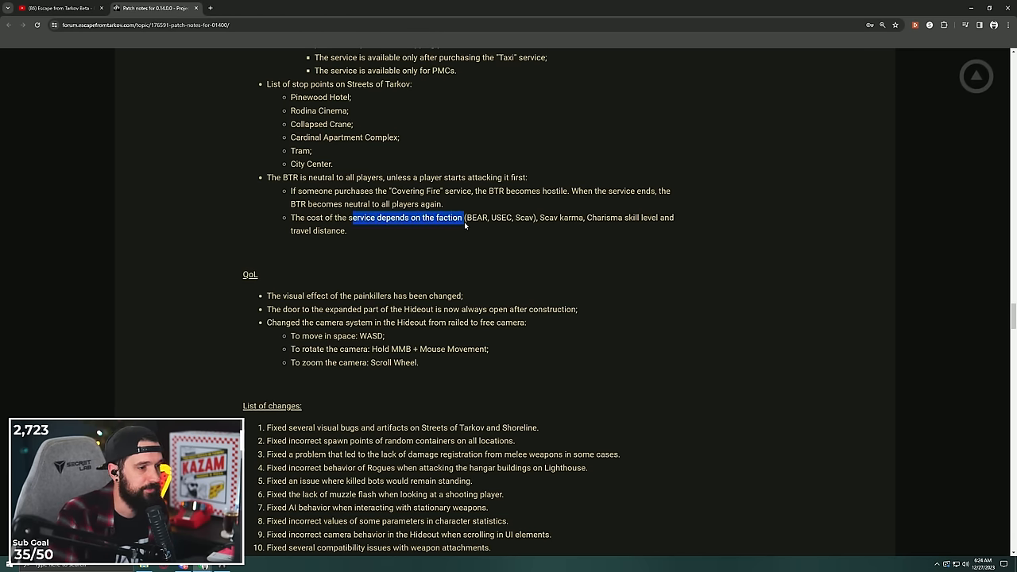
{"action": "left_click", "coordinate": [425, 243]}
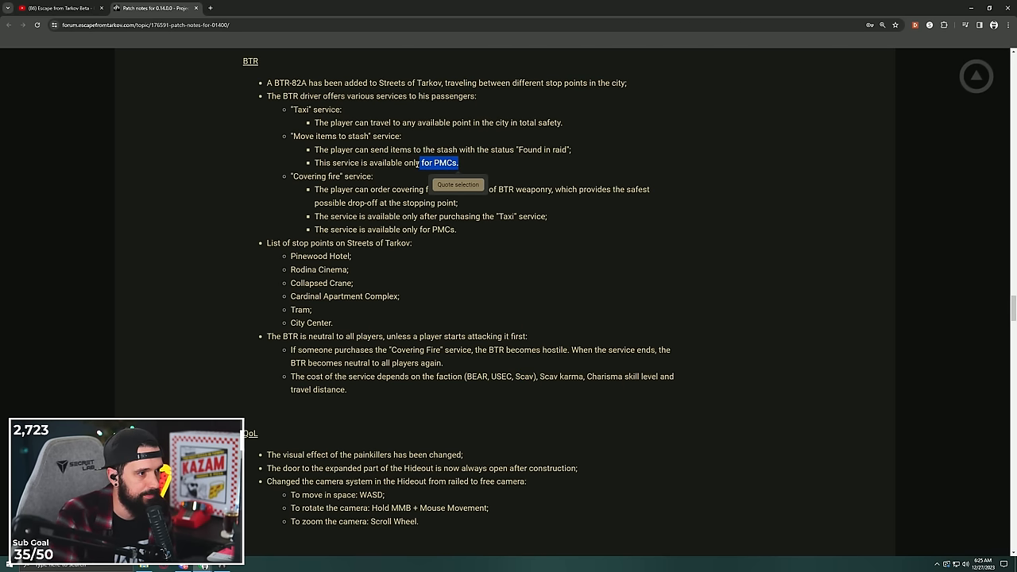
{"action": "scroll", "scroll_direction": "down", "scroll_amount": 3}
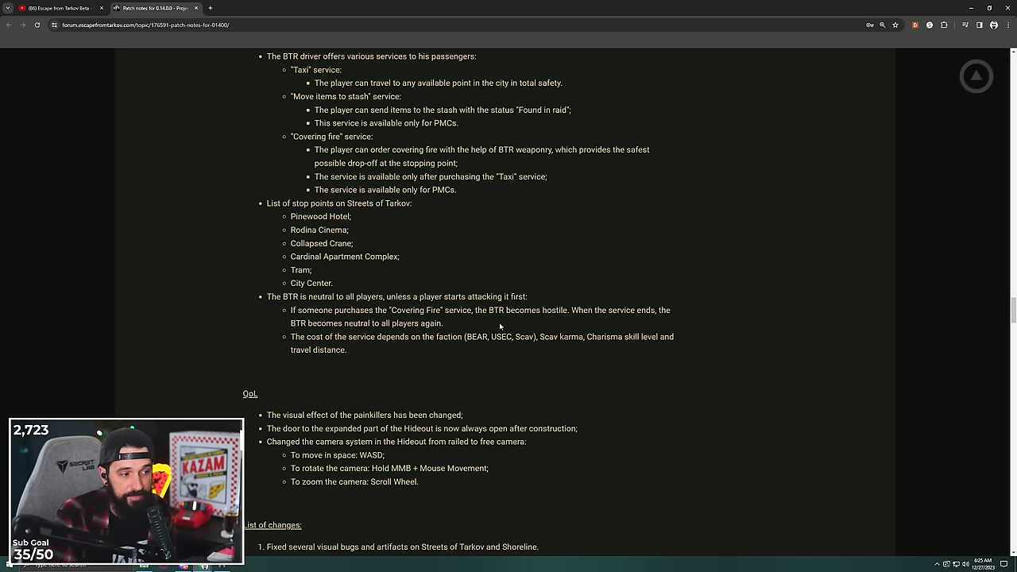
{"action": "double_click", "coordinate": [526, 336]}
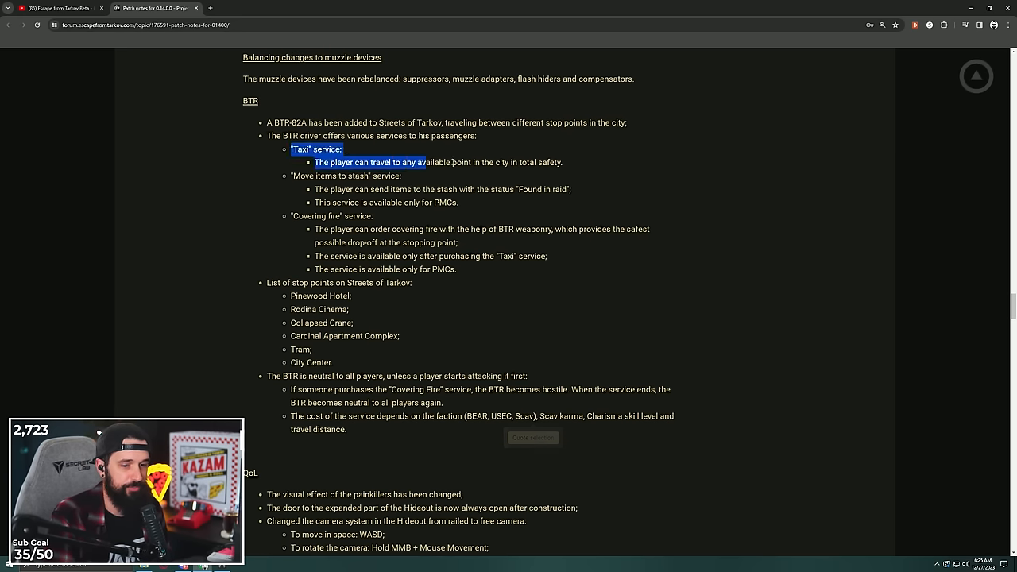
{"action": "scroll", "scroll_direction": "down", "scroll_amount": 3}
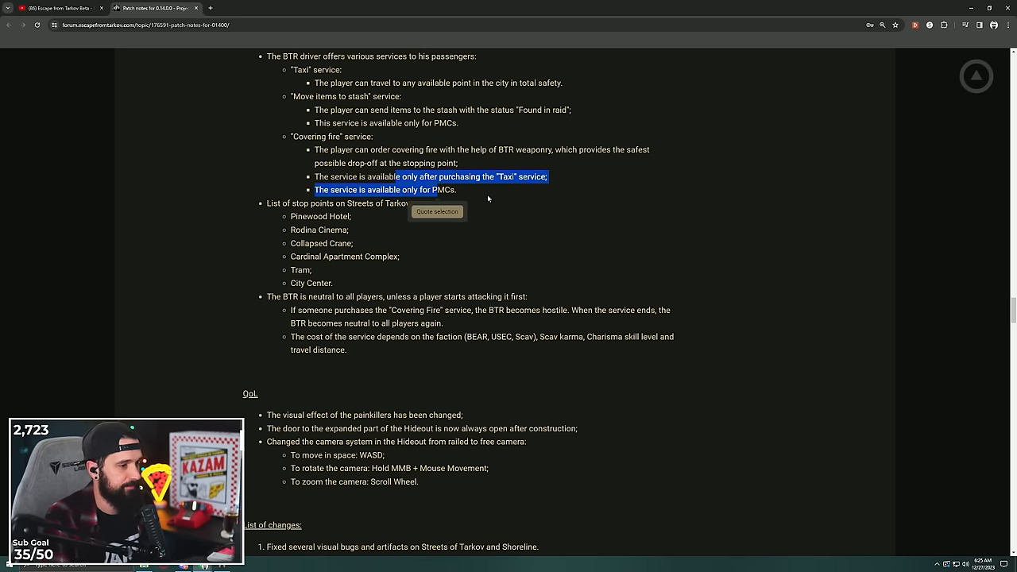
{"action": "scroll", "scroll_direction": "down", "scroll_amount": 3}
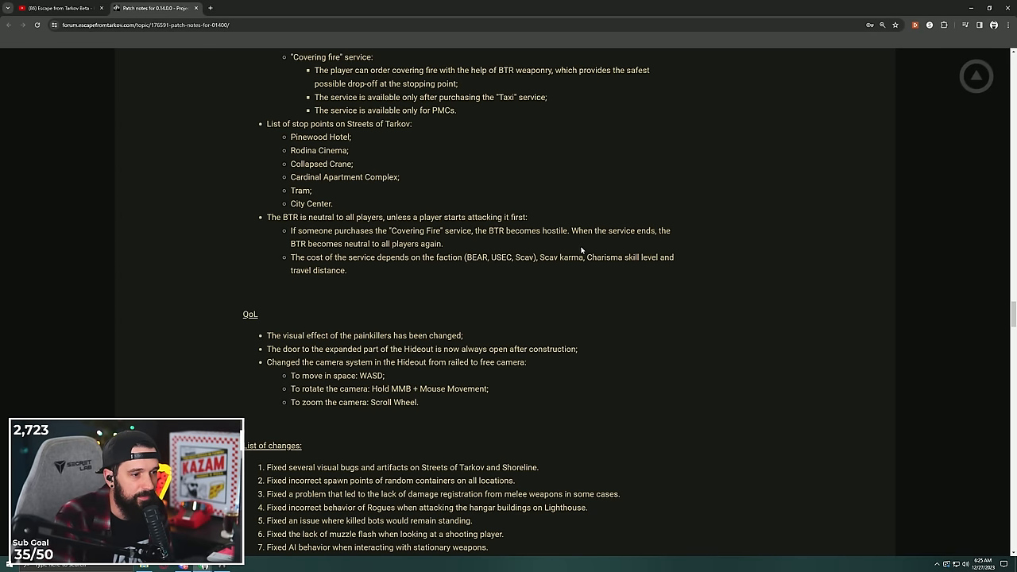
{"action": "left_click_drag", "start_coordinate": [585, 256], "coordinate": [347, 270]}
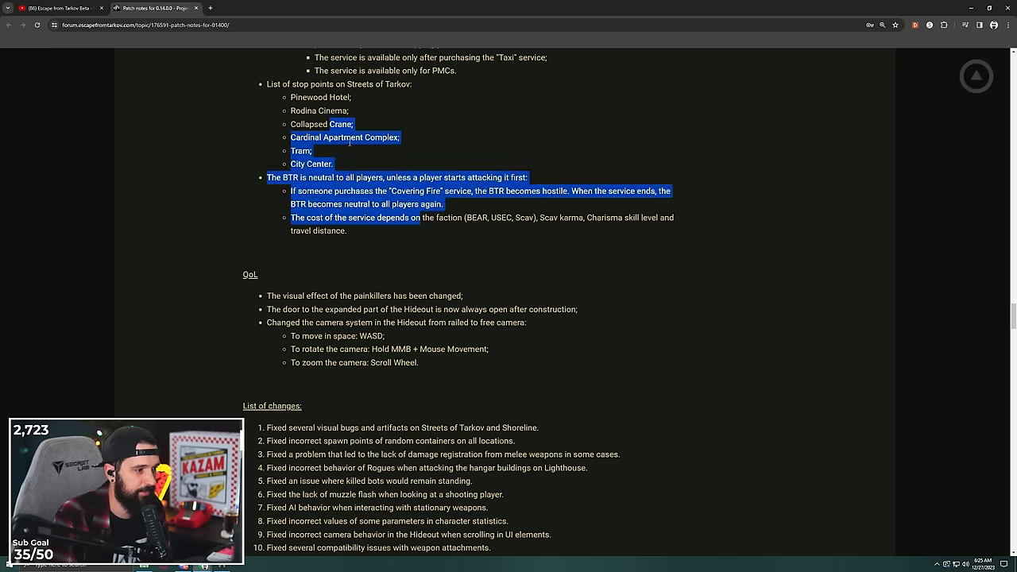
Highlight the painkiller, camera system and Hideout door QoL lines, reaching the List of changes.
{"action": "scroll", "scroll_direction": "down", "scroll_amount": 3}
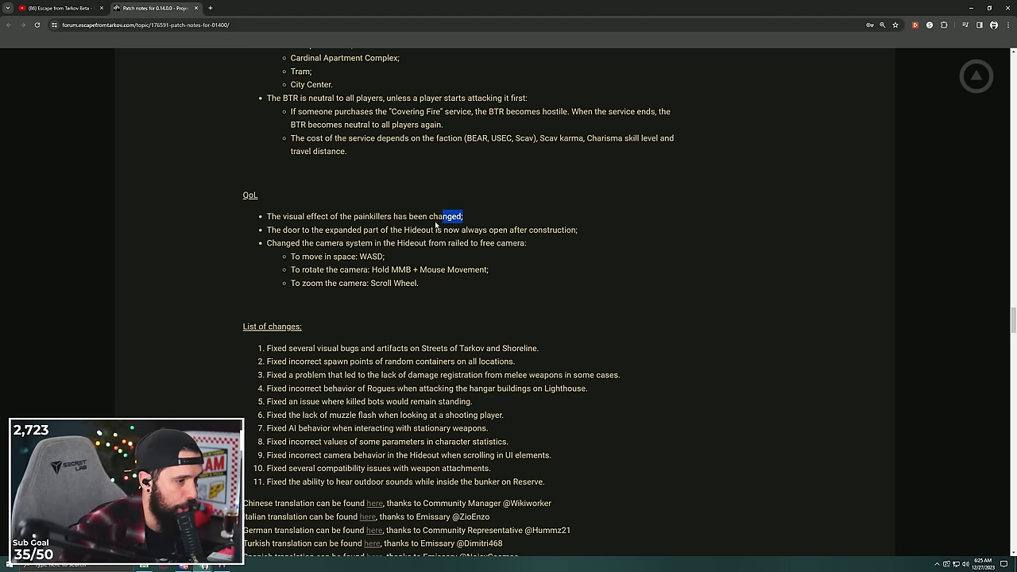
{"action": "scroll", "scroll_direction": "down", "scroll_amount": 3}
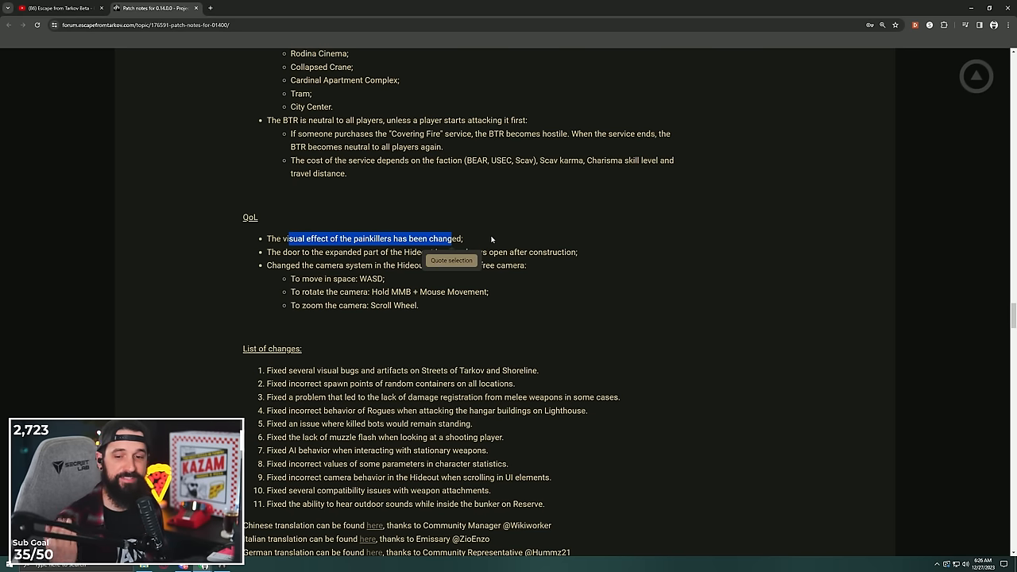
{"action": "mouse_move", "coordinate": [492, 239]}
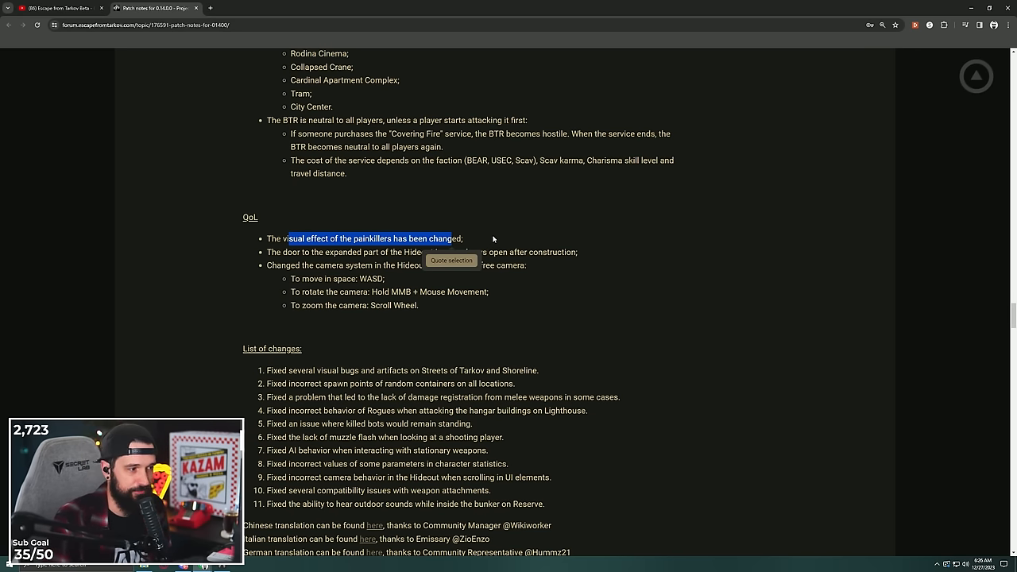
{"action": "scroll", "scroll_direction": "down", "scroll_amount": 3}
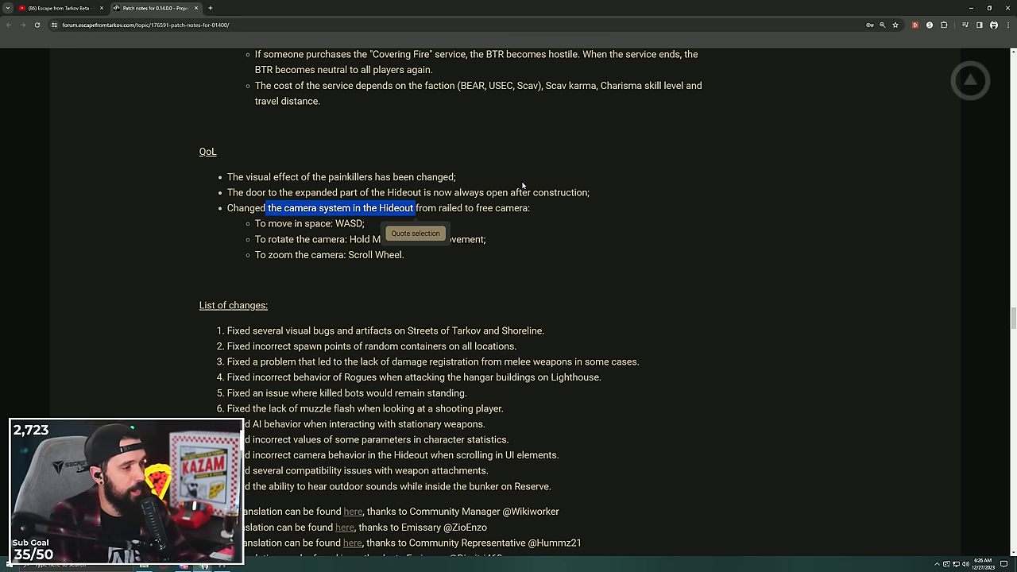
{"action": "left_click", "coordinate": [397, 303]}
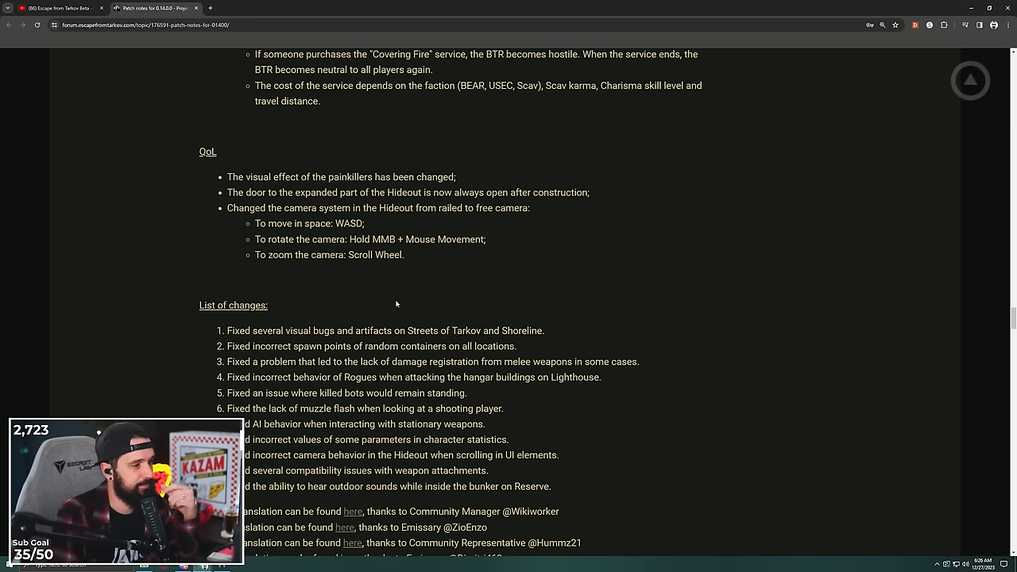
{"action": "left_click_drag", "start_coordinate": [280, 192], "coordinate": [515, 192]}
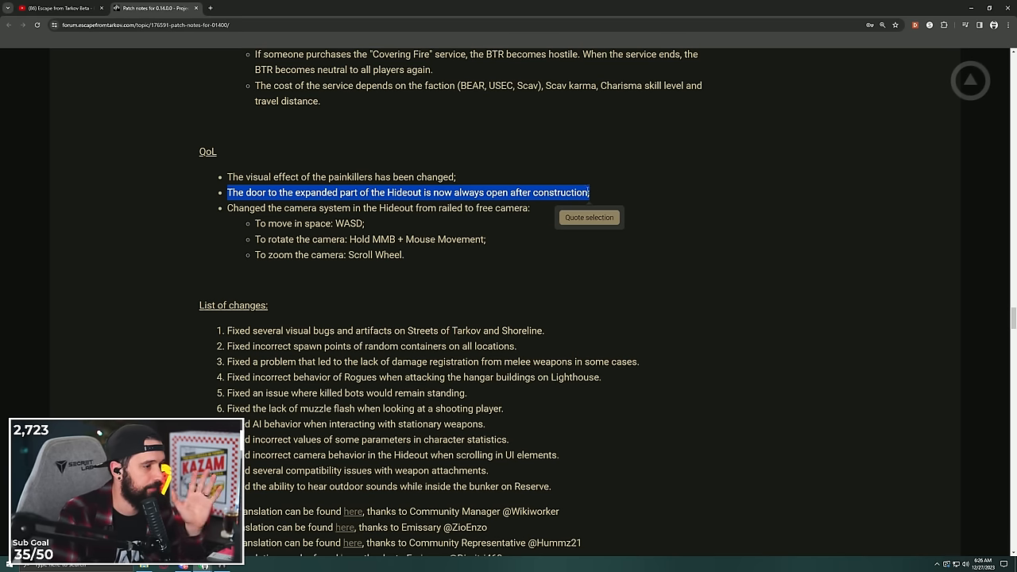
{"action": "scroll", "scroll_direction": "down", "scroll_amount": 3}
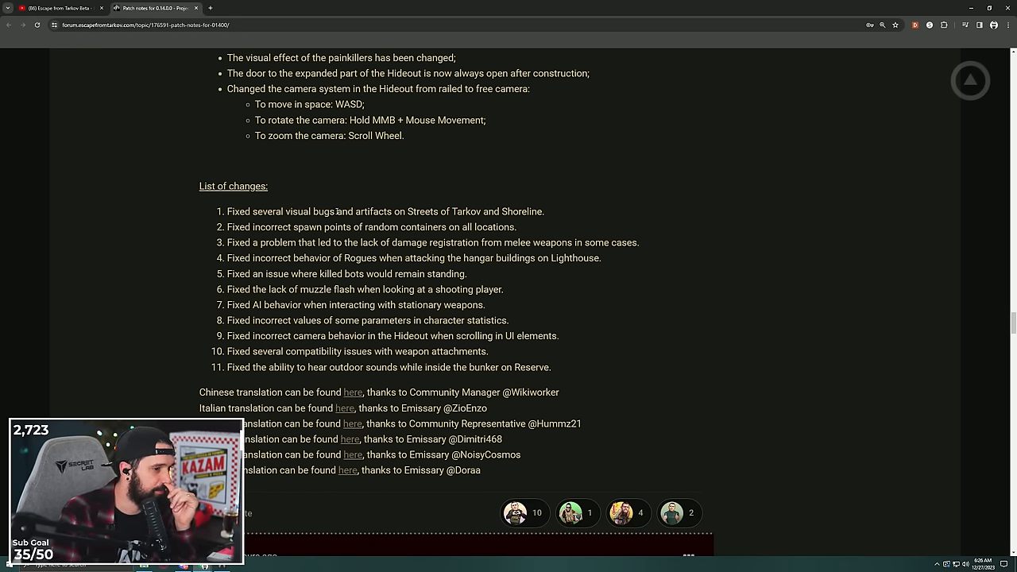
Highlight the random containers spawn fix and further fixes, reaching the translation credits.
{"action": "left_click_drag", "start_coordinate": [362, 228], "coordinate": [488, 227]}
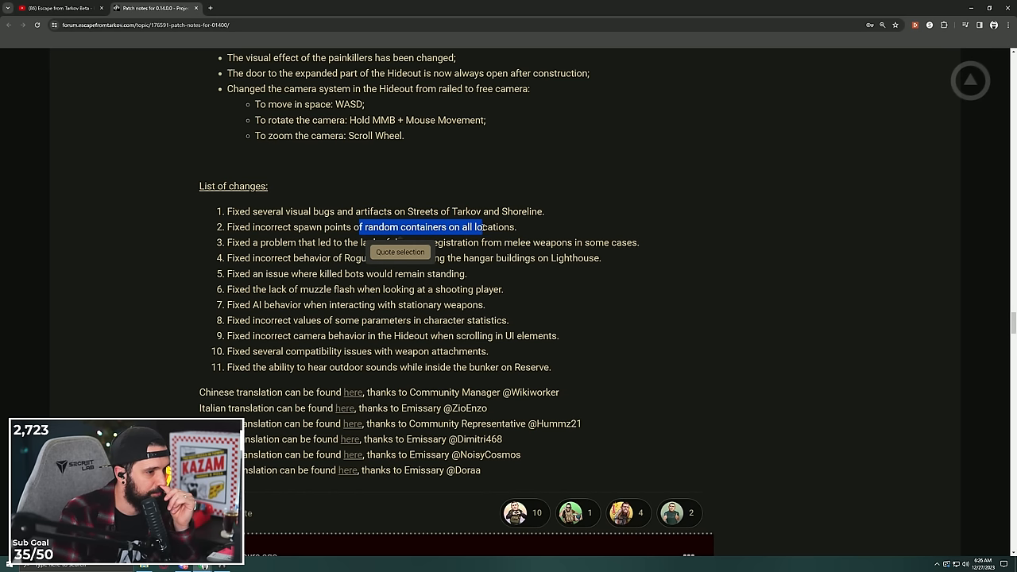
{"action": "scroll", "scroll_direction": "down", "scroll_amount": 3}
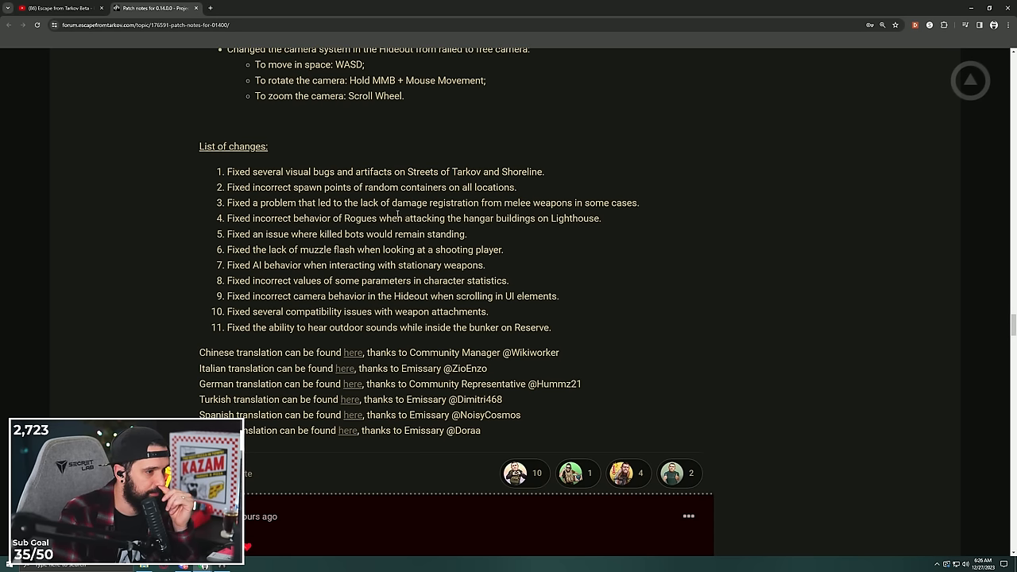
{"action": "left_click_drag", "start_coordinate": [367, 202], "coordinate": [568, 203]}
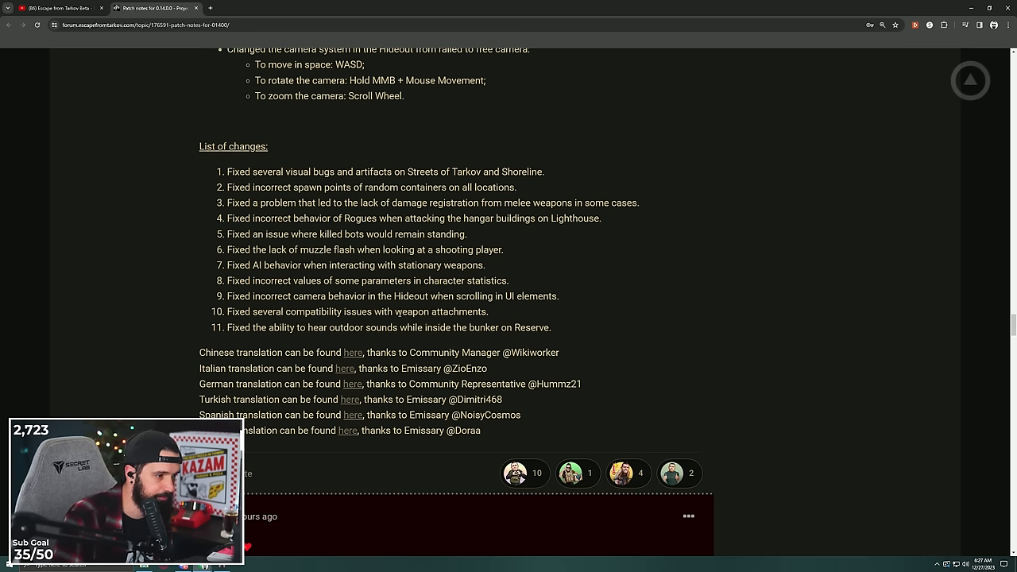
{"action": "left_click_drag", "start_coordinate": [343, 327], "coordinate": [444, 327]}
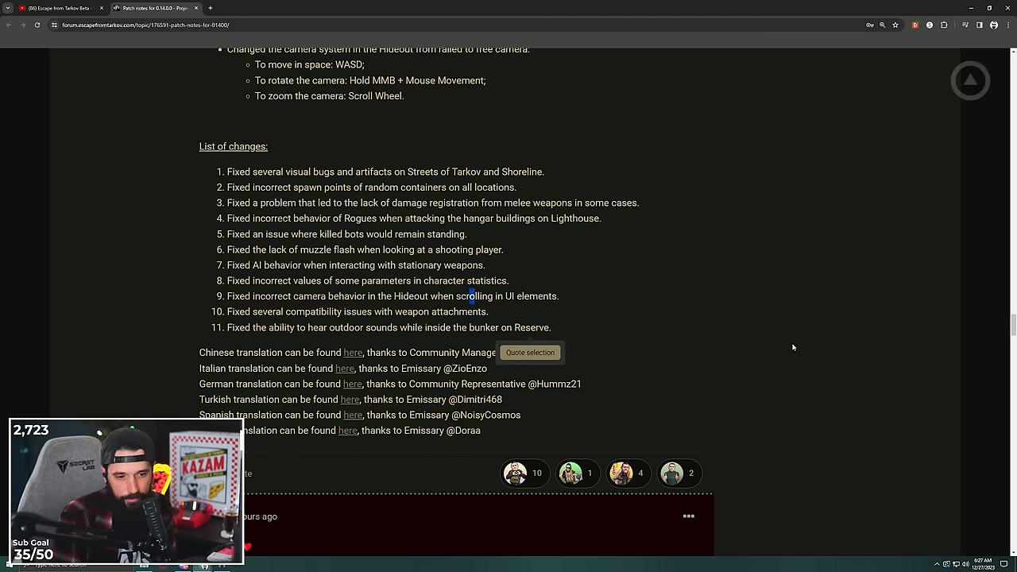
Scroll back to the Shoreline rework list, highlight its first bullets, then clear the highlight.
{"action": "scroll", "scroll_direction": "down", "scroll_amount": 3}
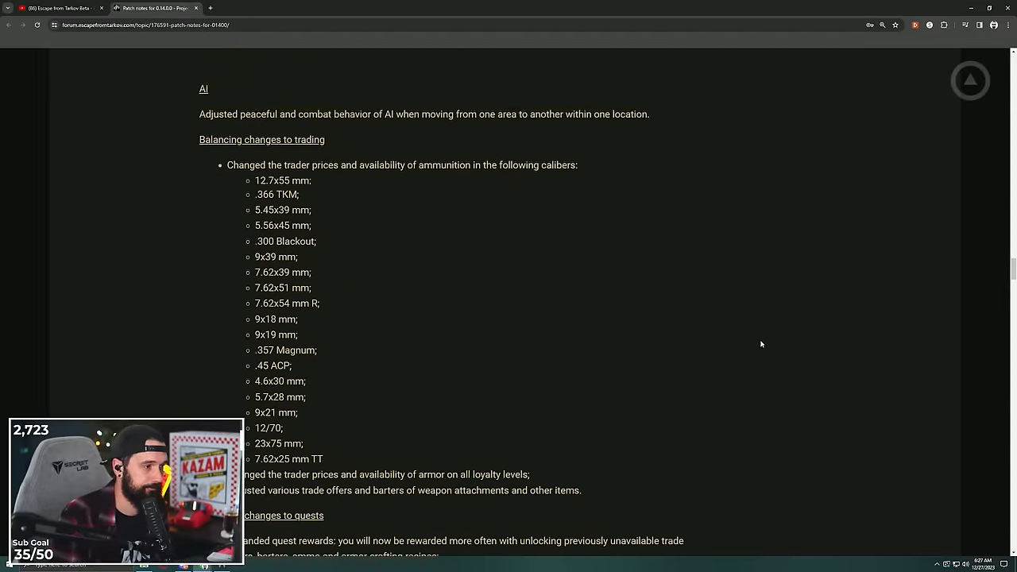
{"action": "scroll", "scroll_direction": "down", "scroll_amount": 3}
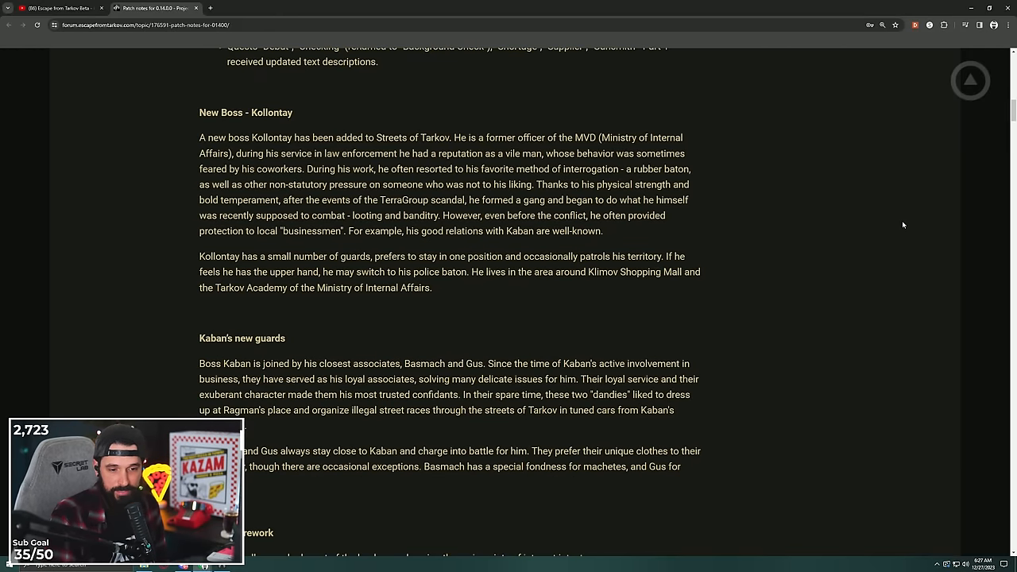
{"action": "scroll", "scroll_direction": "down", "scroll_amount": 3}
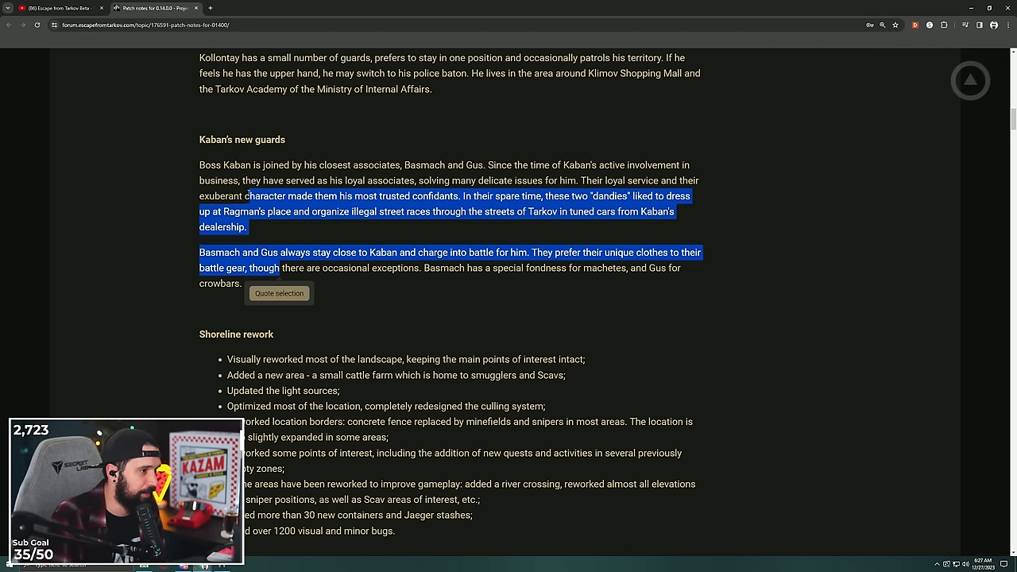
{"action": "scroll", "scroll_direction": "down", "scroll_amount": 3}
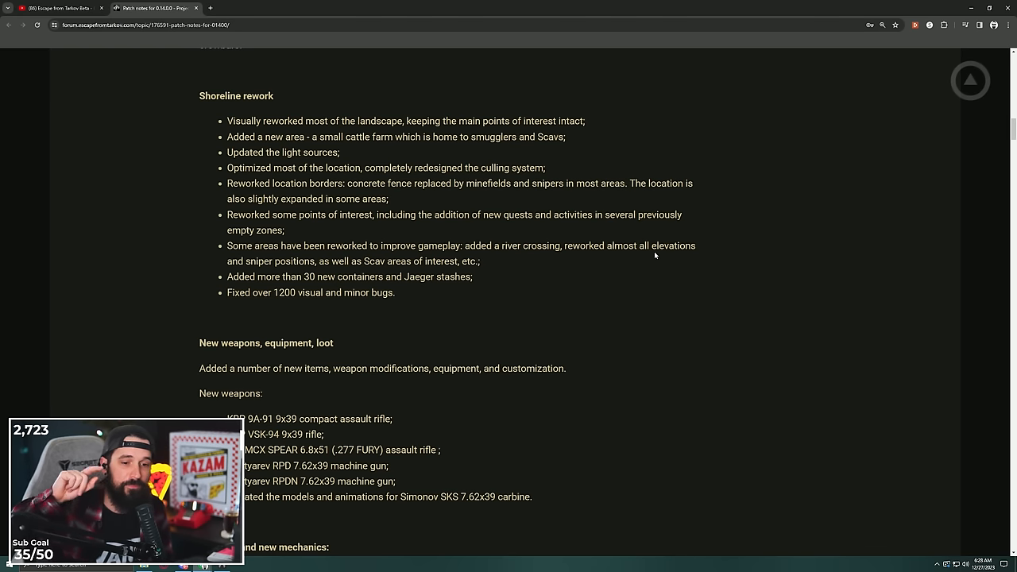
{"action": "left_click_drag", "start_coordinate": [227, 121], "coordinate": [284, 231]}
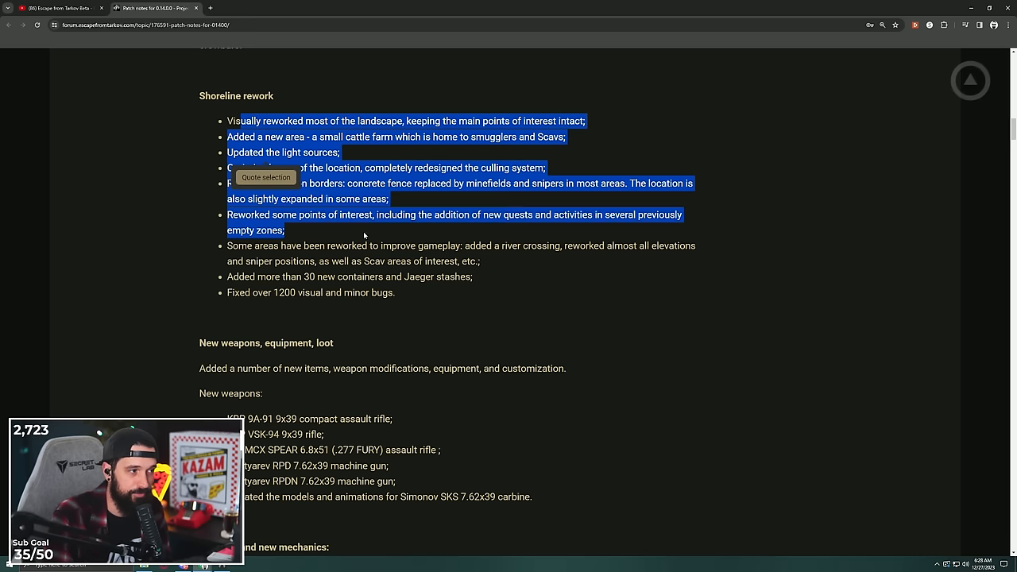
{"action": "left_click", "coordinate": [516, 249]}
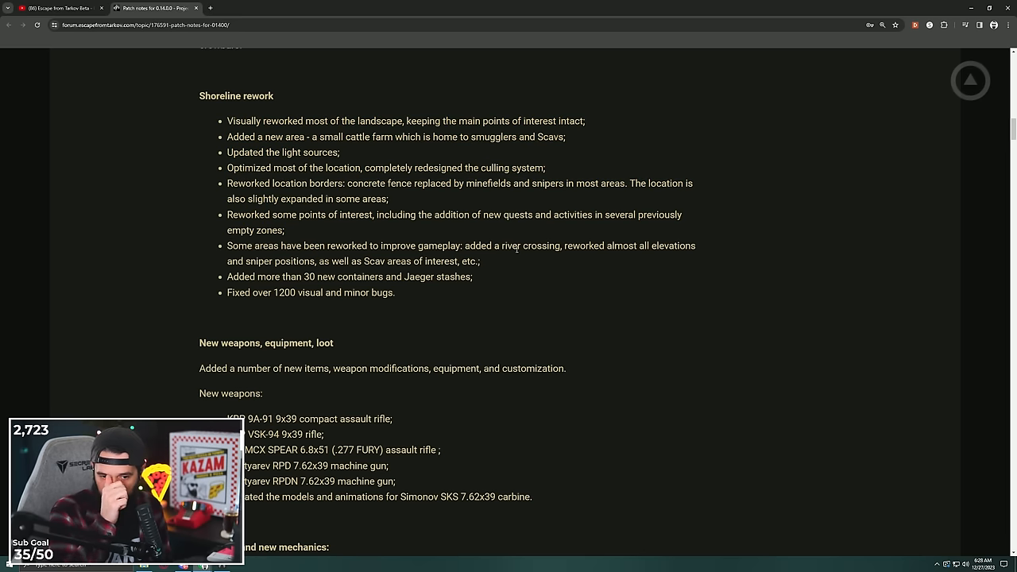
Scroll through the mechanics, quests and BTR sections up to the Patch 0.14.0.0 banner.
{"action": "scroll", "scroll_direction": "down", "scroll_amount": 3}
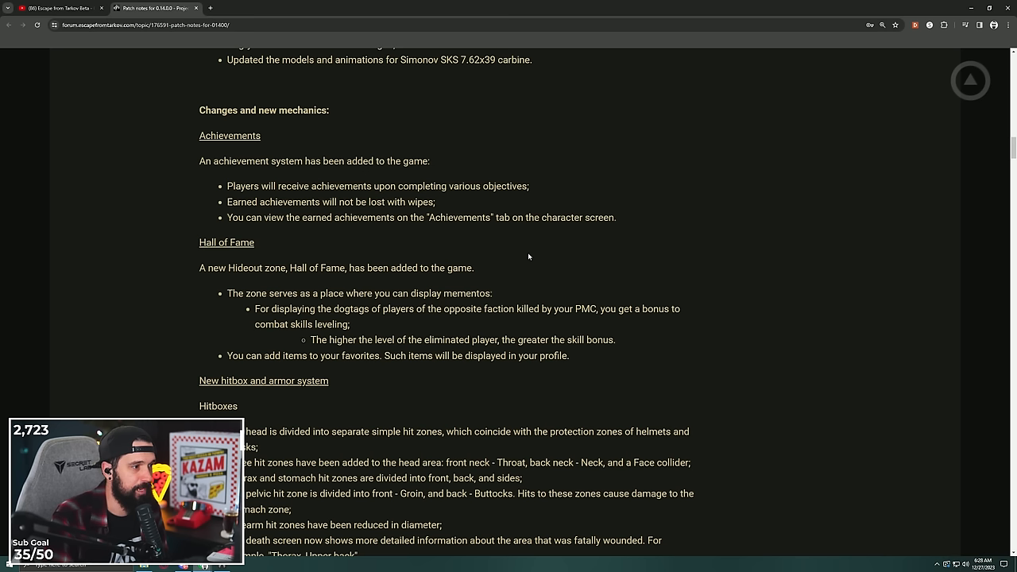
{"action": "scroll", "scroll_direction": "down", "scroll_amount": 3}
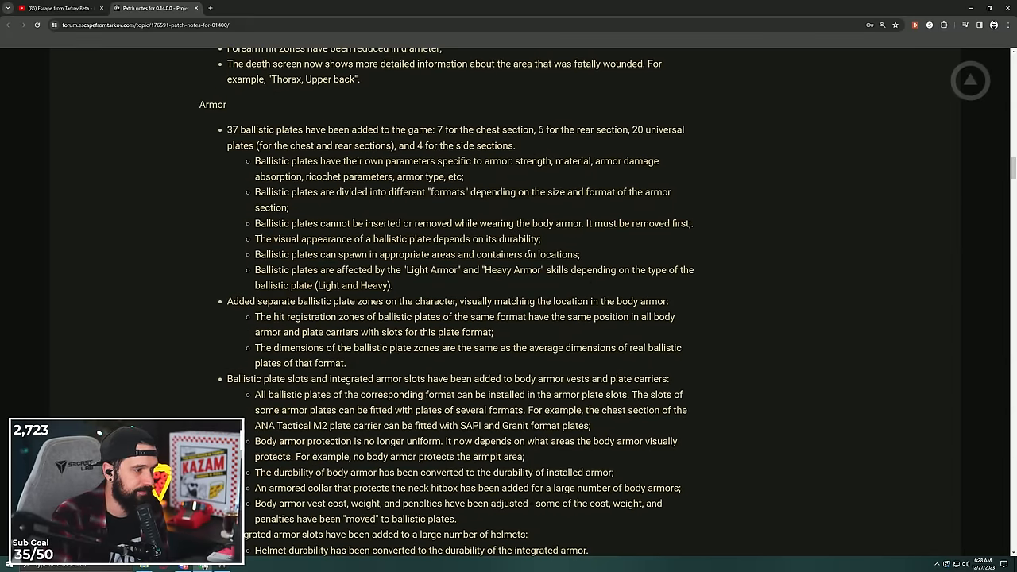
{"action": "scroll", "scroll_direction": "down", "scroll_amount": 3}
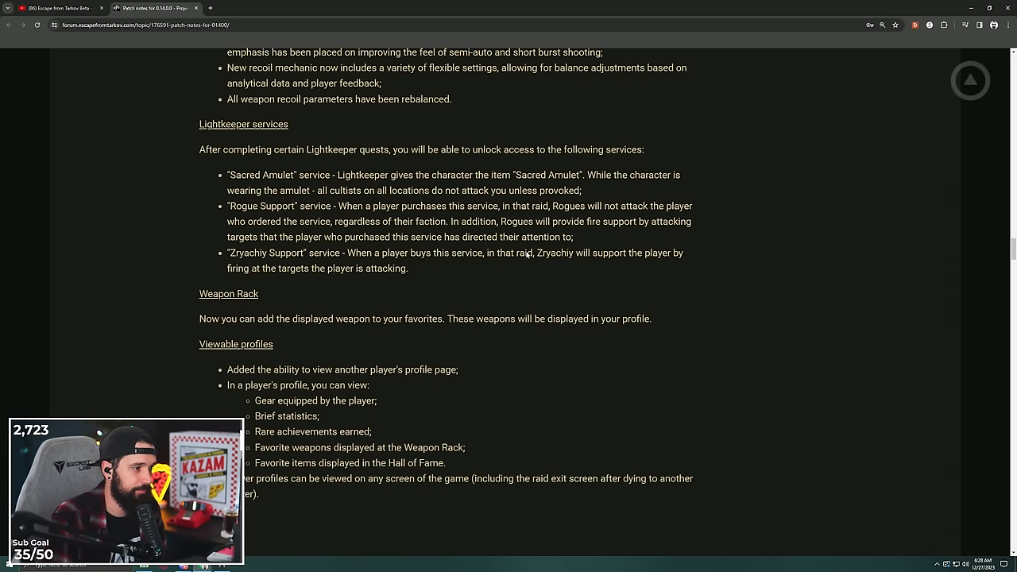
{"action": "scroll", "scroll_direction": "down", "scroll_amount": 3}
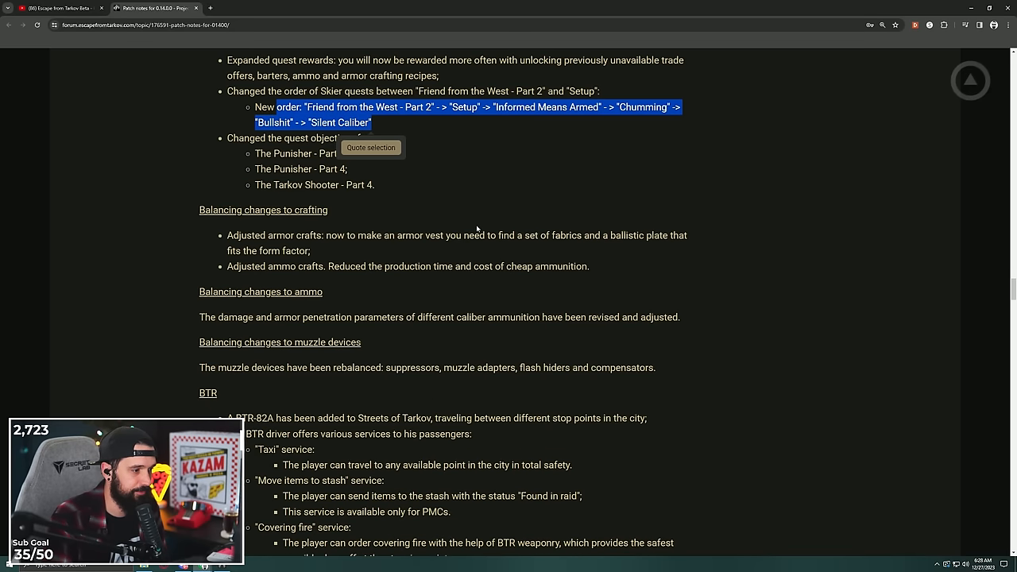
{"action": "scroll", "scroll_direction": "down", "scroll_amount": 3}
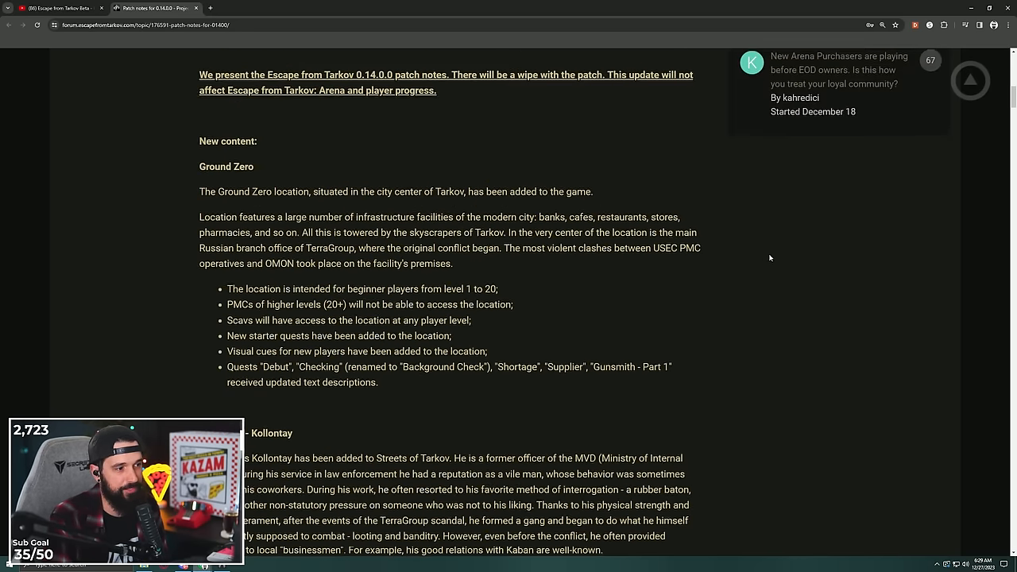
{"action": "scroll", "scroll_direction": "up", "scroll_amount": 3}
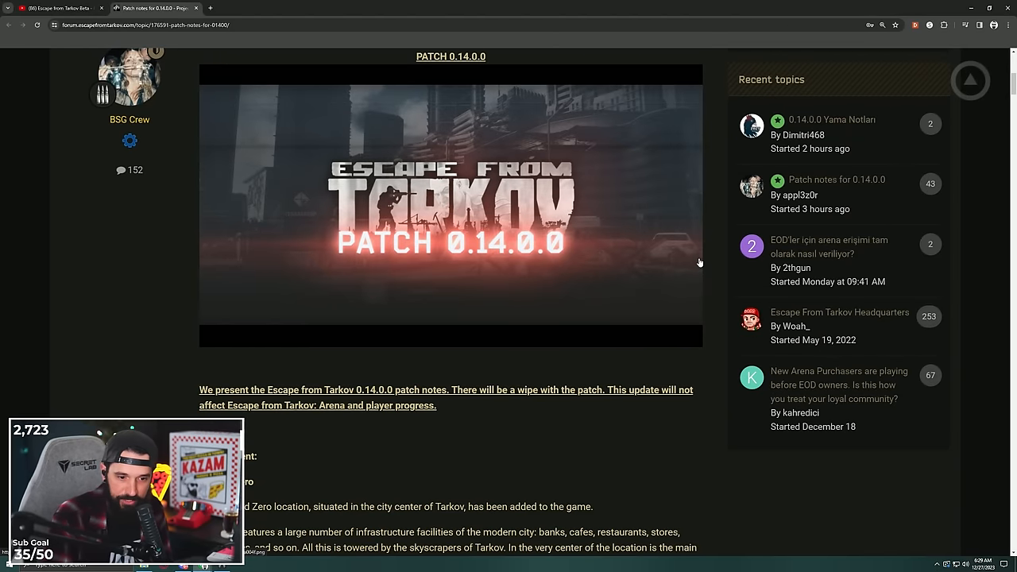